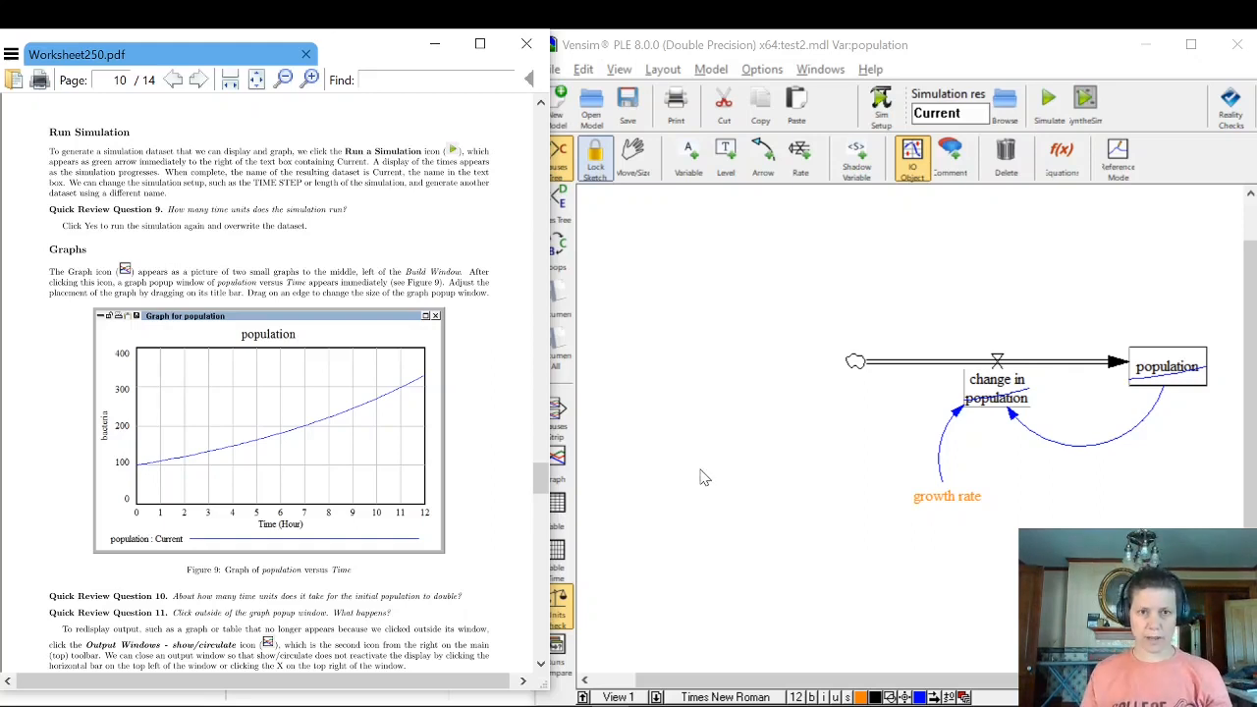
mouse_move(695, 463)
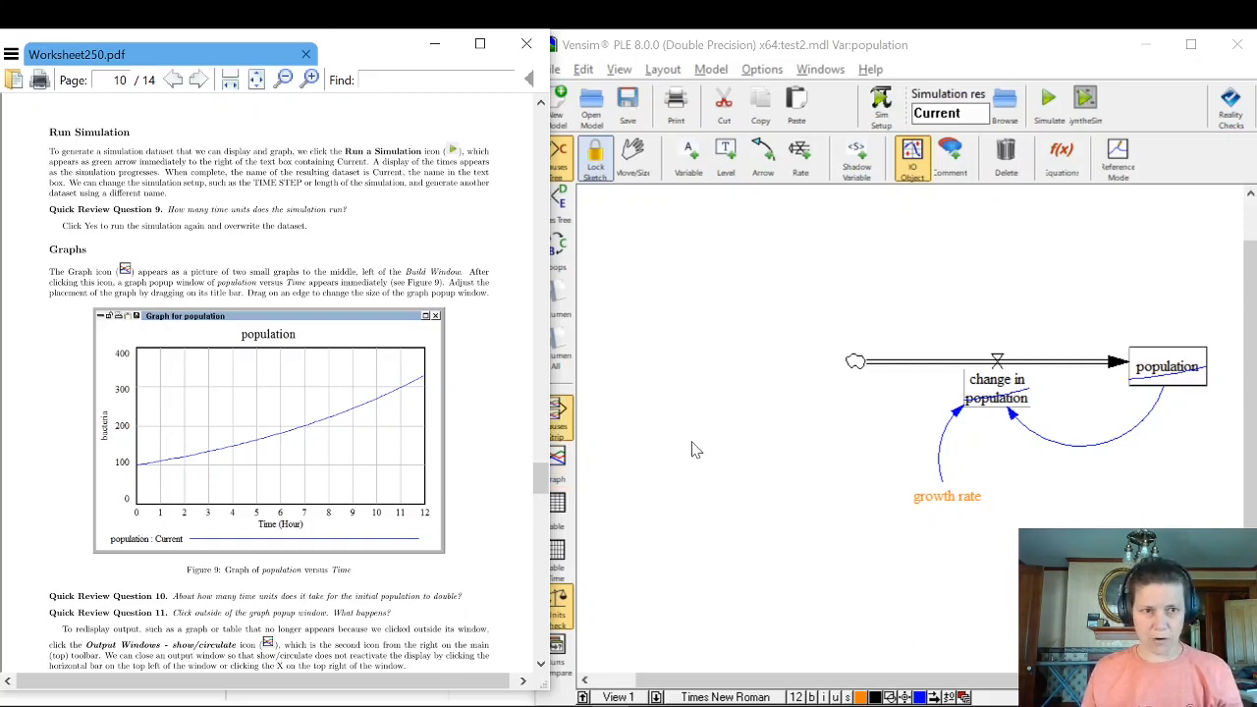
mouse_move(986, 245)
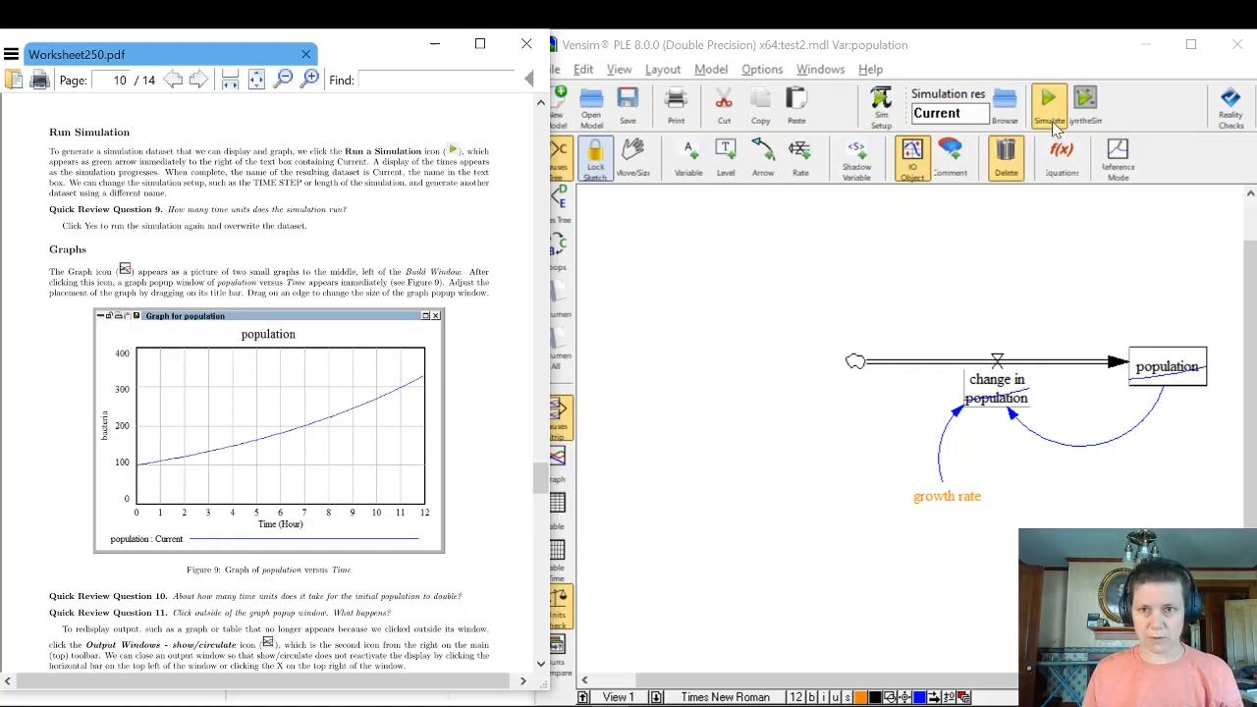
Rerun the population simulation, overwriting the existing Current dataset.
left_click(1049, 102)
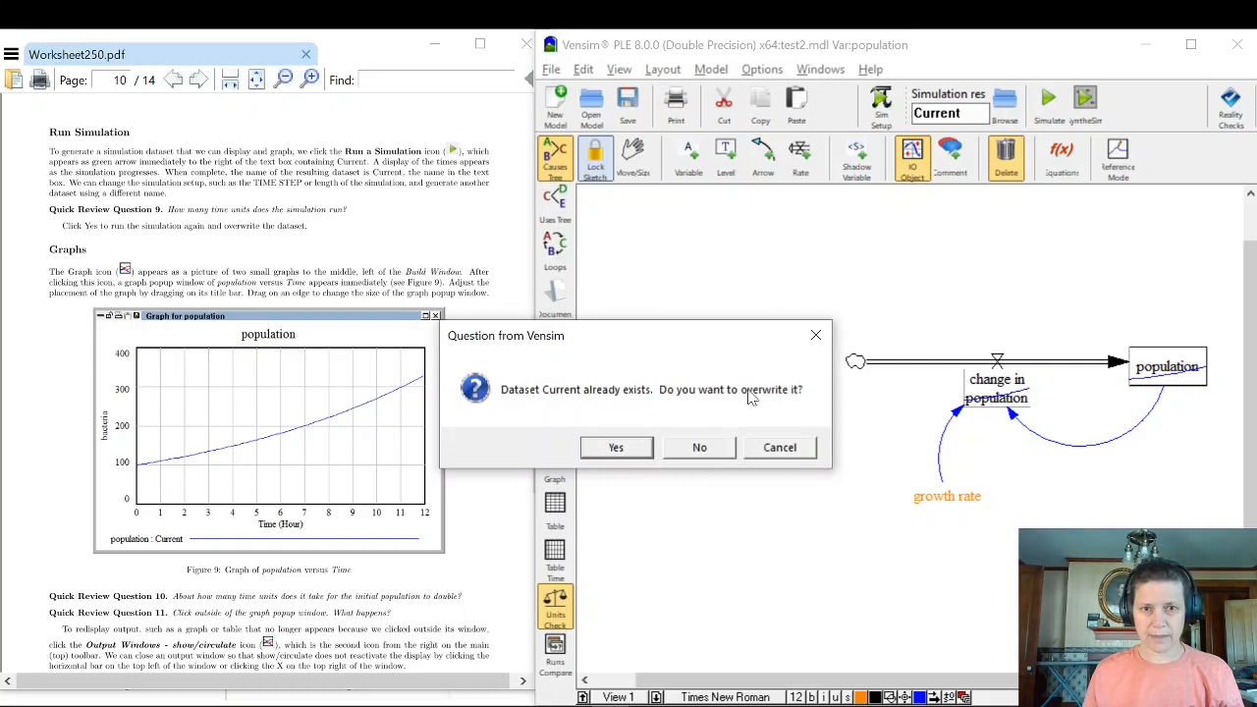
mouse_move(628, 463)
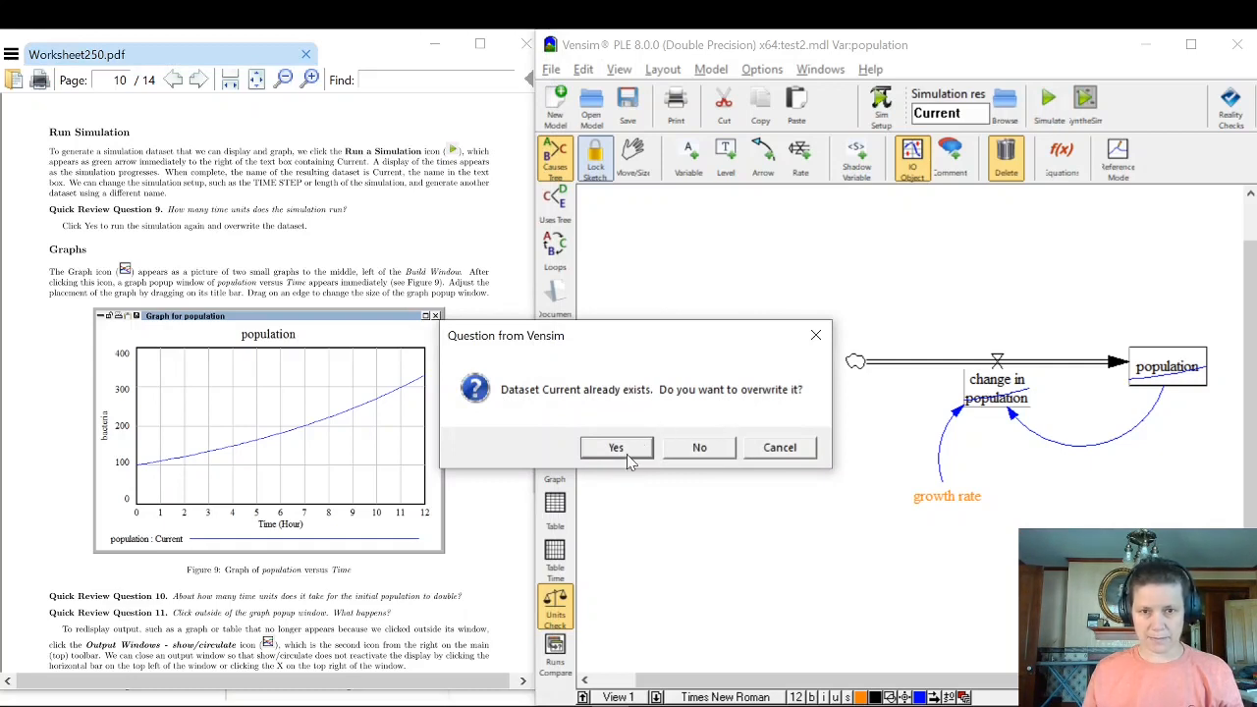
left_click(617, 448)
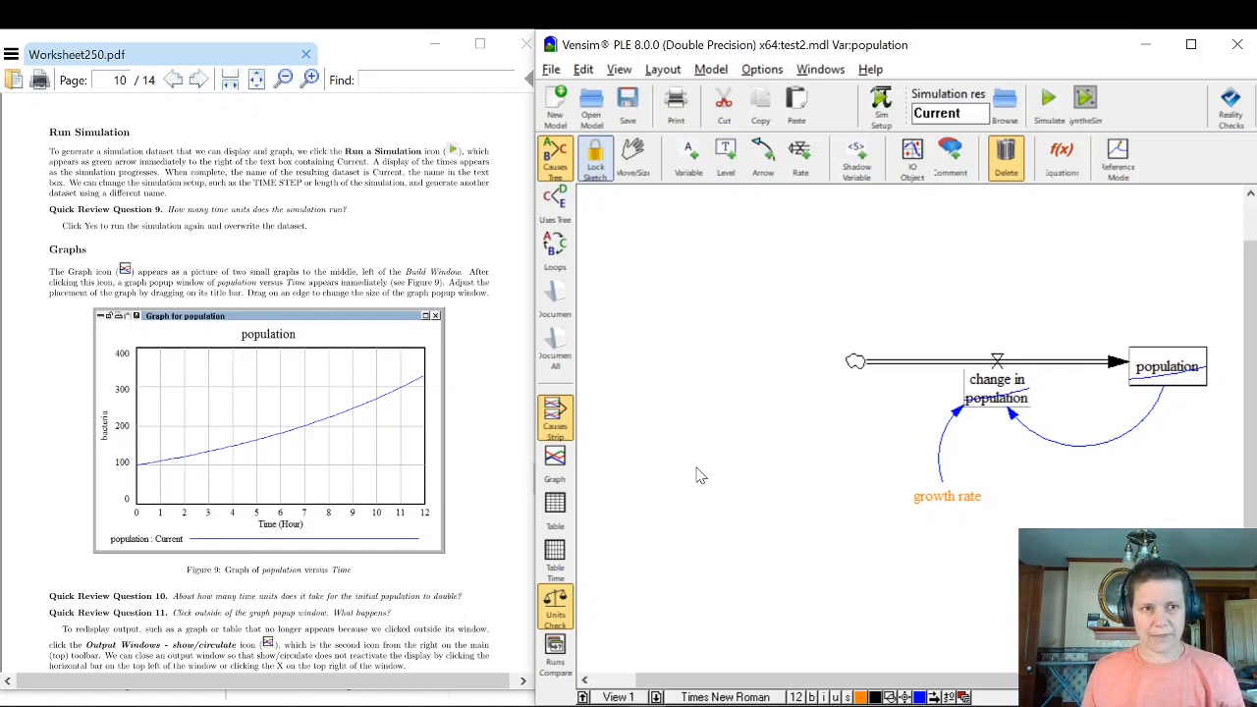
left_click(1166, 367)
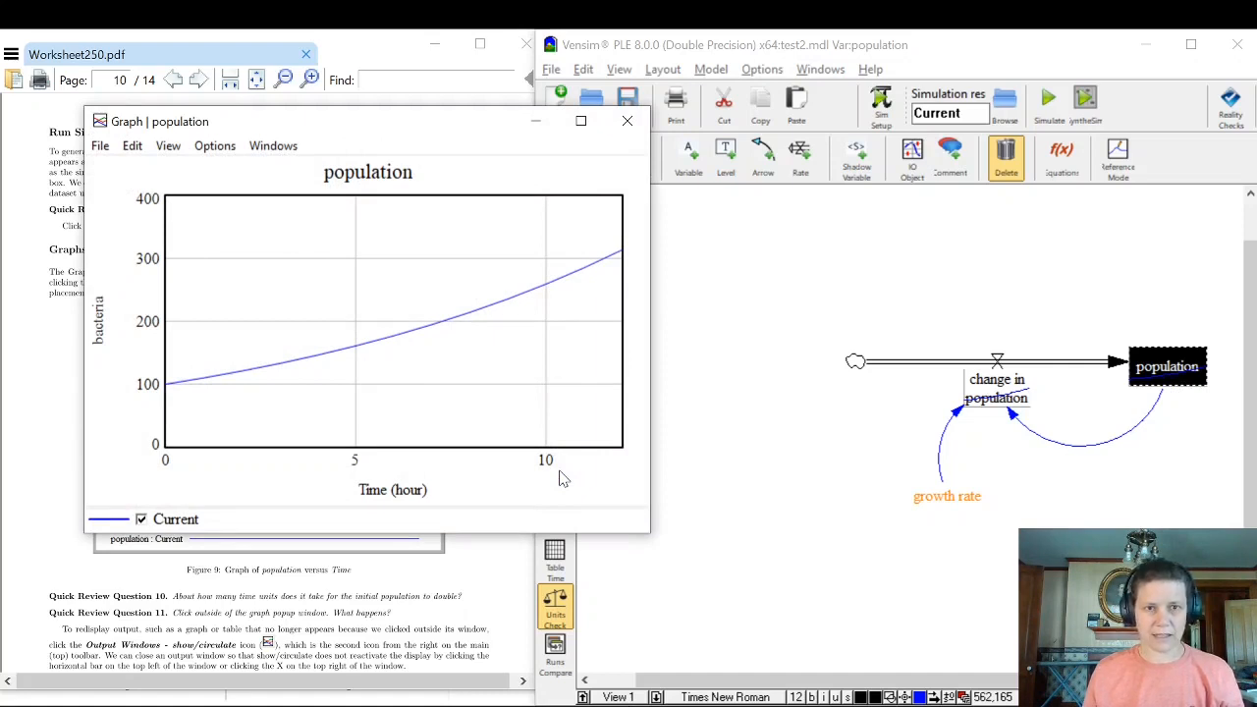
mouse_move(338, 499)
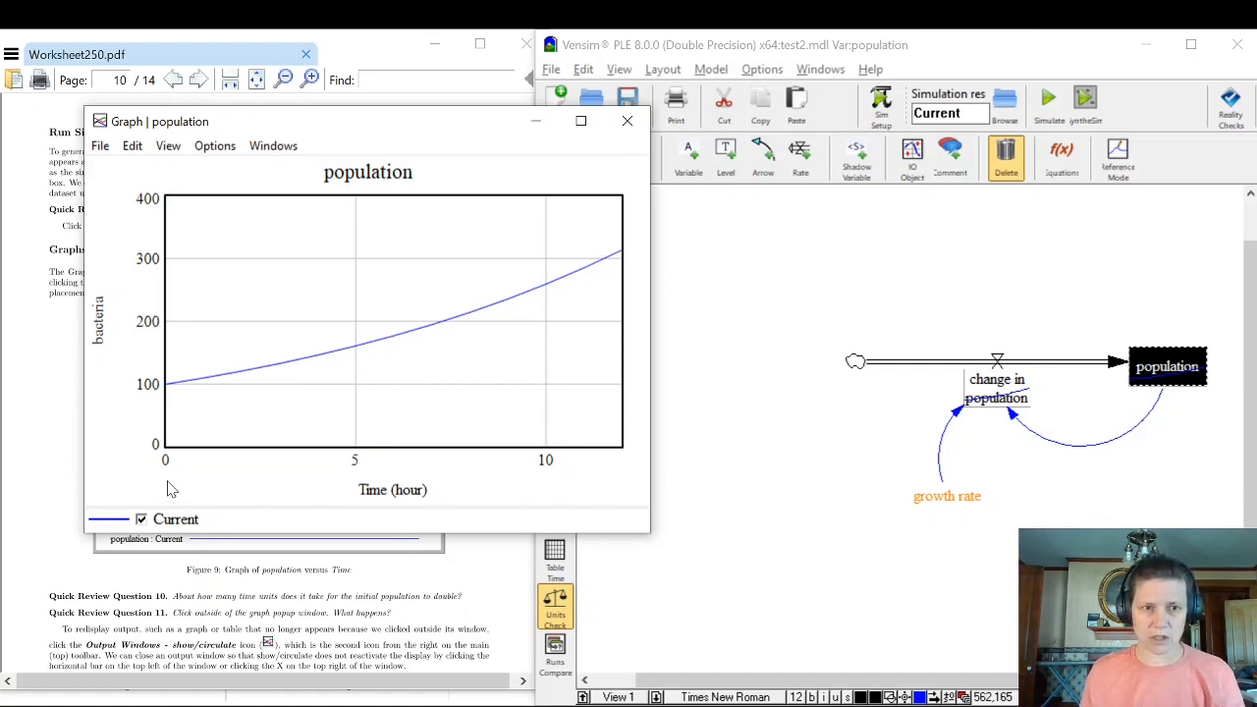
mouse_move(630, 494)
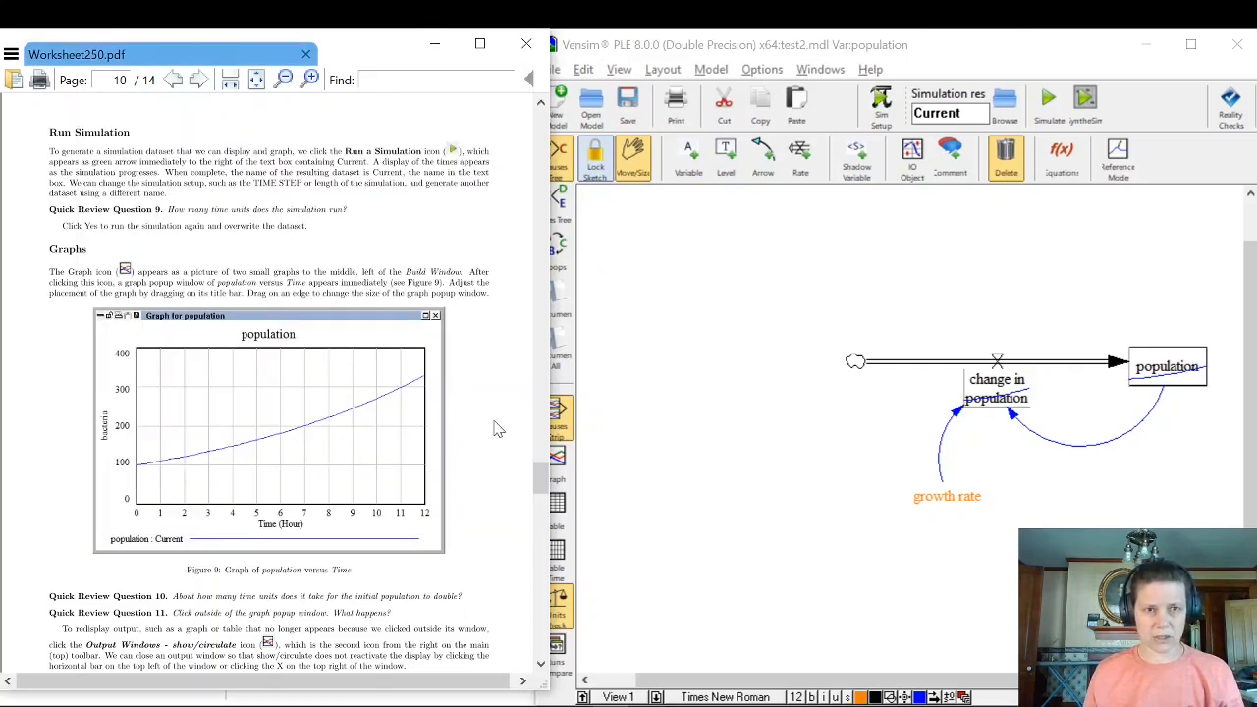
Scroll the worksheet PDF down to the Control Panel section on page 11.
scroll("down", 3)
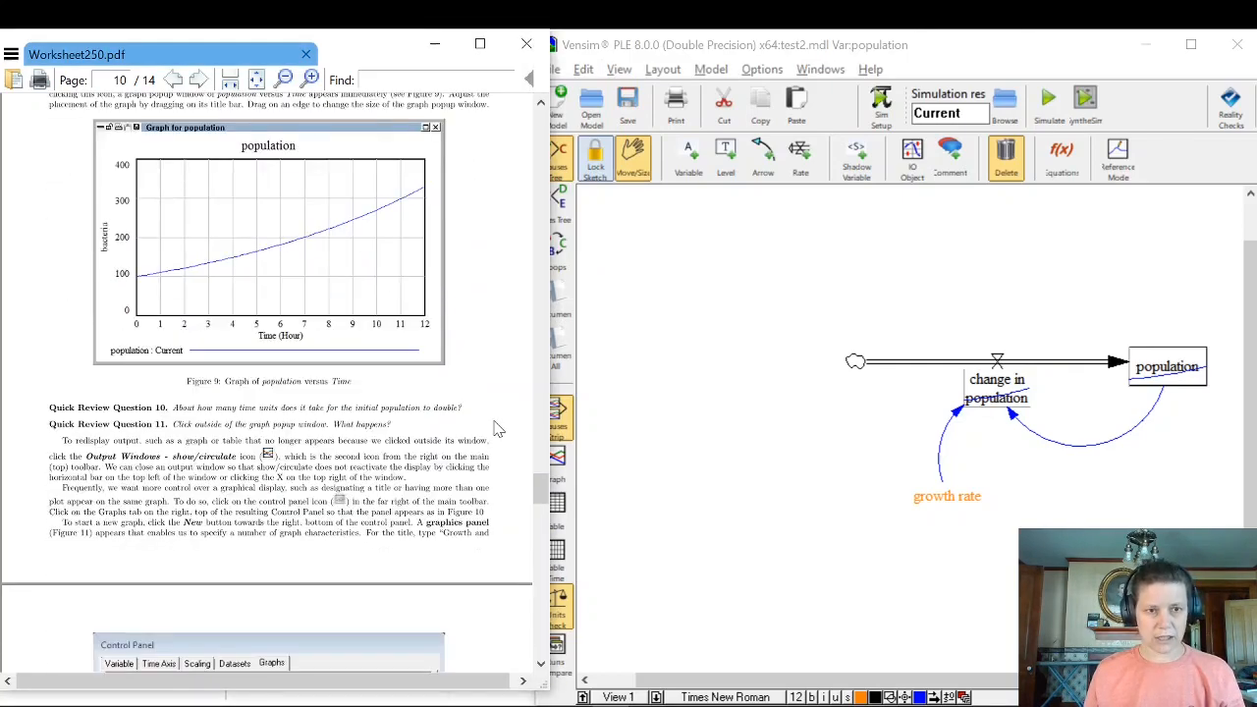
left_click(196, 79)
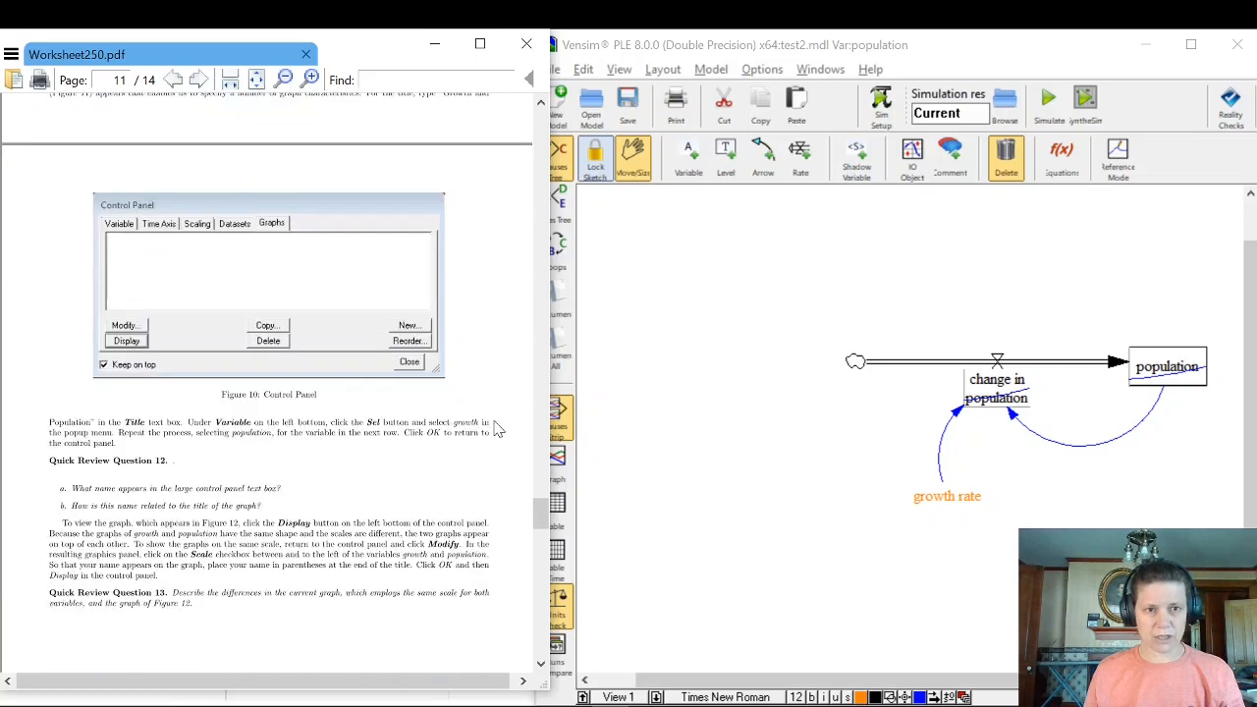
scroll("down", 3)
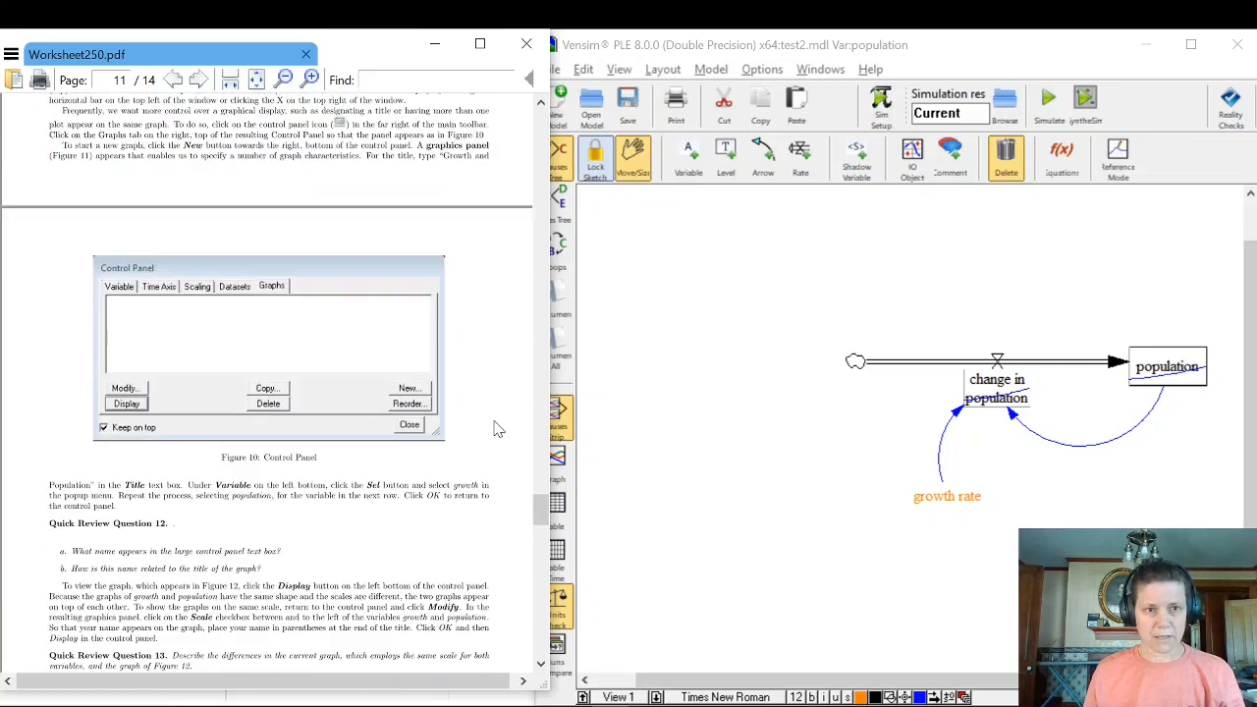
scroll("down", 3)
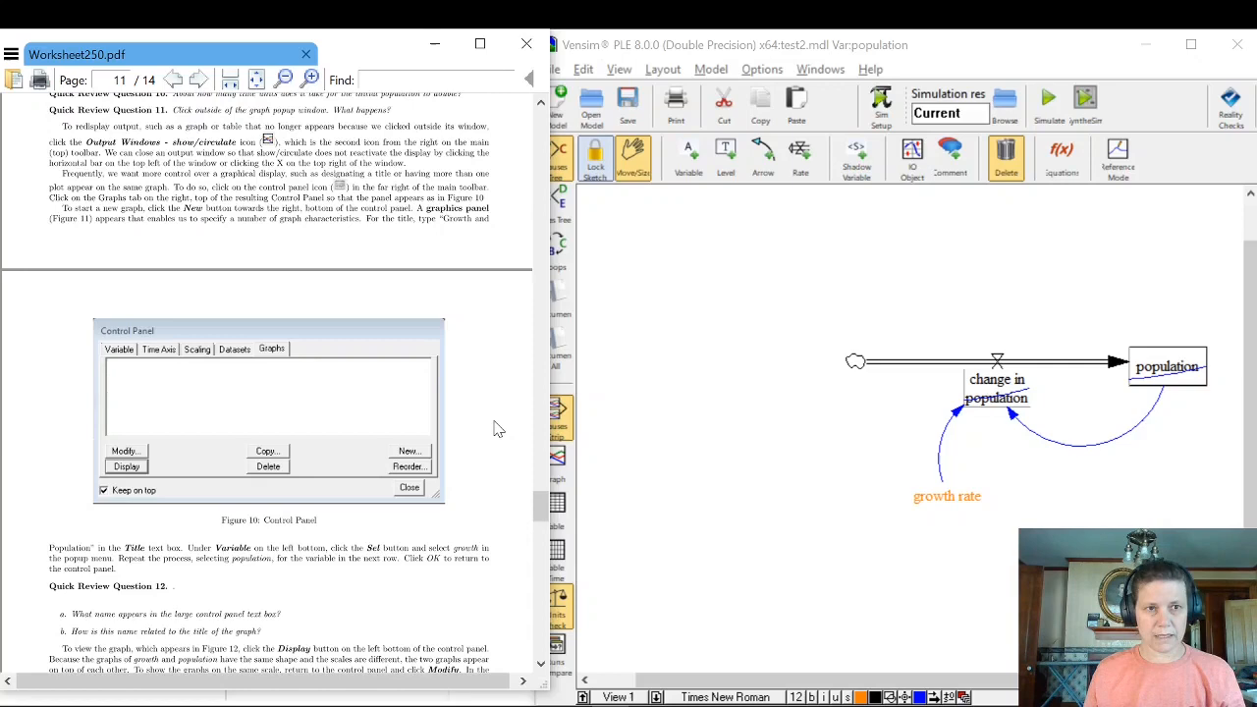
scroll("down", 3)
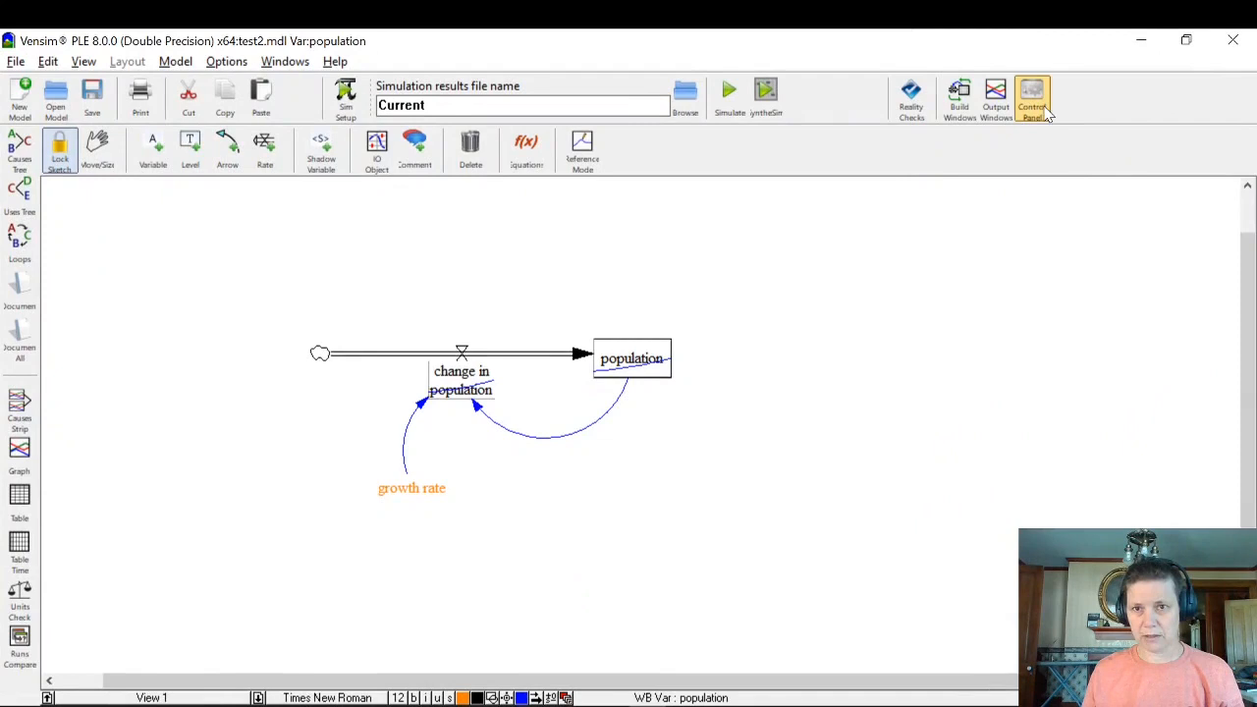
mouse_move(1033, 98)
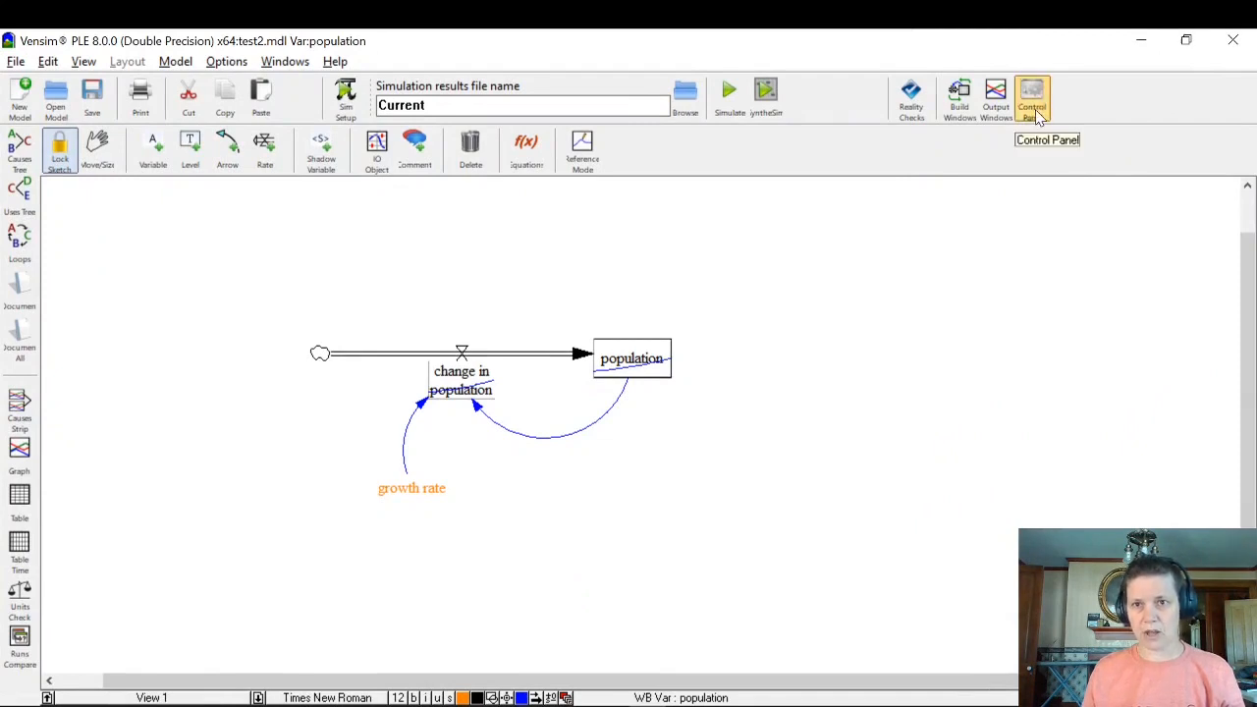
Show the Control Panel's Graphs list after glancing at the Scaling settings.
left_click(1033, 99)
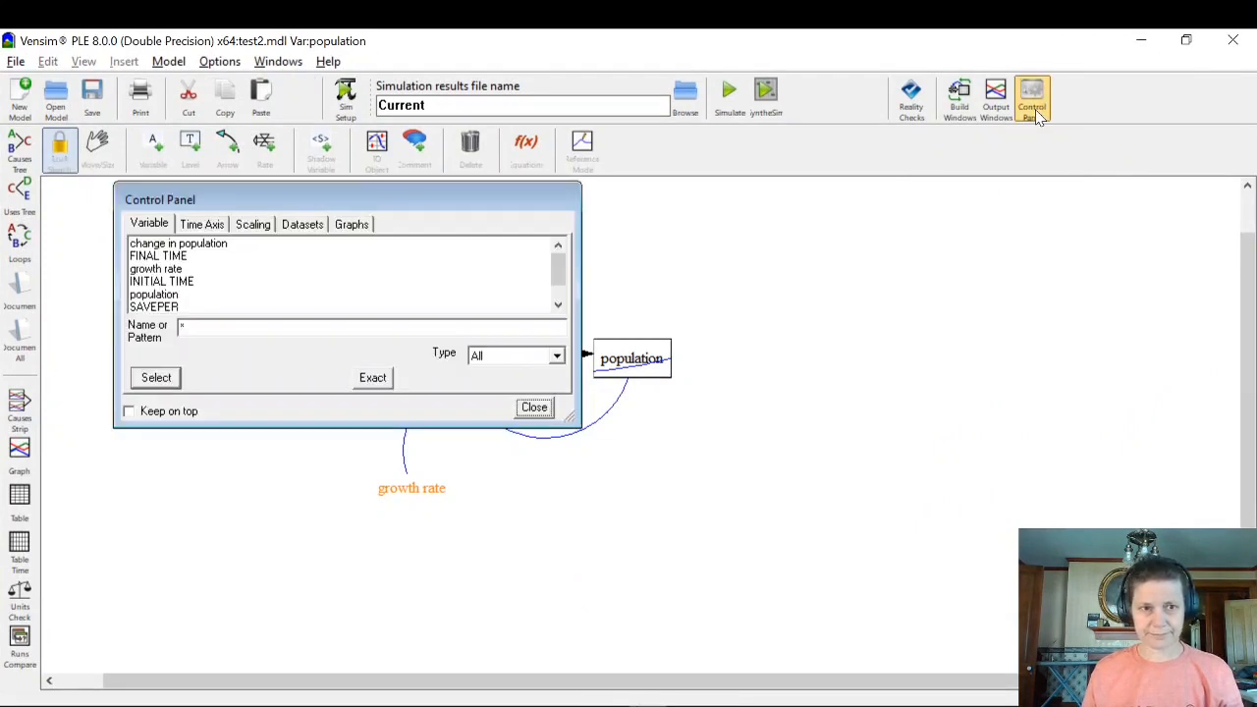
mouse_move(306, 375)
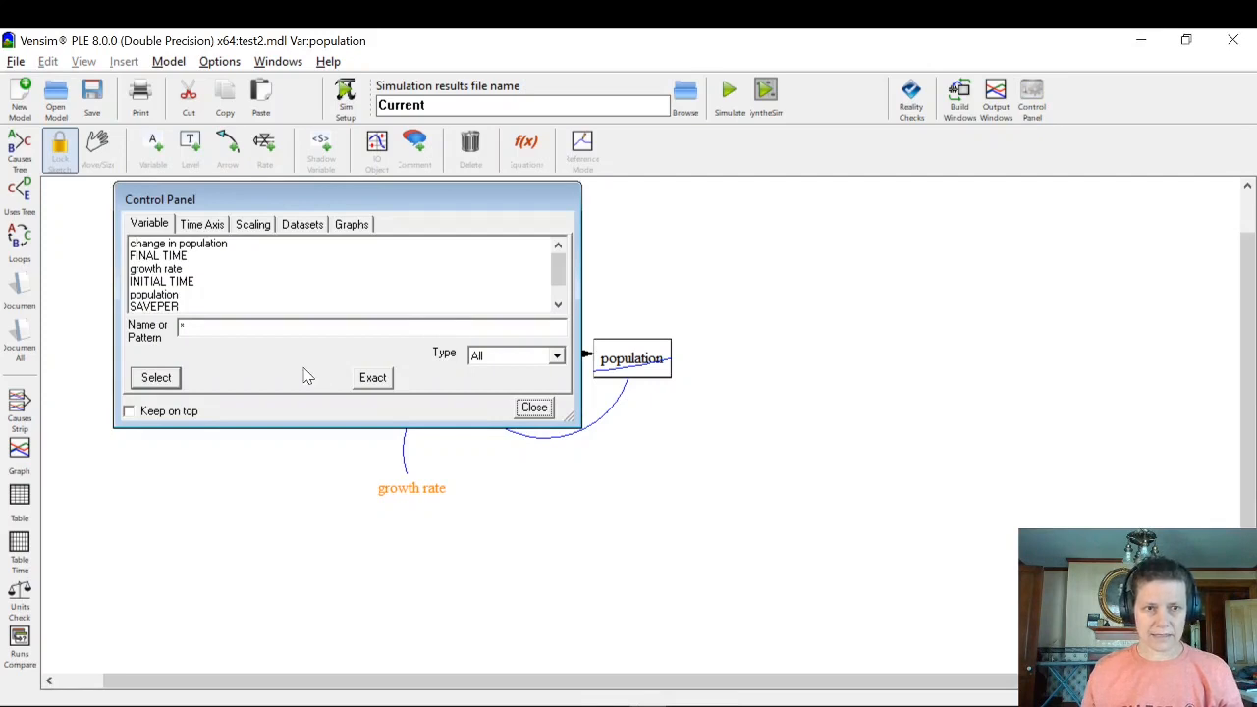
left_click(351, 224)
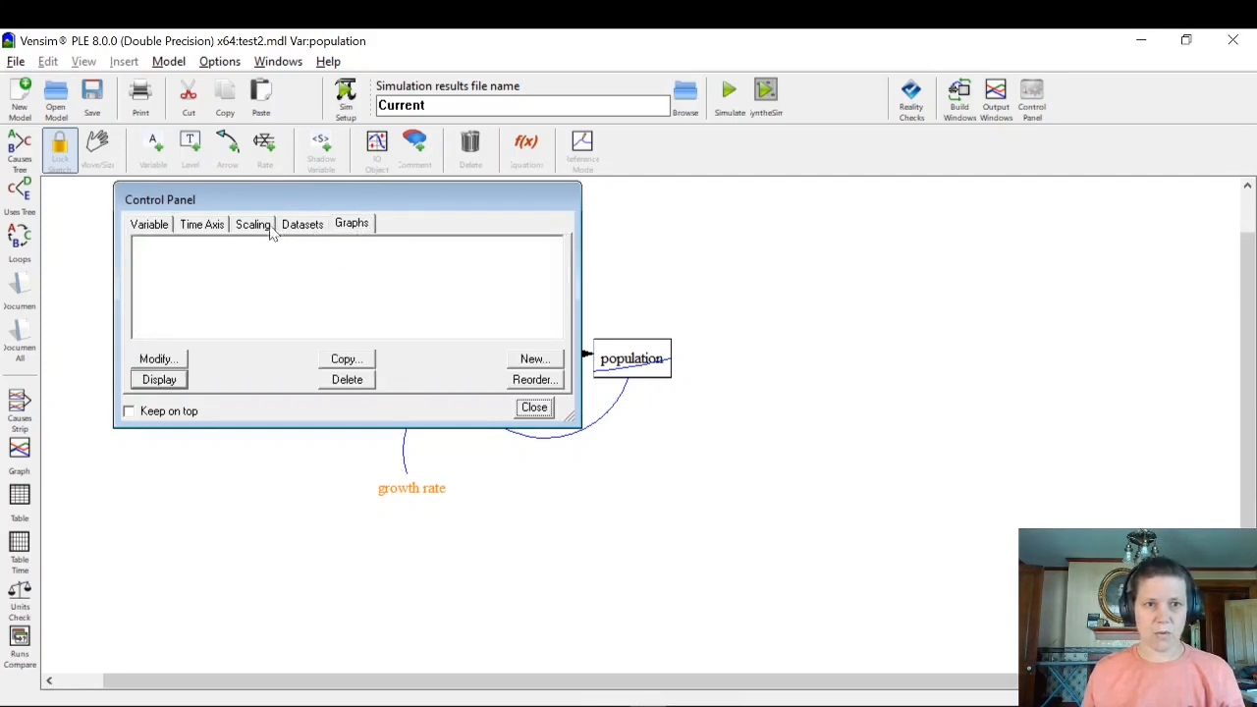
left_click(251, 224)
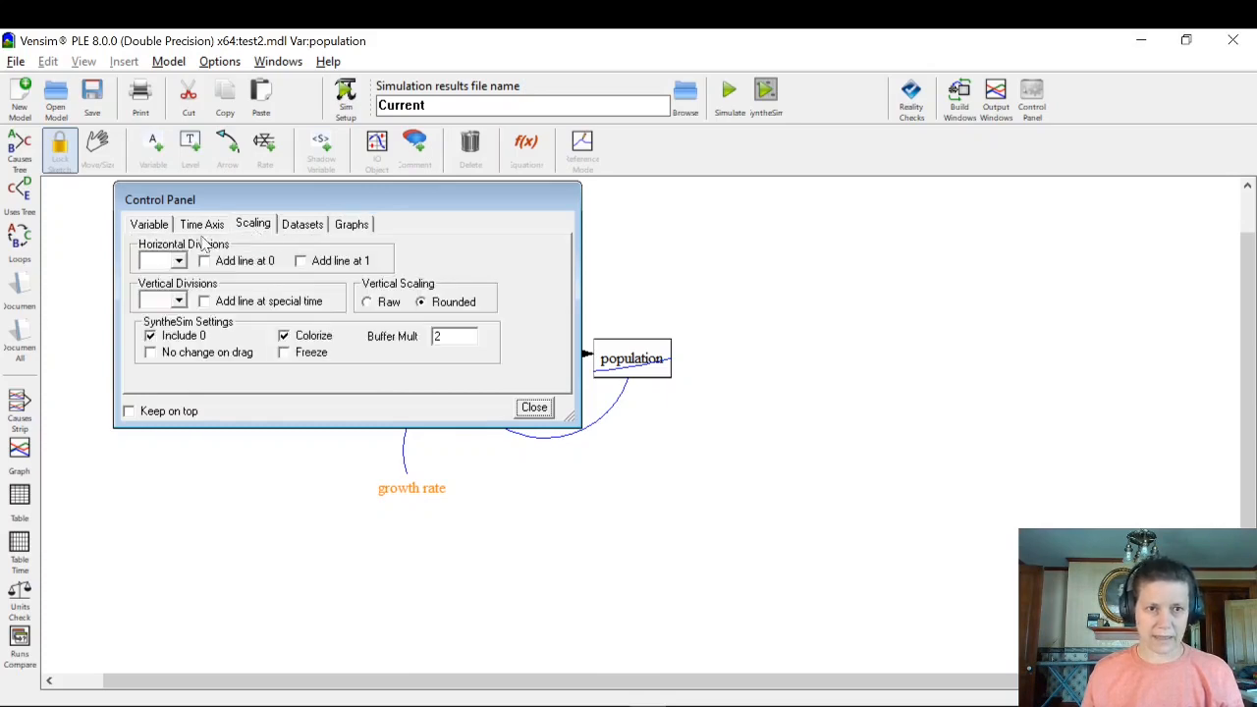
left_click(349, 224)
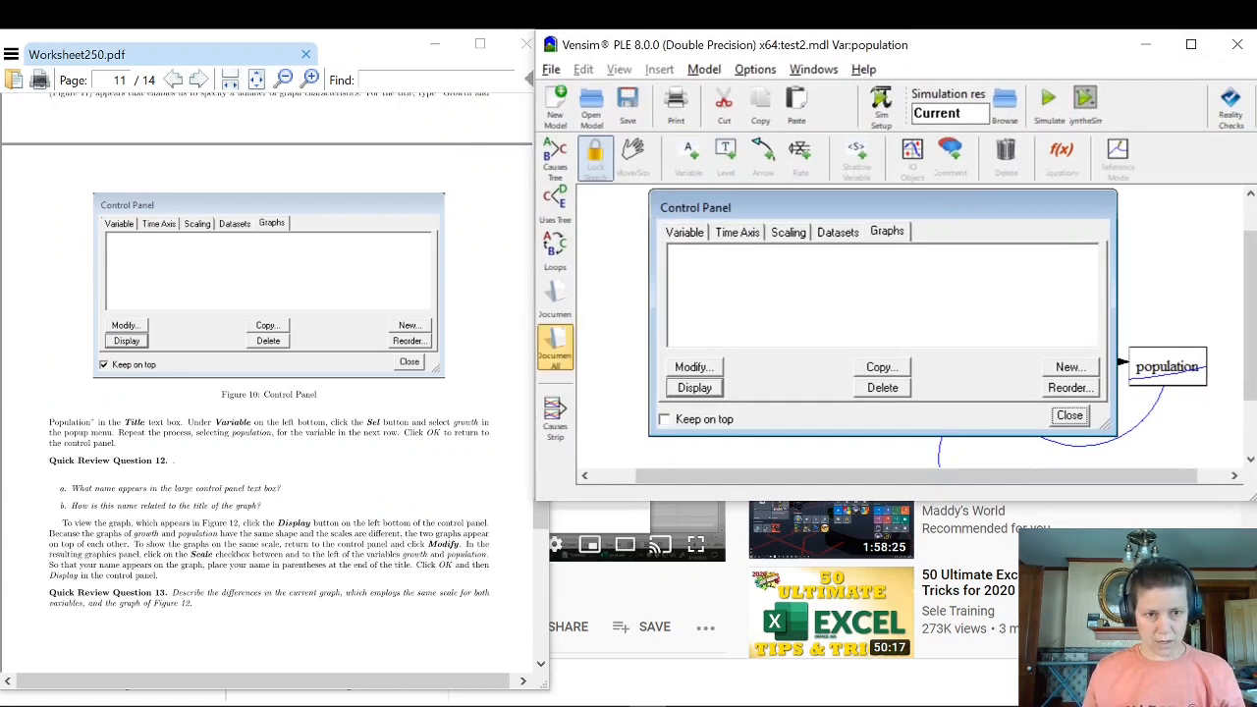
scroll("down", 3)
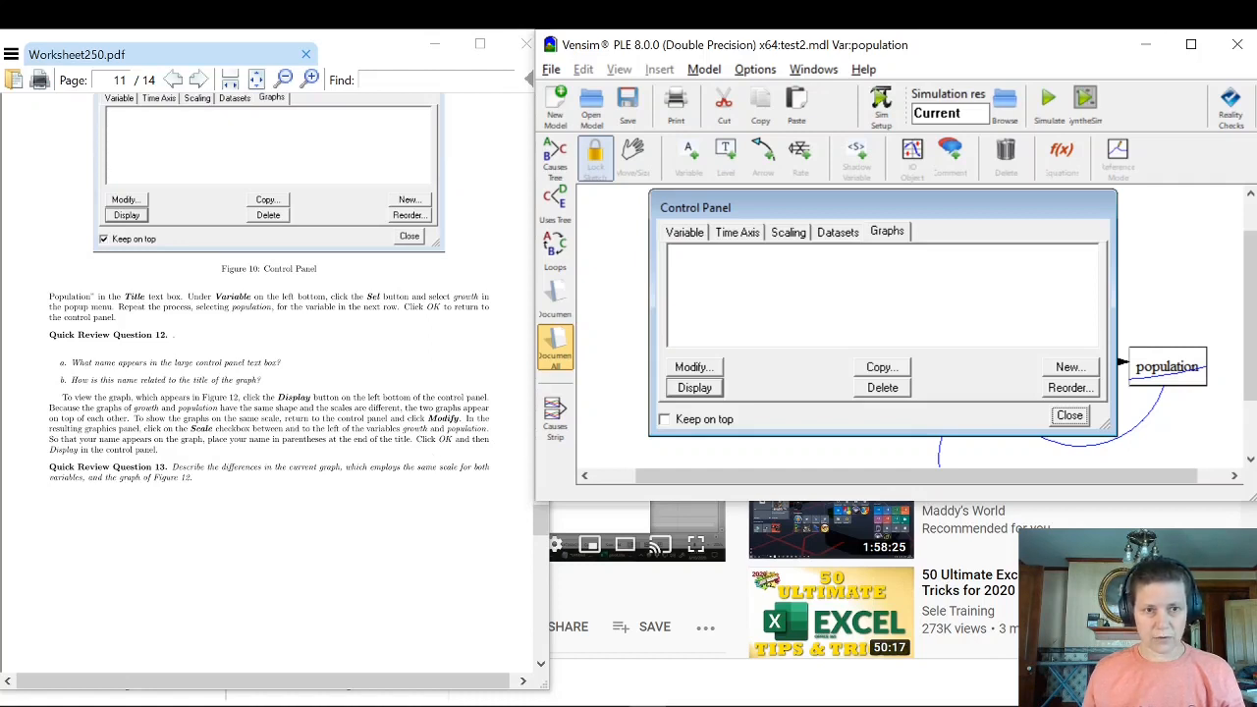
mouse_move(703, 350)
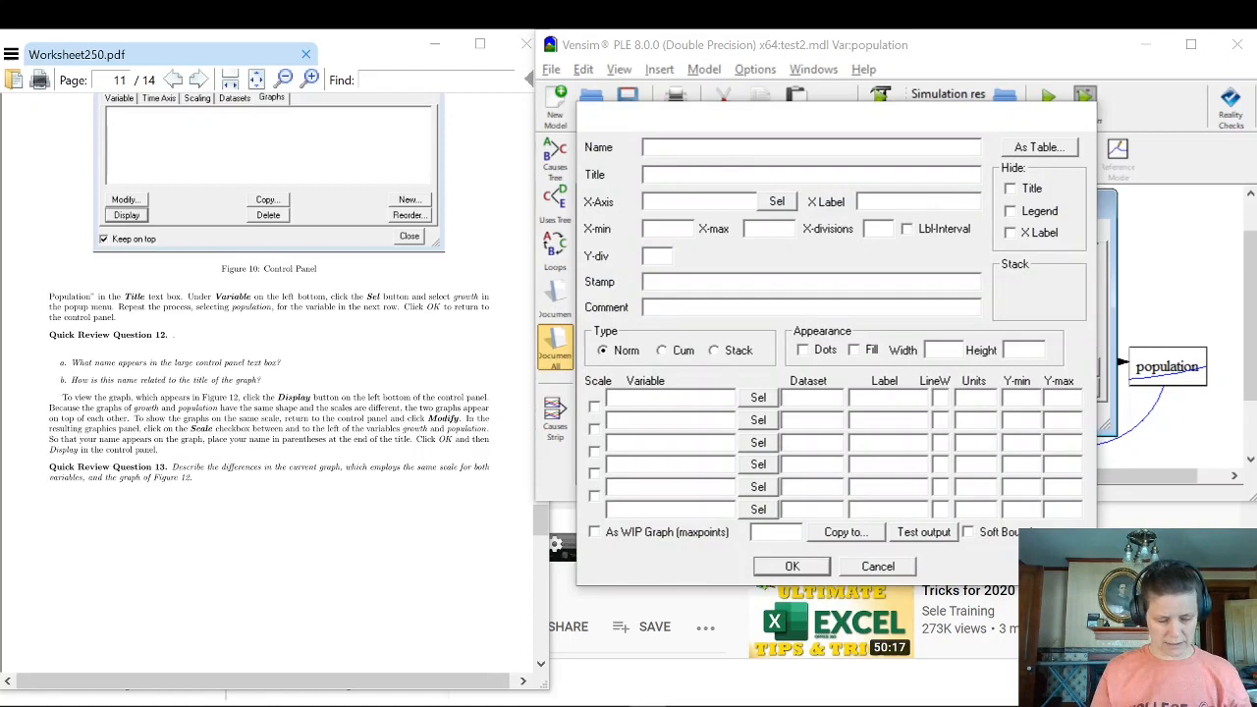
Name the new graph Short Time with X-axis range 0 to 10.
type("Short Time")
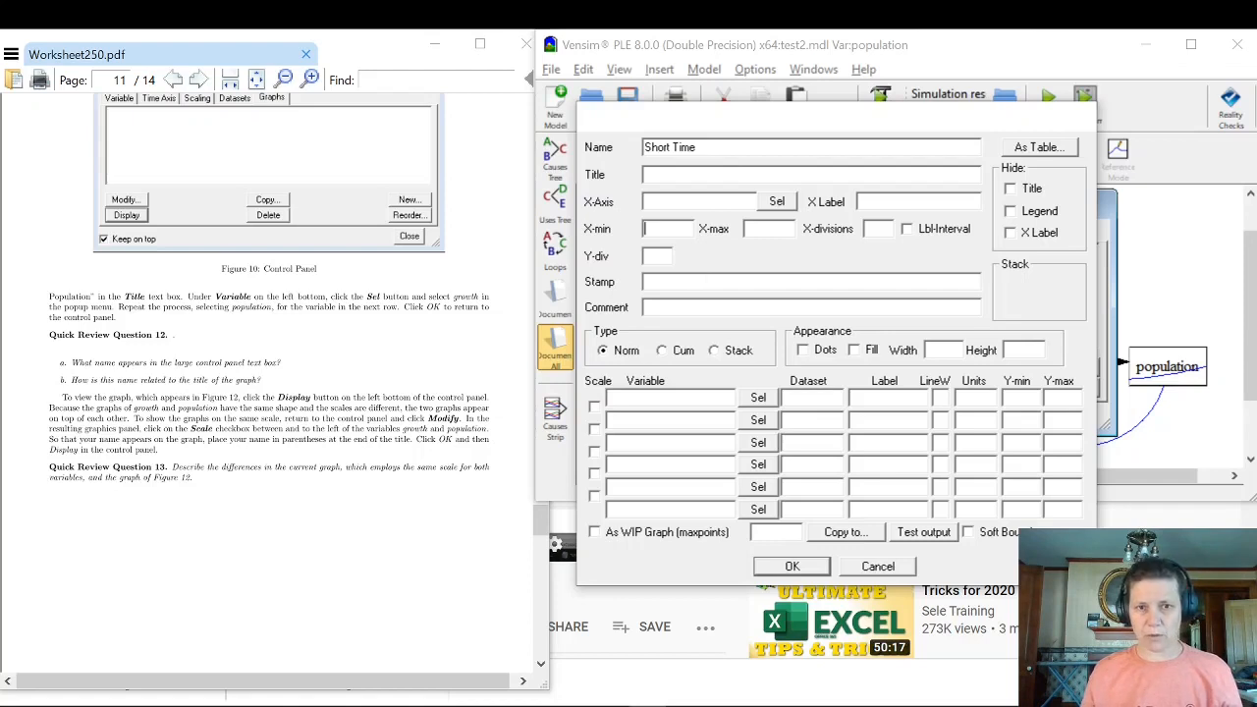
type("0")
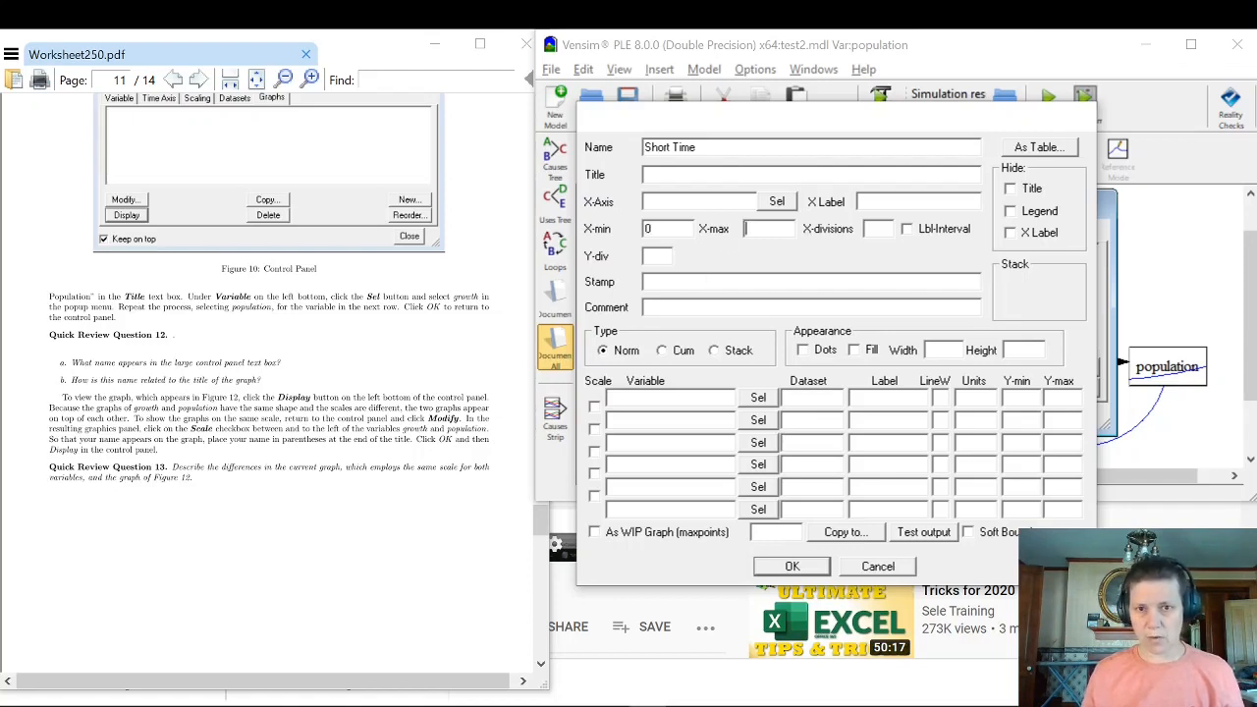
type("10")
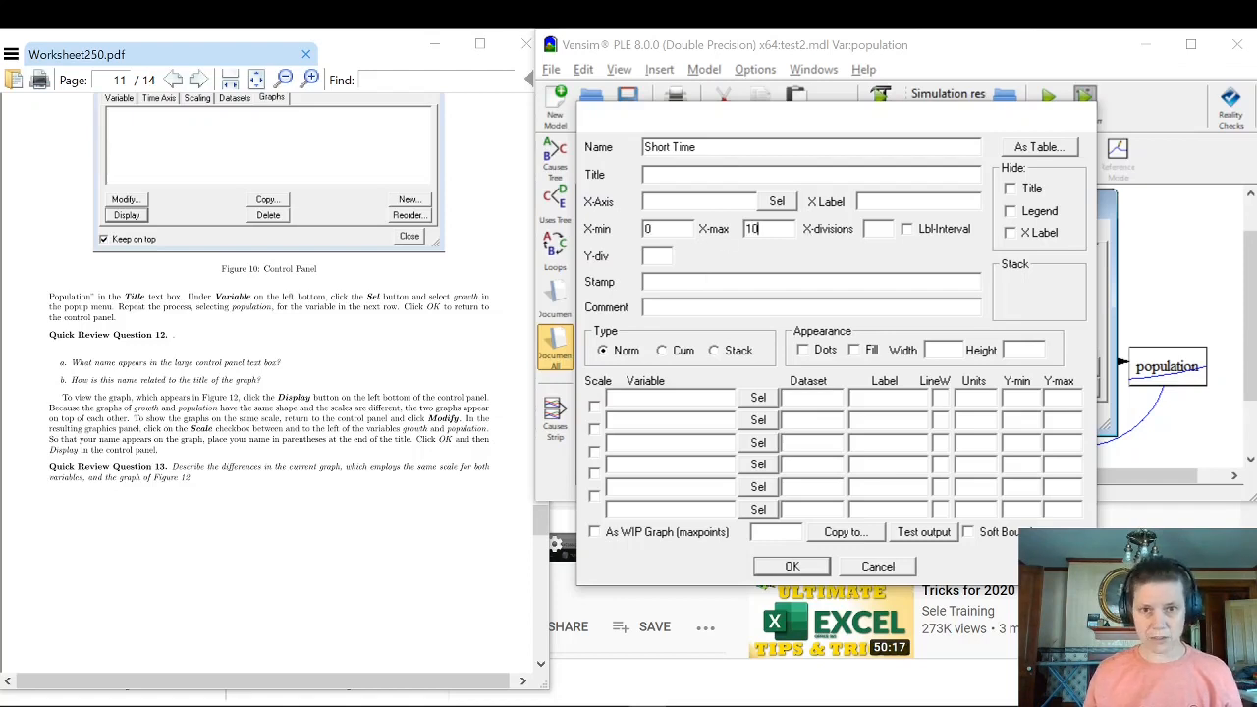
mouse_move(754, 385)
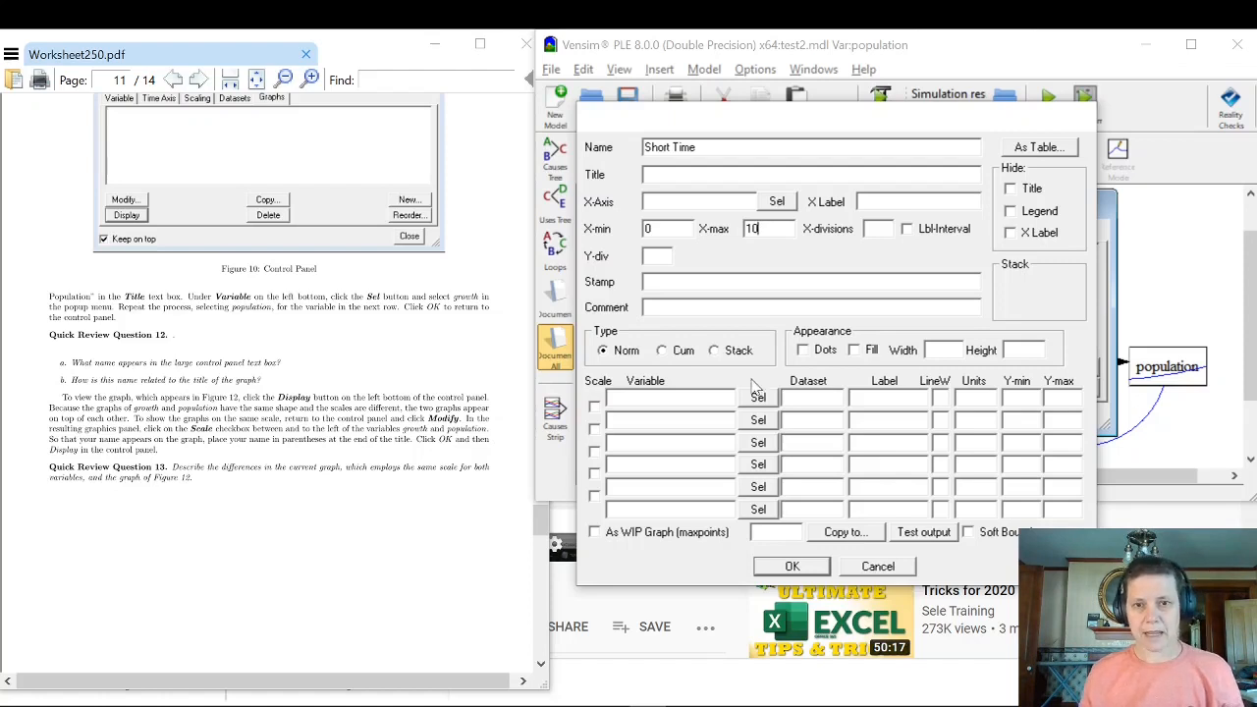
mouse_move(715, 279)
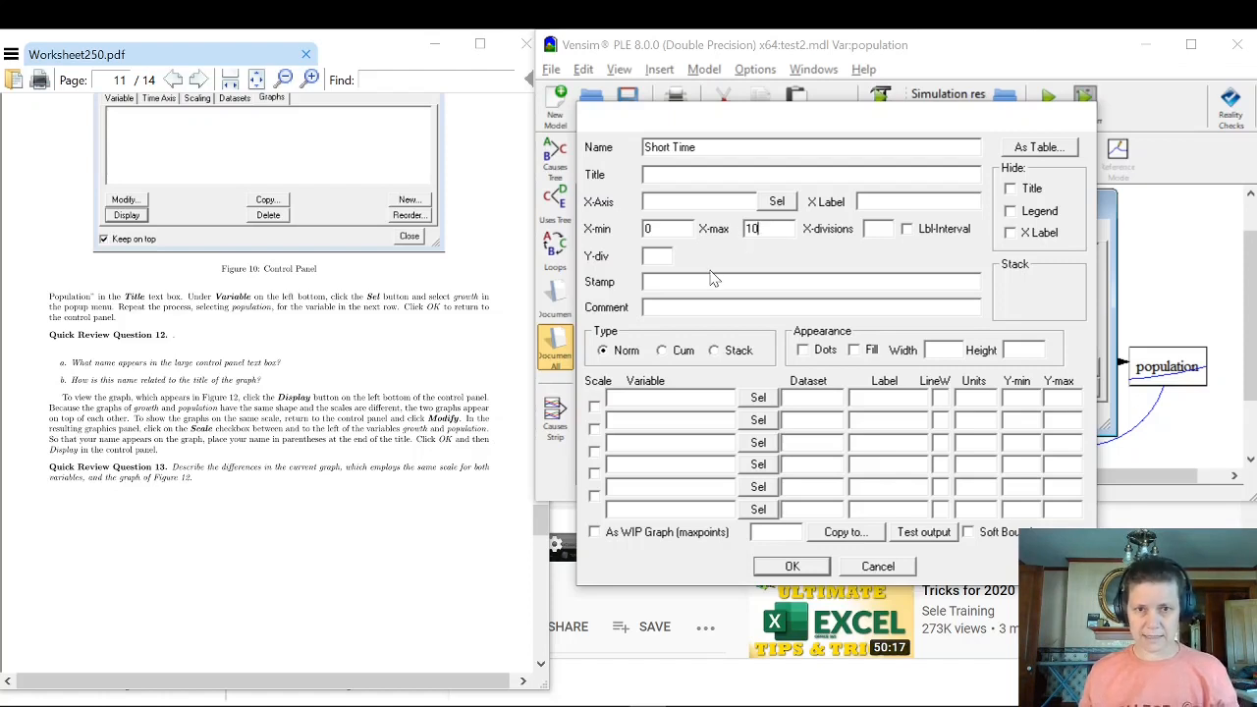
mouse_move(723, 266)
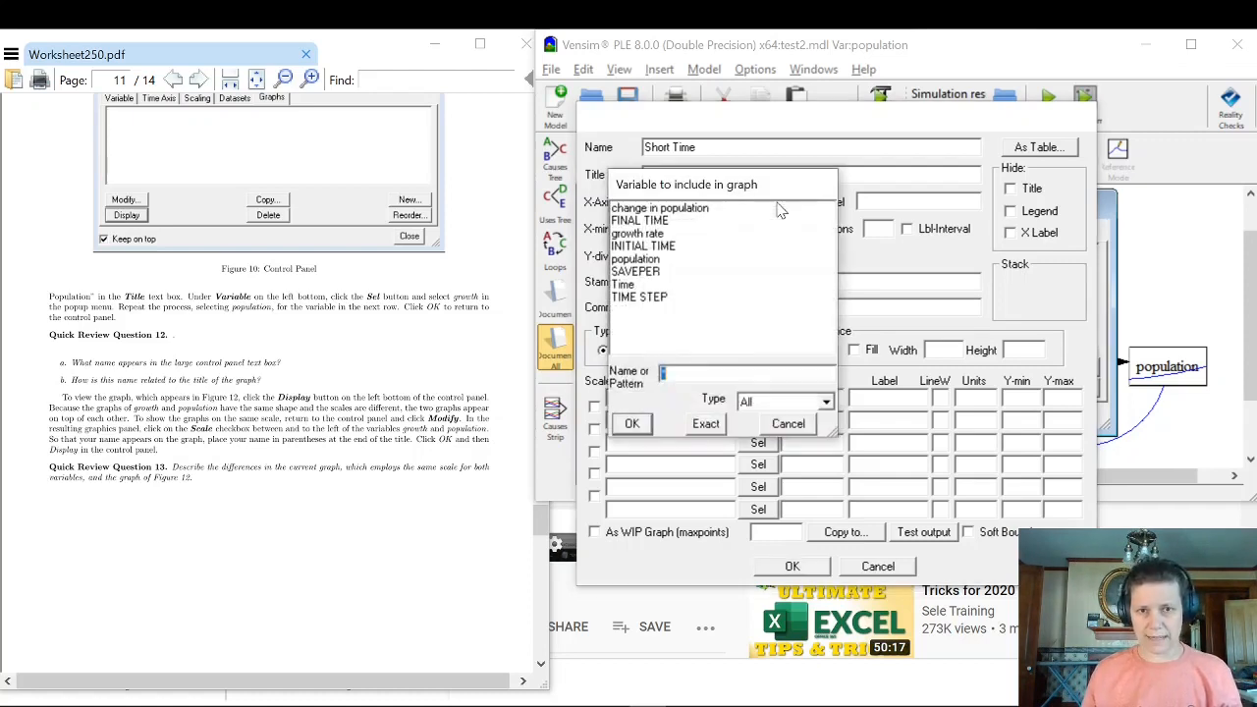
Set Time as the horizontal axis, plot population, and confirm the graph definition.
left_click(625, 283)
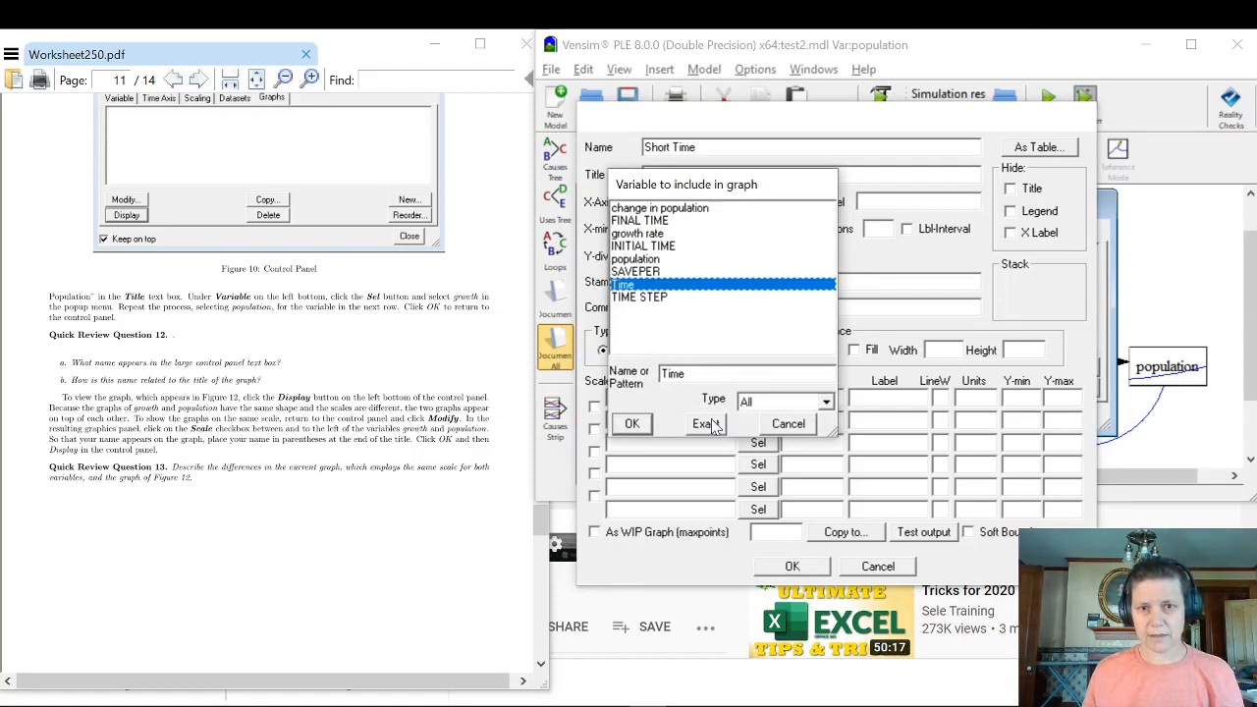
left_click(632, 424)
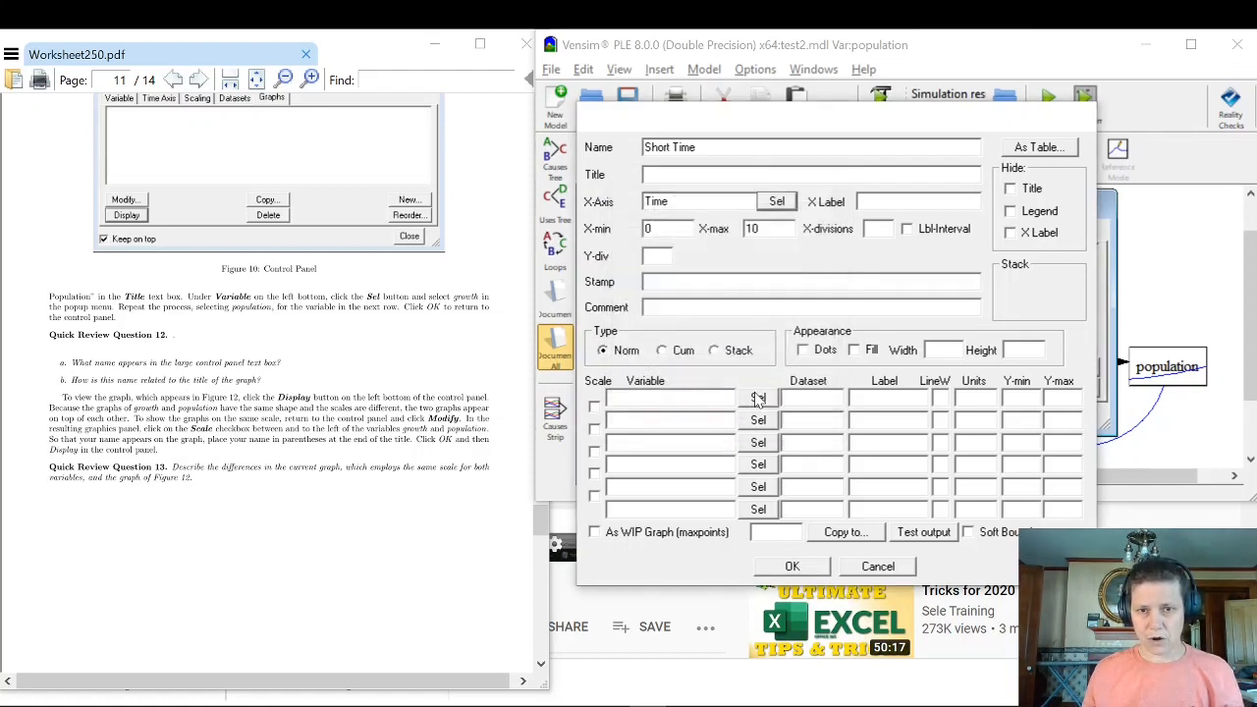
left_click(758, 396)
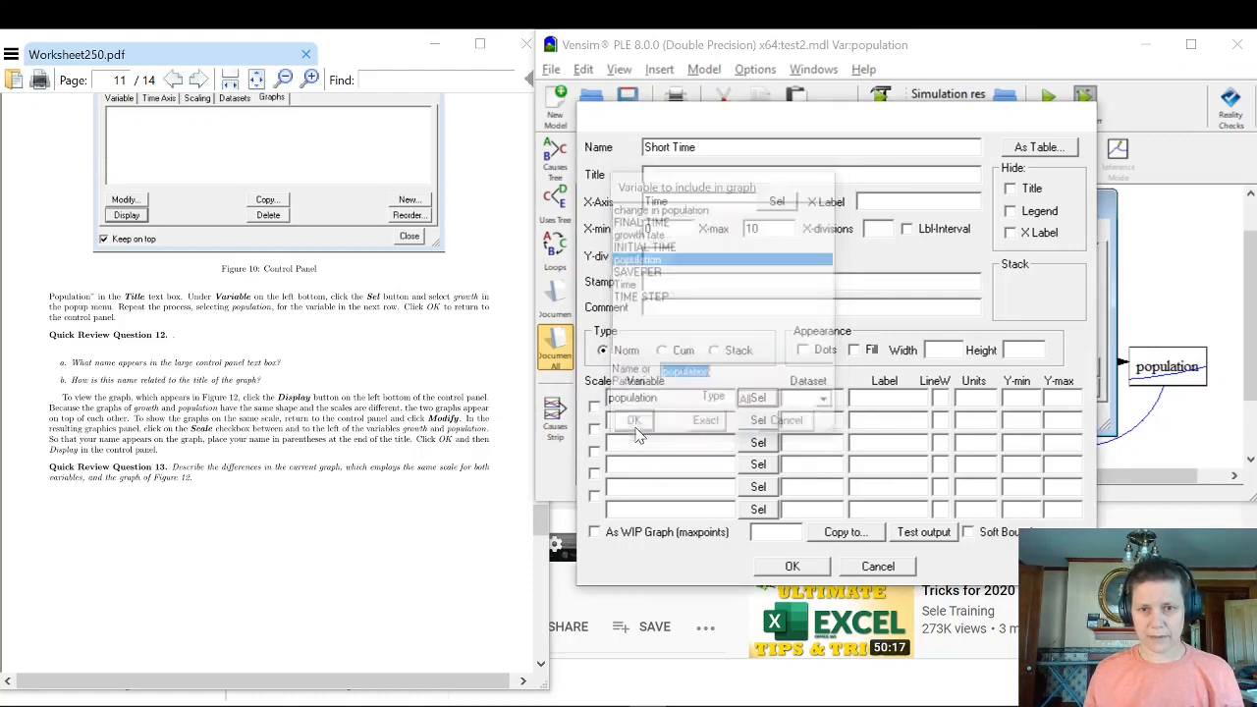
left_click(632, 420)
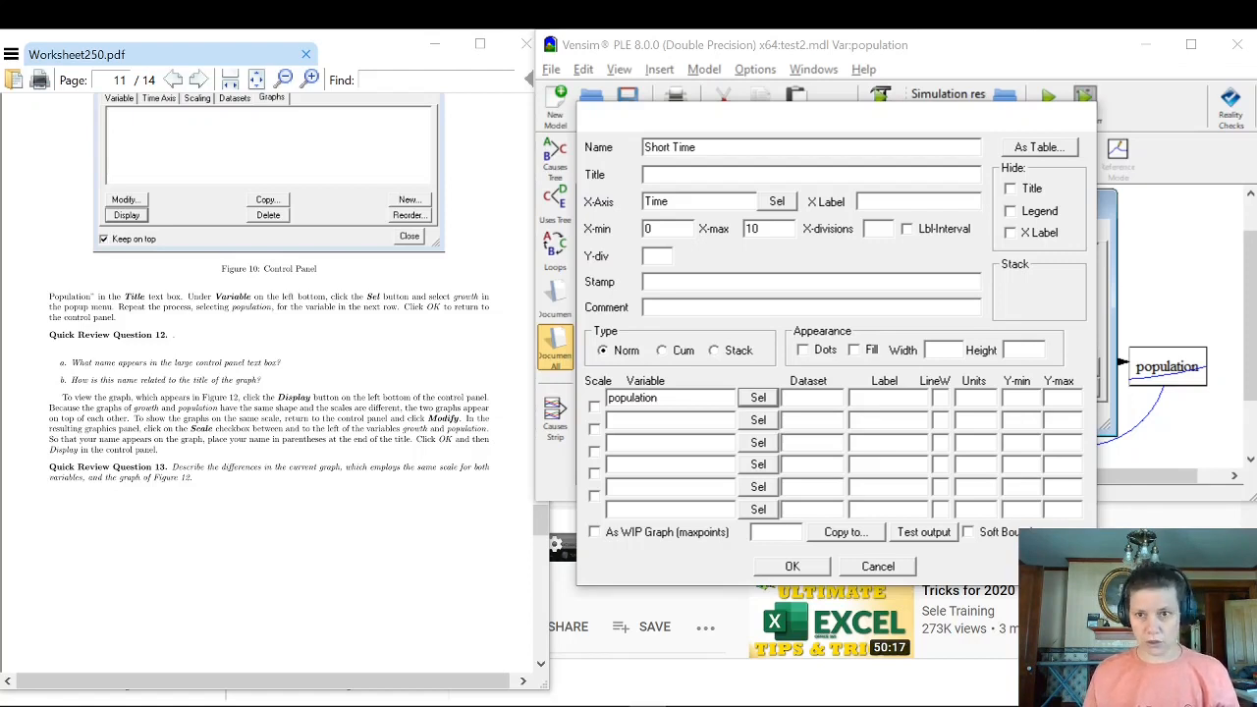
mouse_move(946, 440)
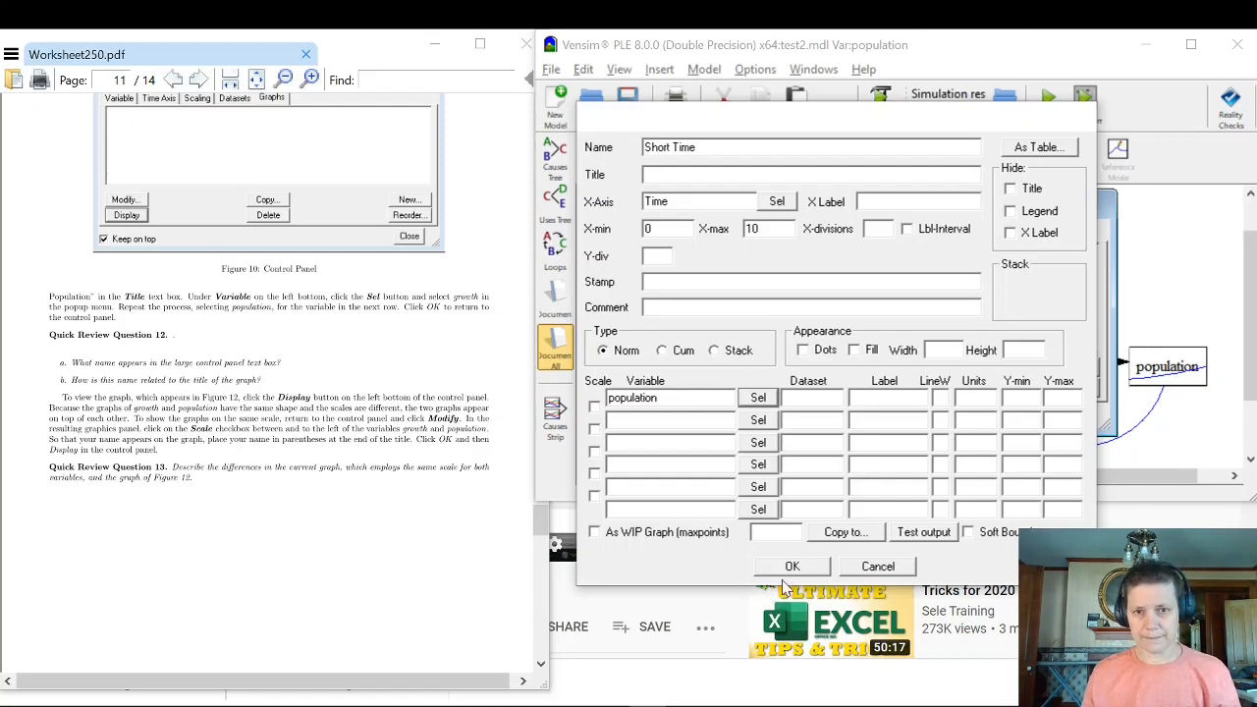
left_click(791, 566)
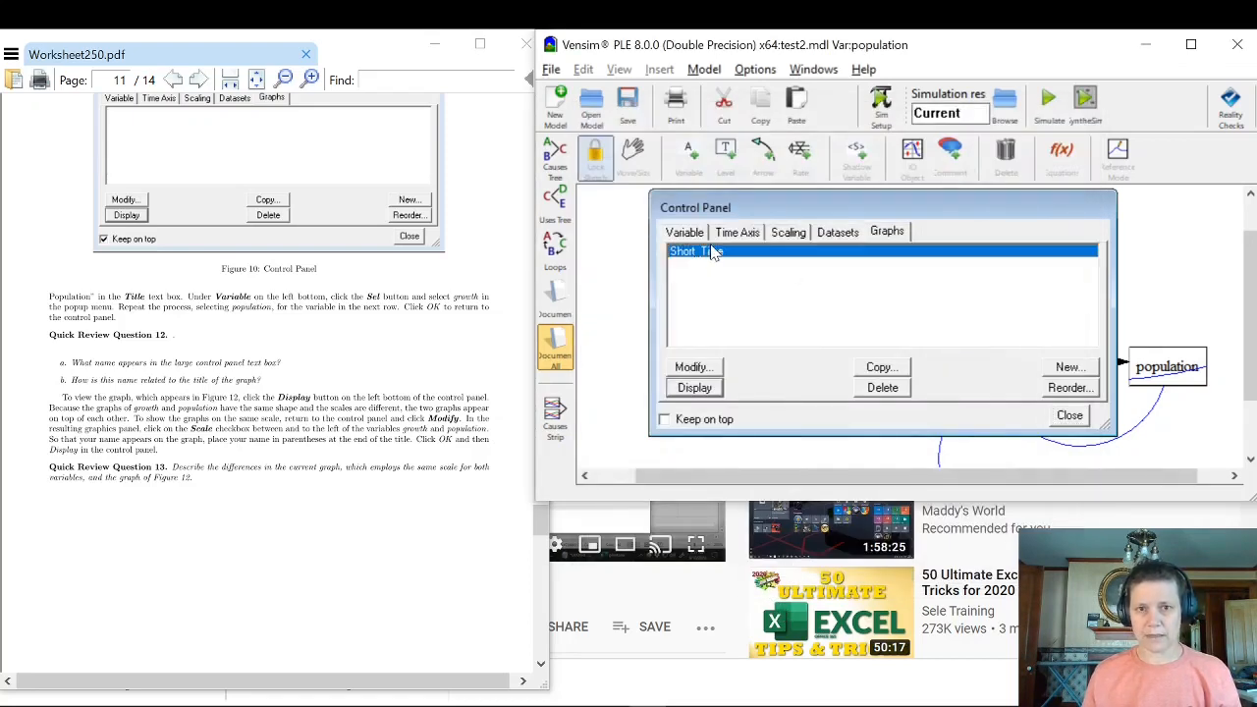
Display the Short Time population graph, then close it and the Control Panel.
left_click(695, 387)
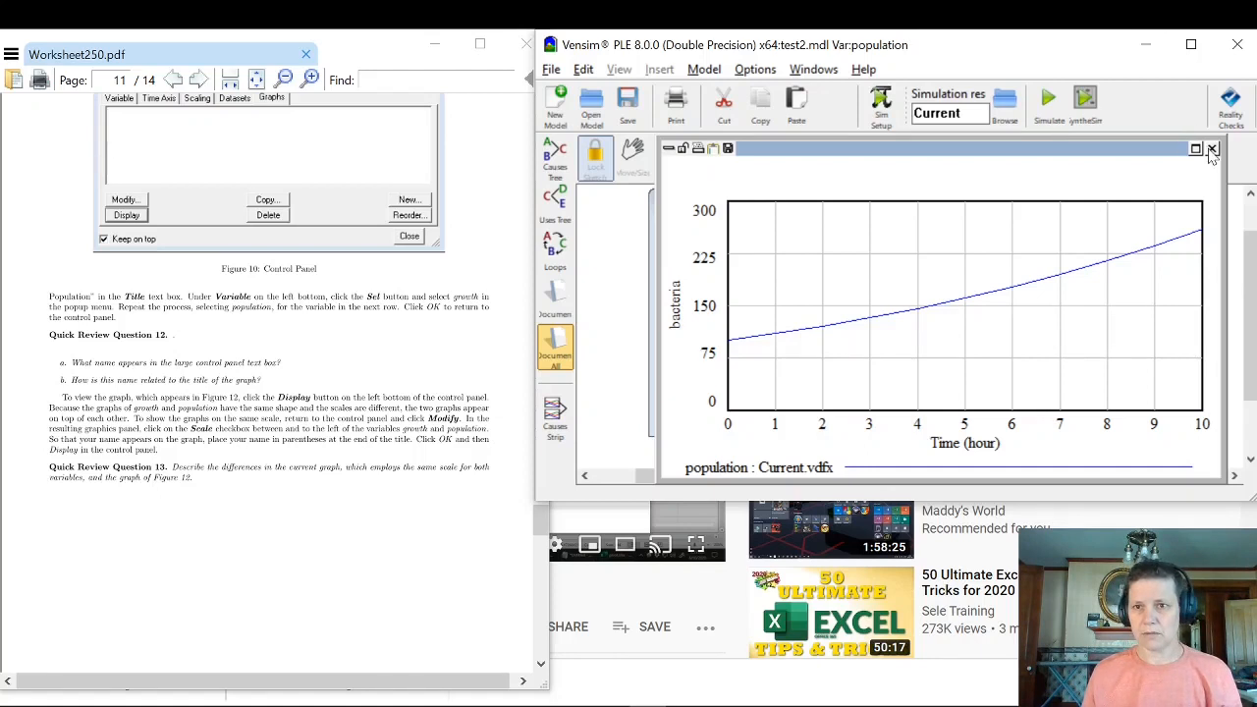
left_click(1211, 150)
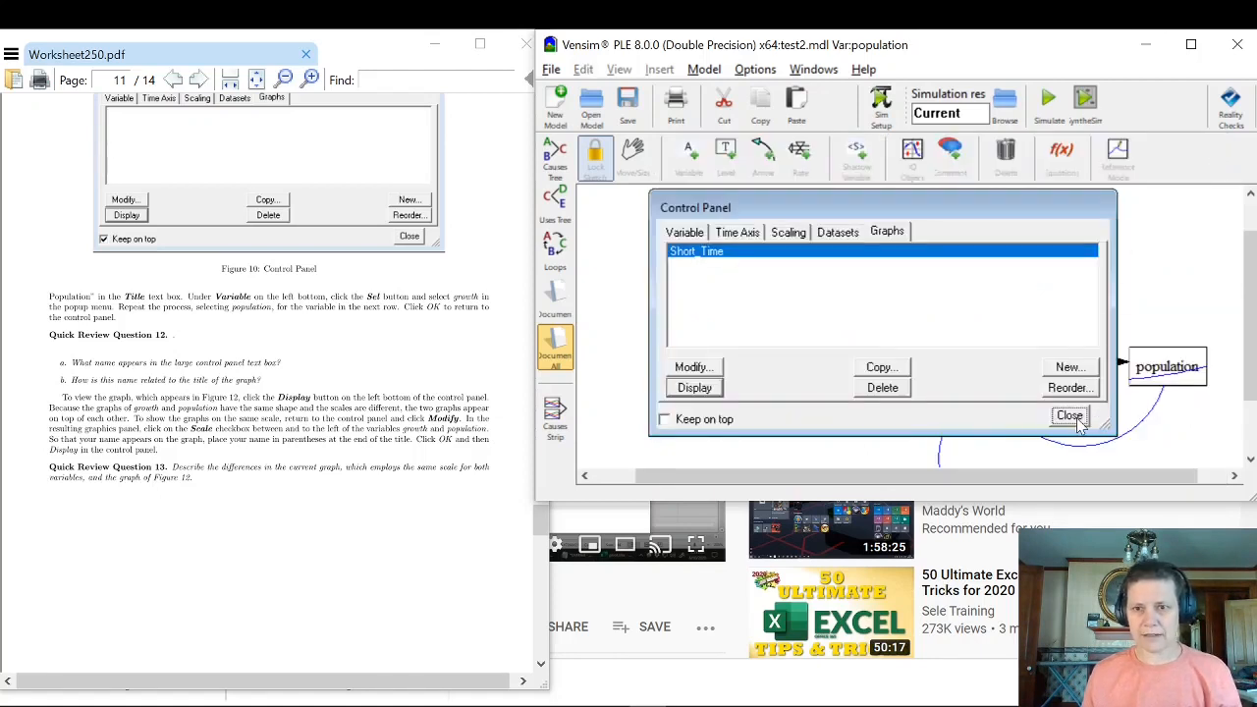
left_click(1068, 417)
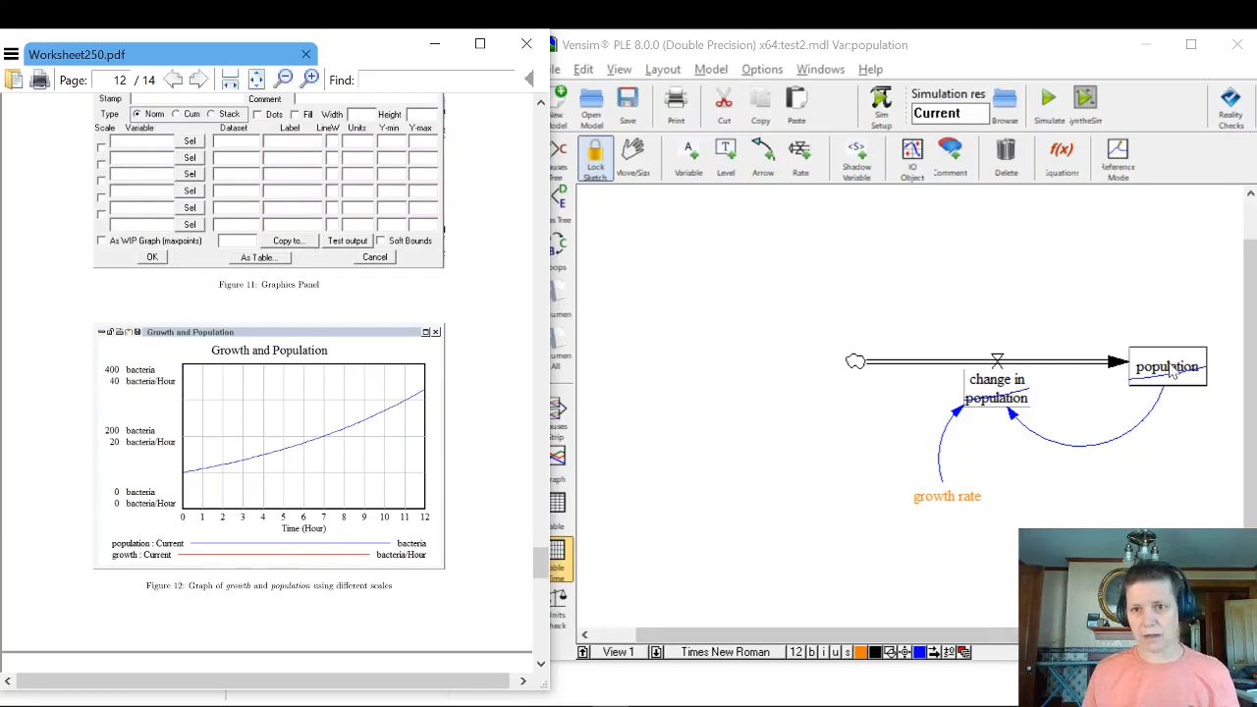
Select population and change in population and graph them together.
left_click(1166, 367)
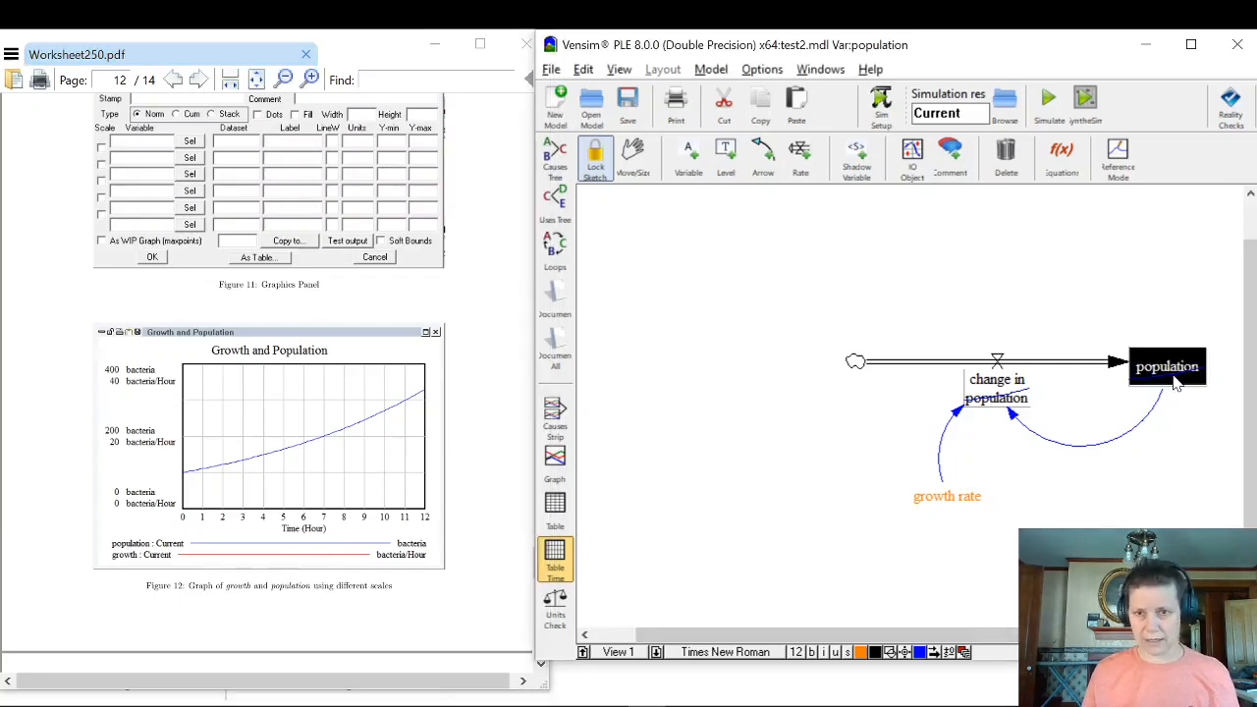
double_click(998, 389)
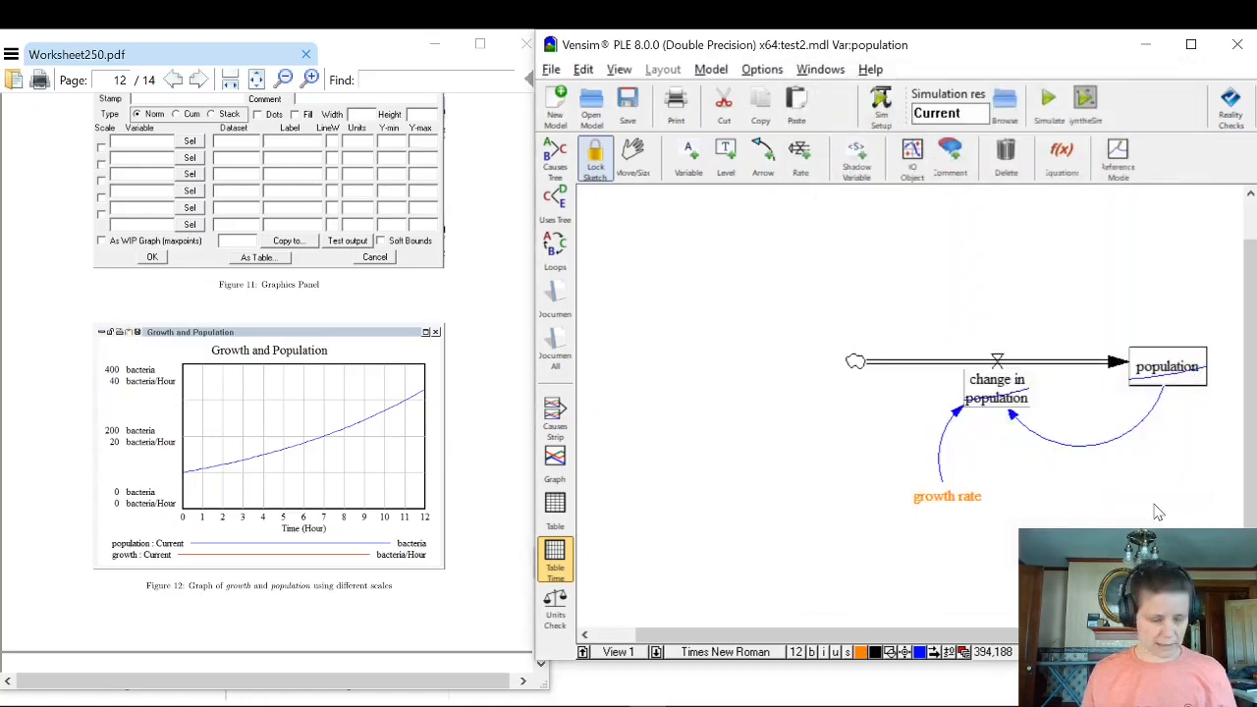
left_click(1166, 367)
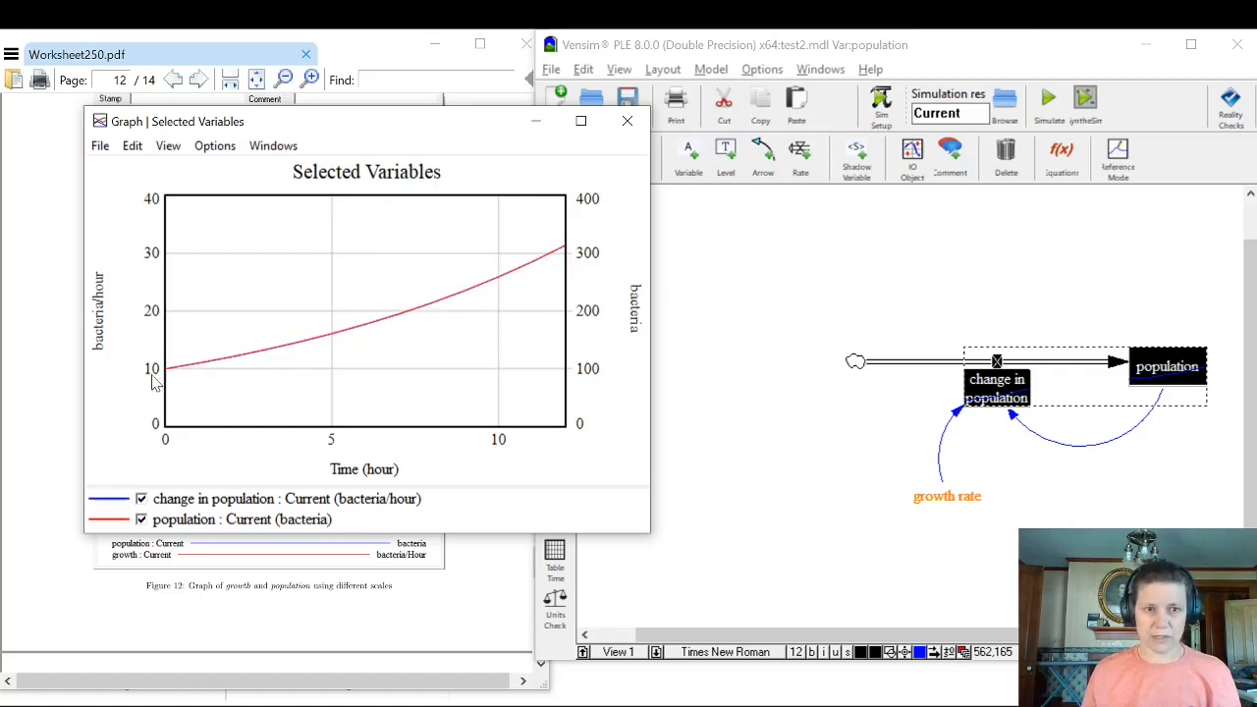
mouse_move(142, 403)
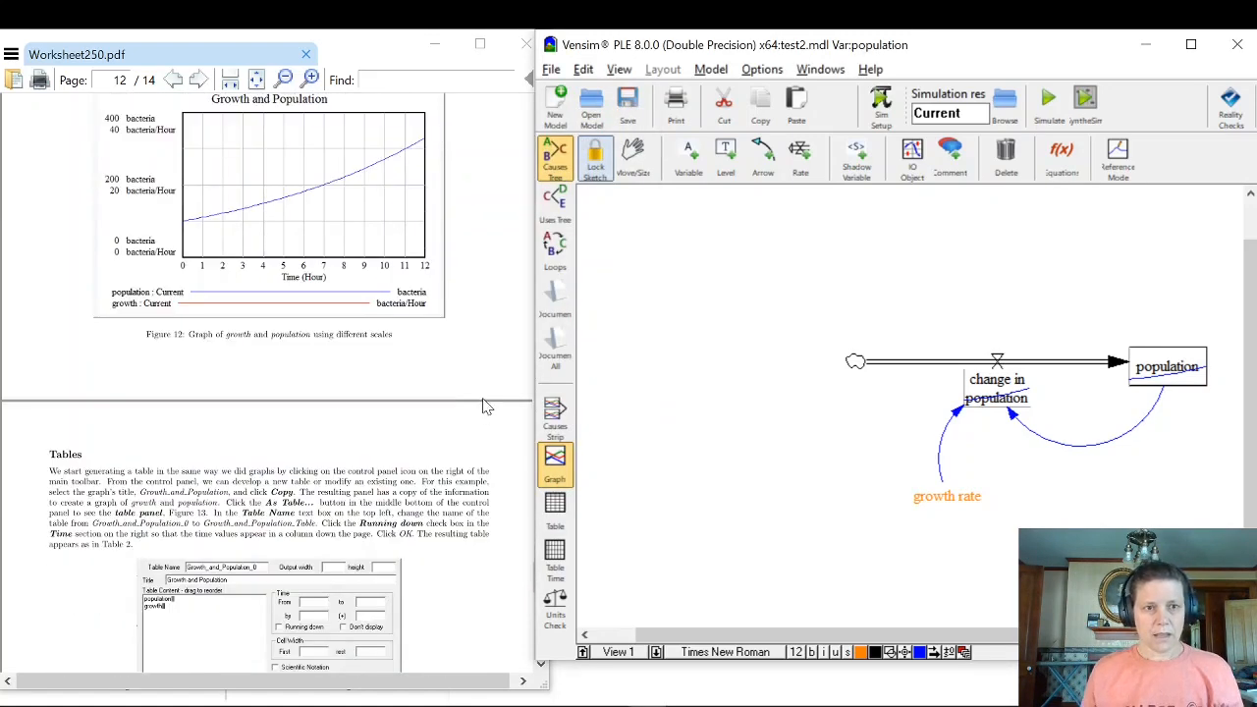
scroll("down", 3)
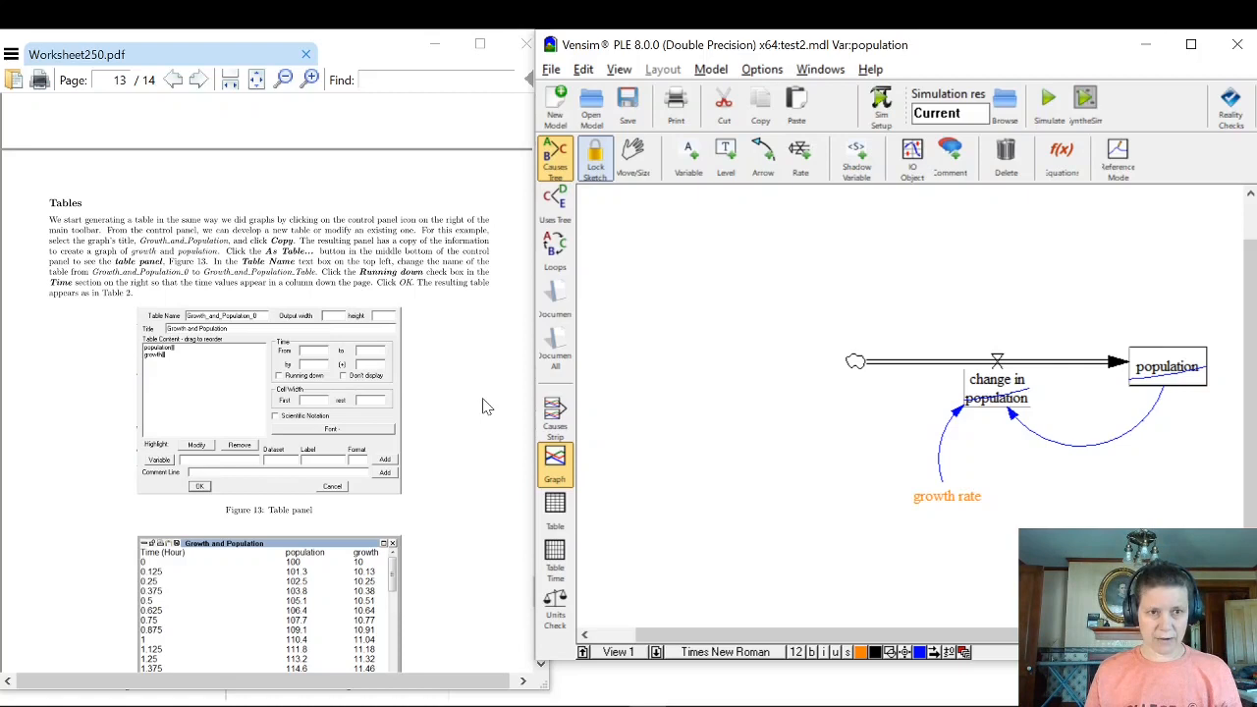
scroll("down", 3)
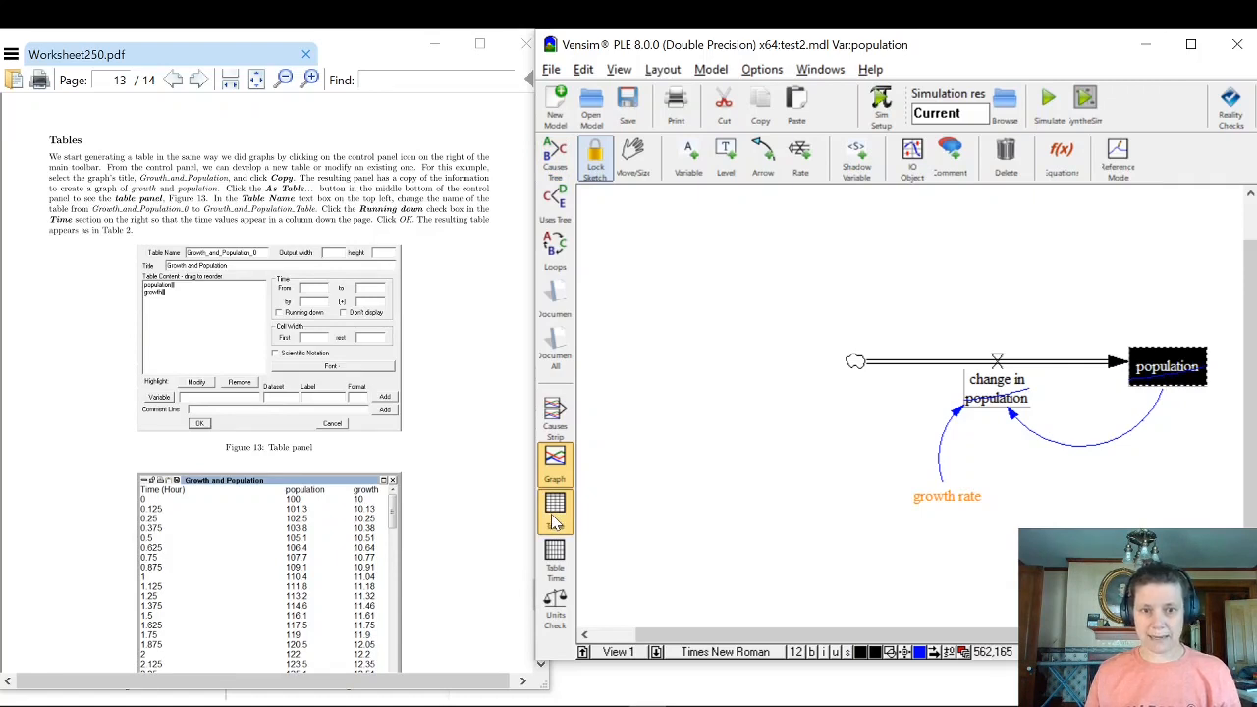
mouse_move(554, 560)
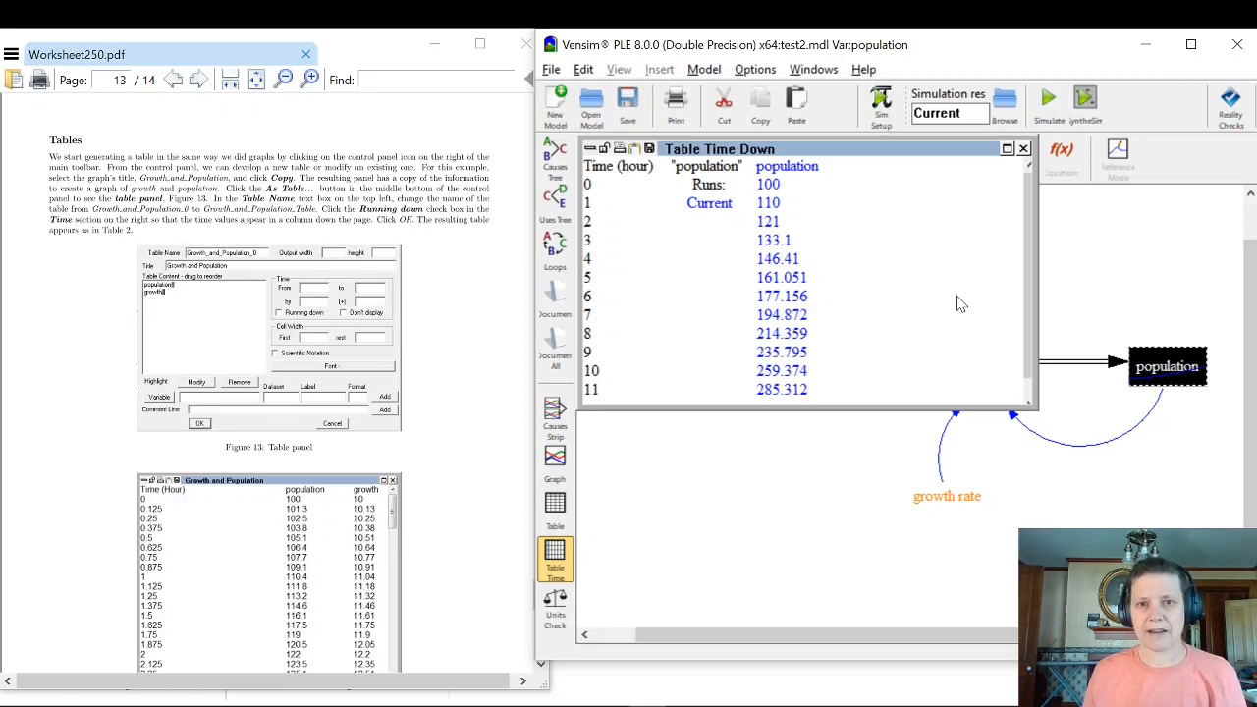
mouse_move(836, 322)
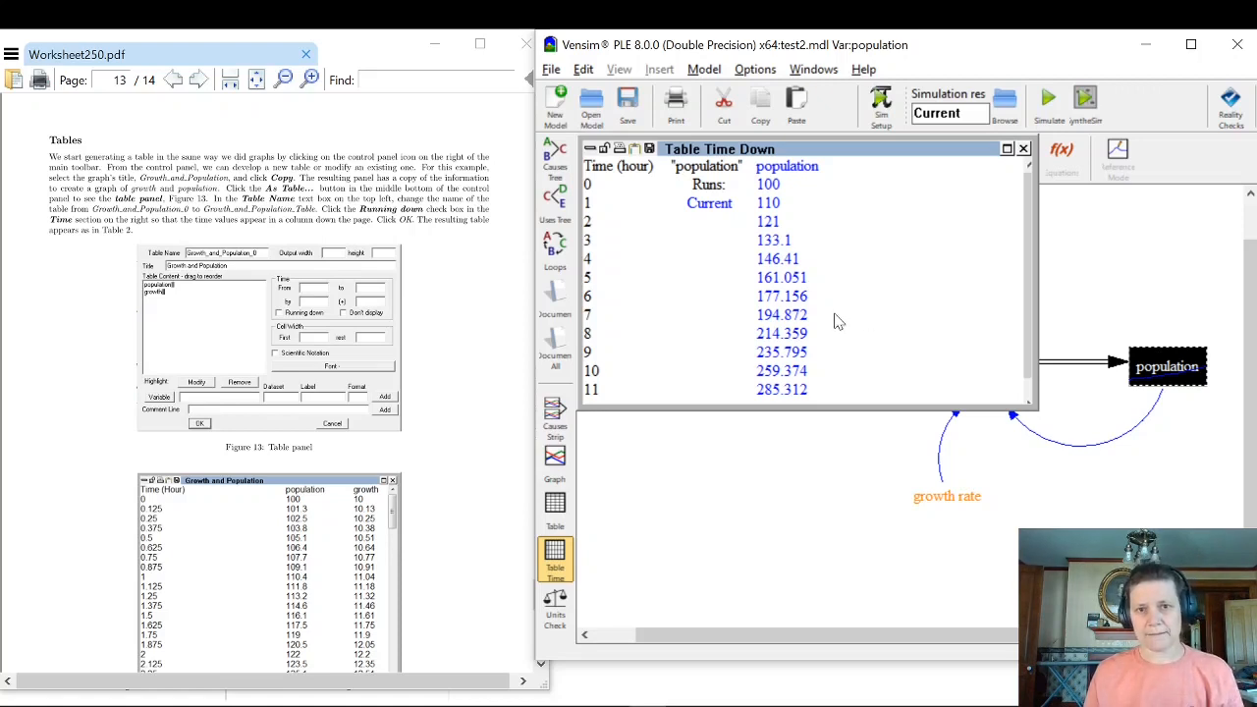
mouse_move(770, 333)
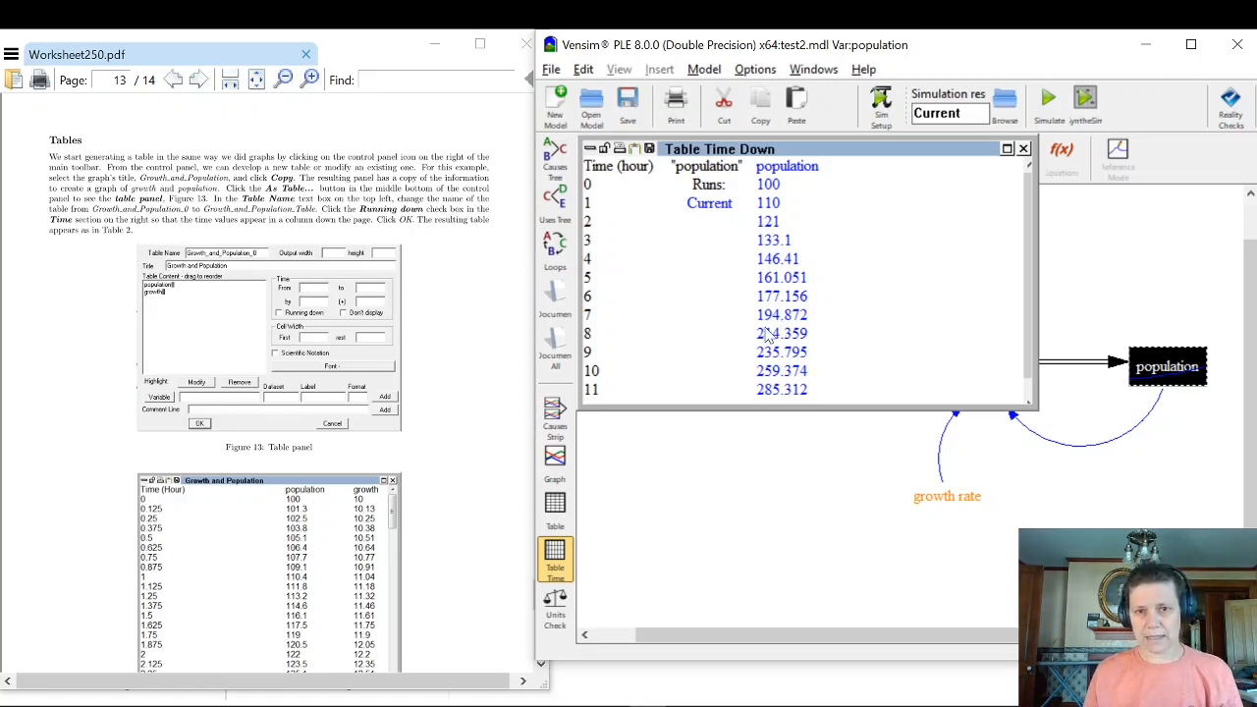
mouse_move(794, 185)
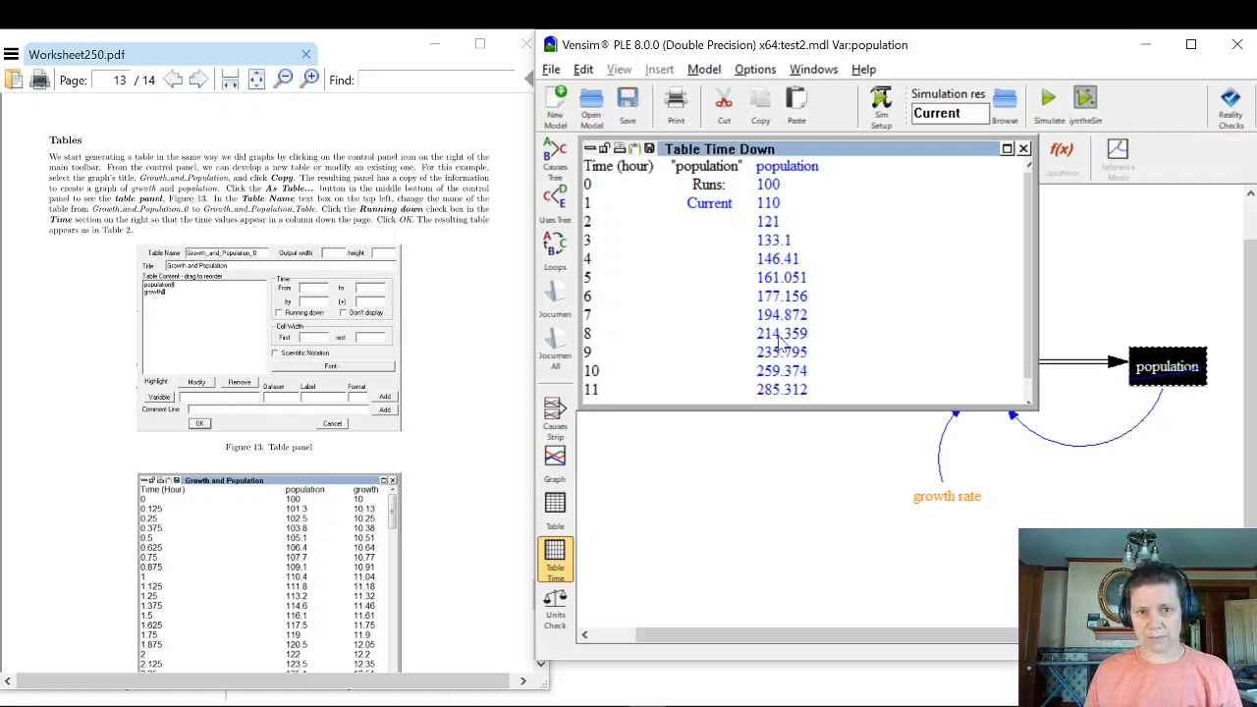
mouse_move(840, 358)
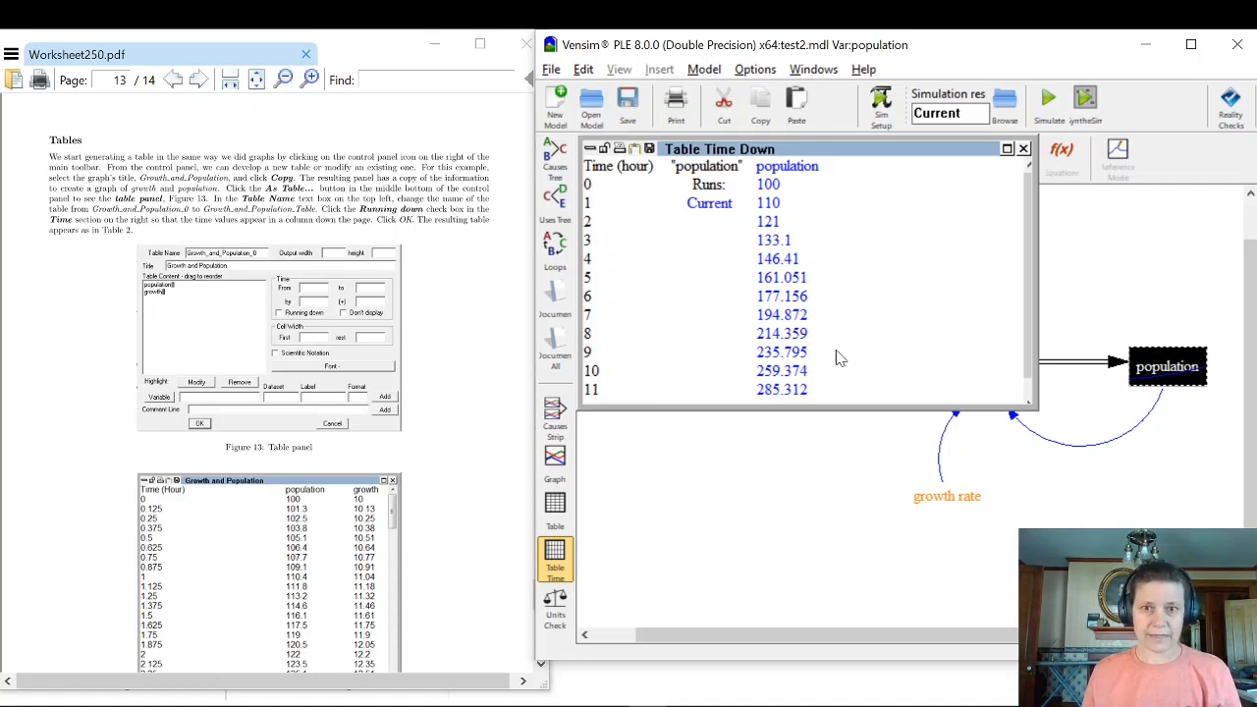
mouse_move(616, 214)
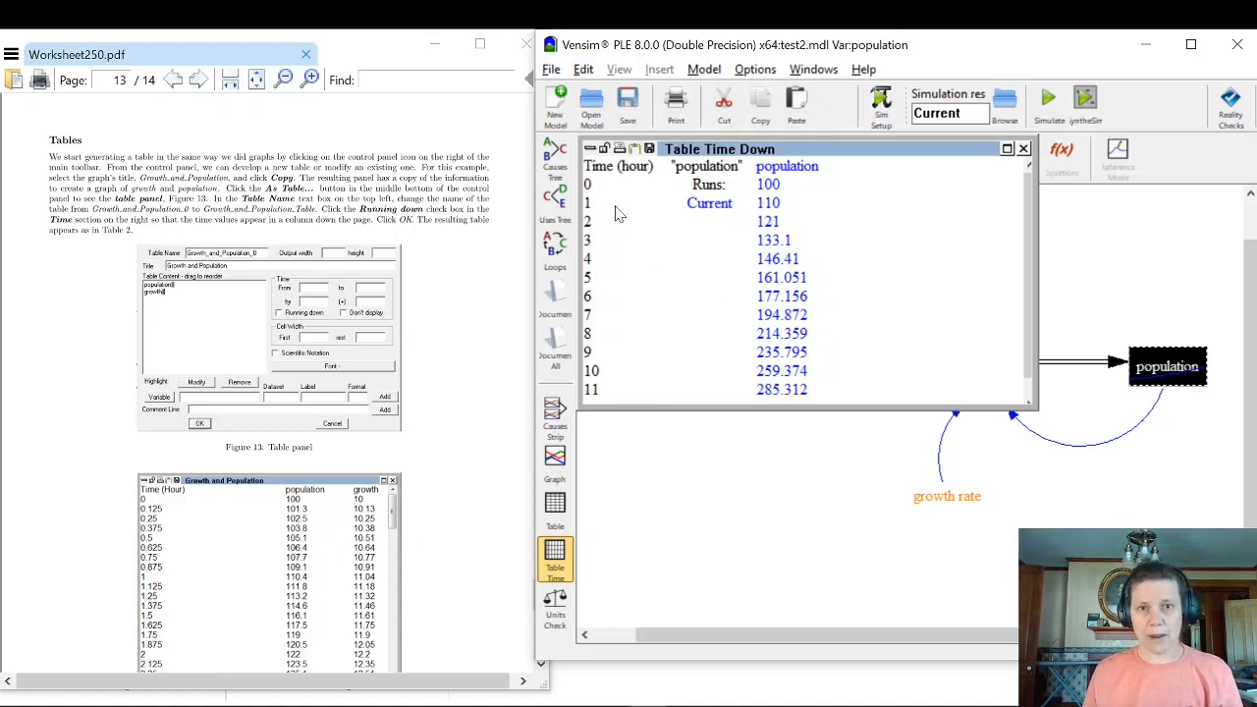
mouse_move(687, 322)
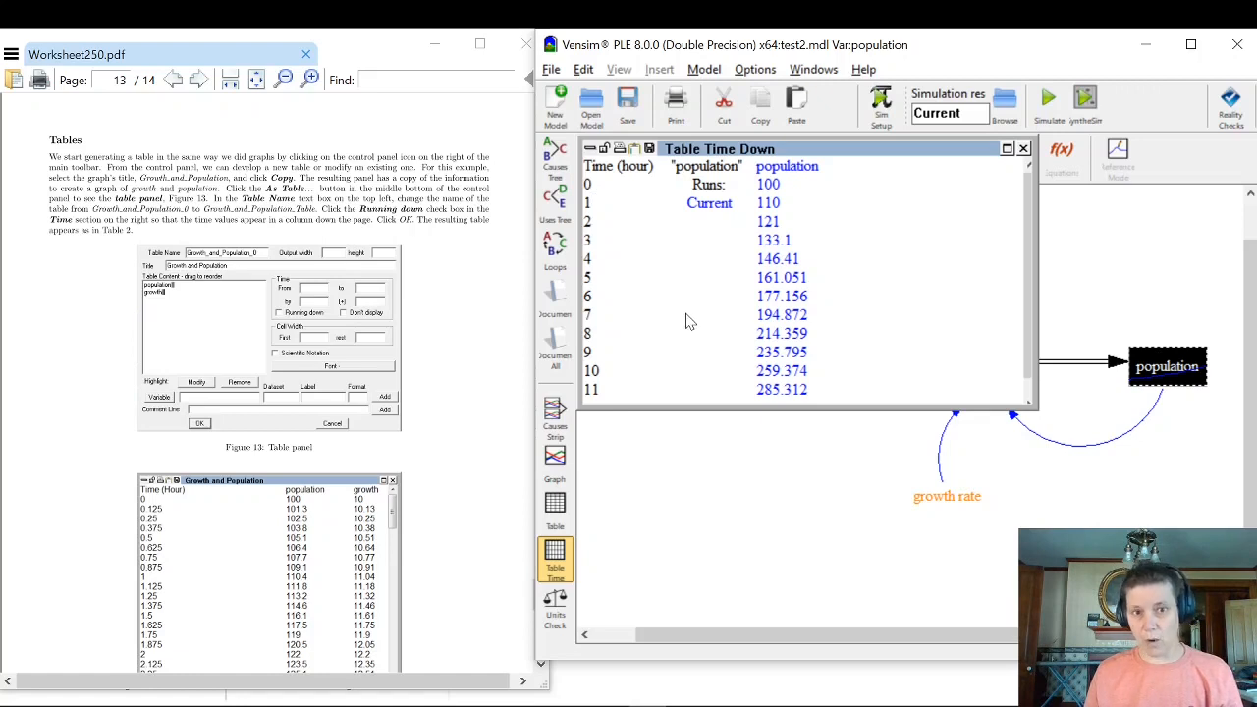
mouse_move(681, 313)
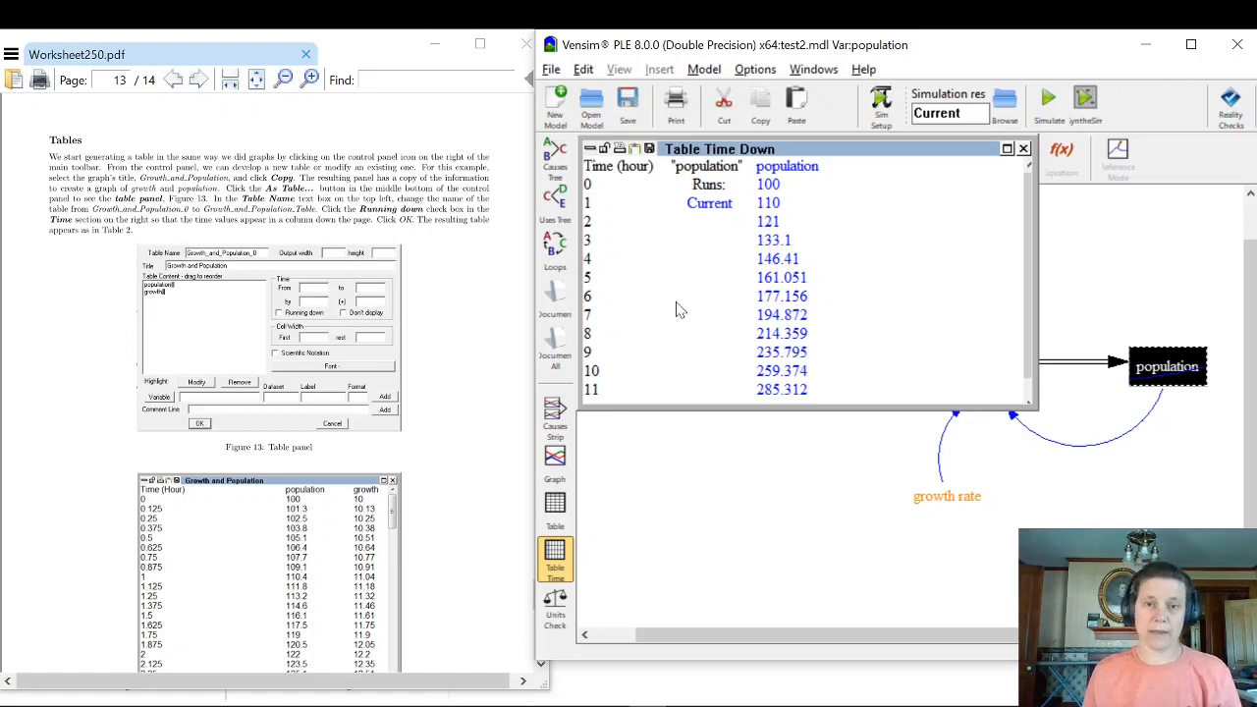
mouse_move(856, 301)
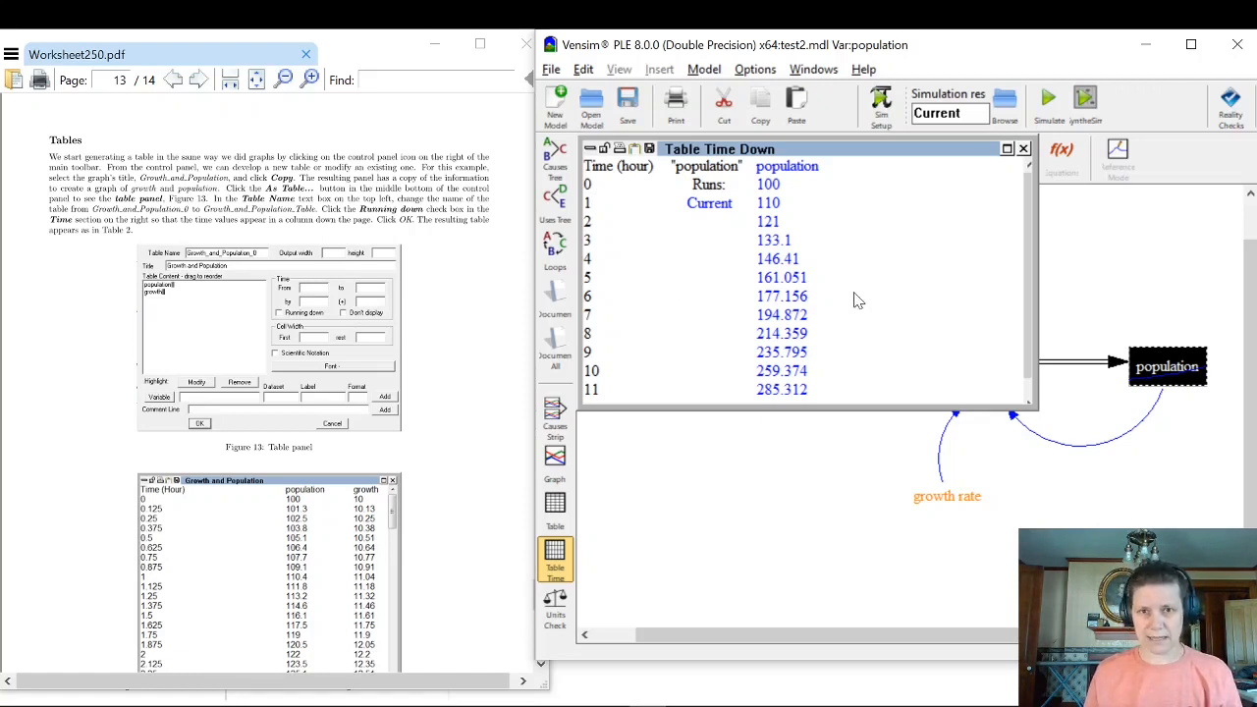
mouse_move(856, 287)
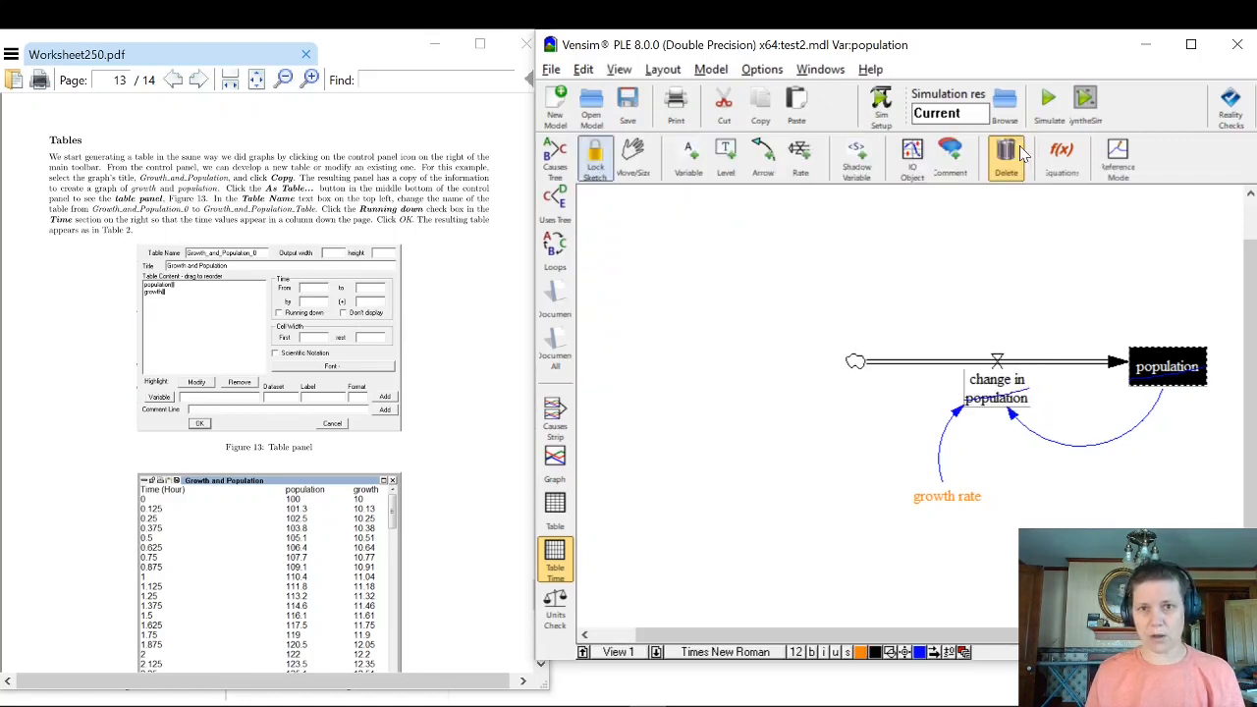
Set TIME STEP to 0.0625 in Model Settings.
left_click(711, 69)
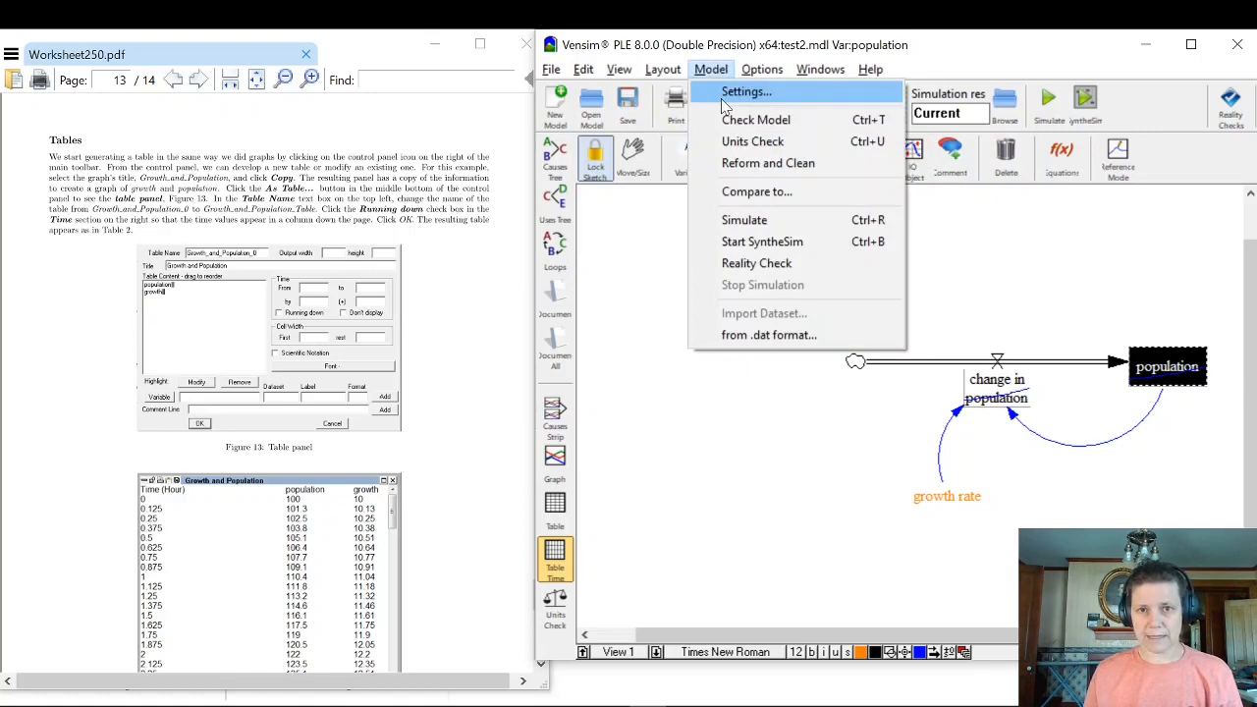
left_click(746, 92)
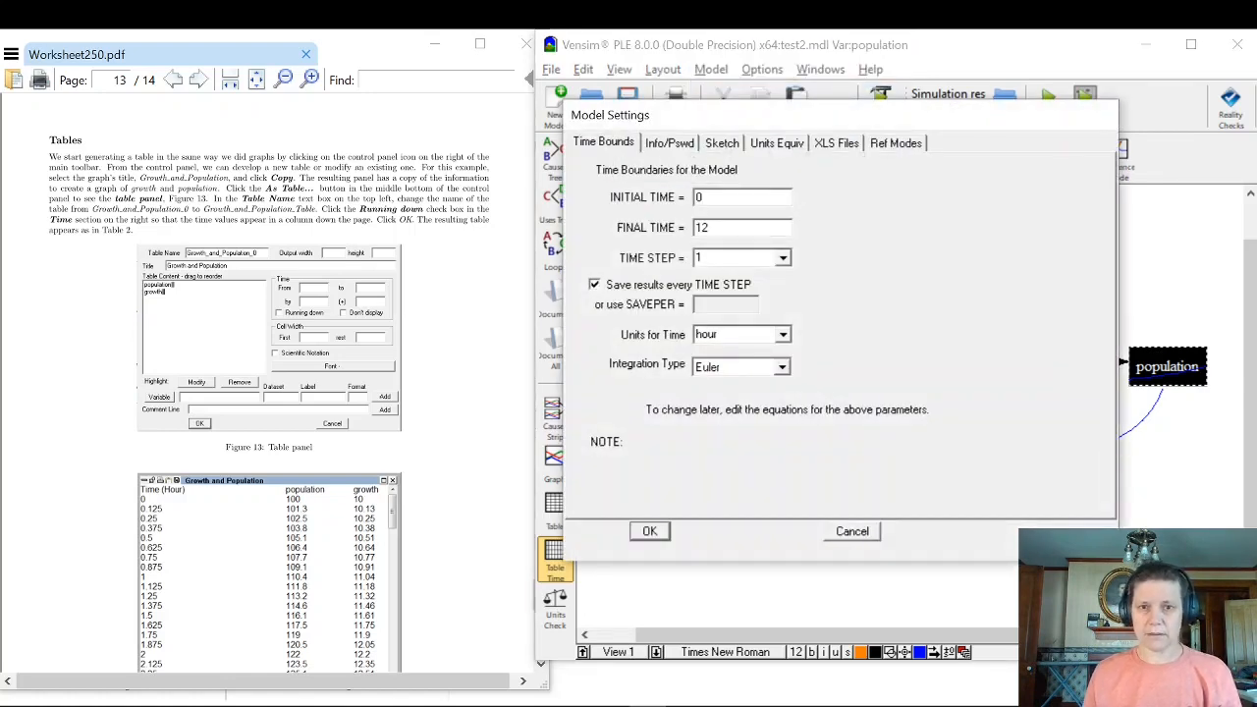
mouse_move(781, 265)
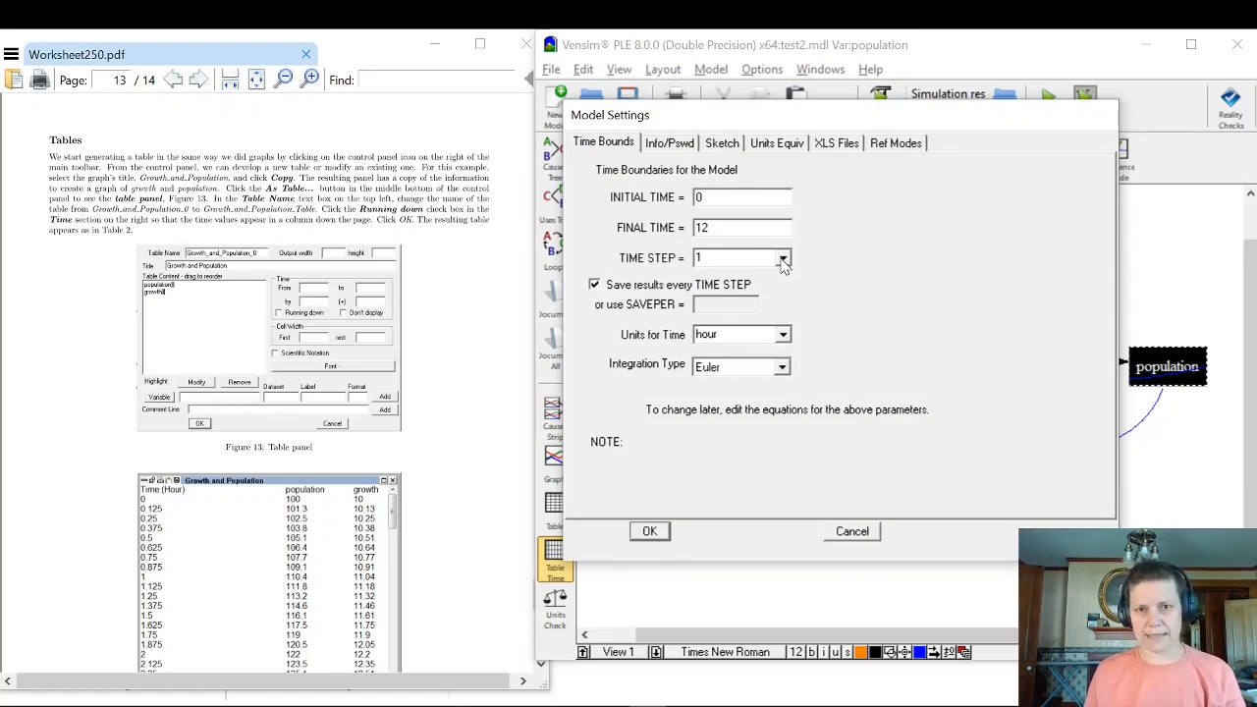
left_click(782, 257)
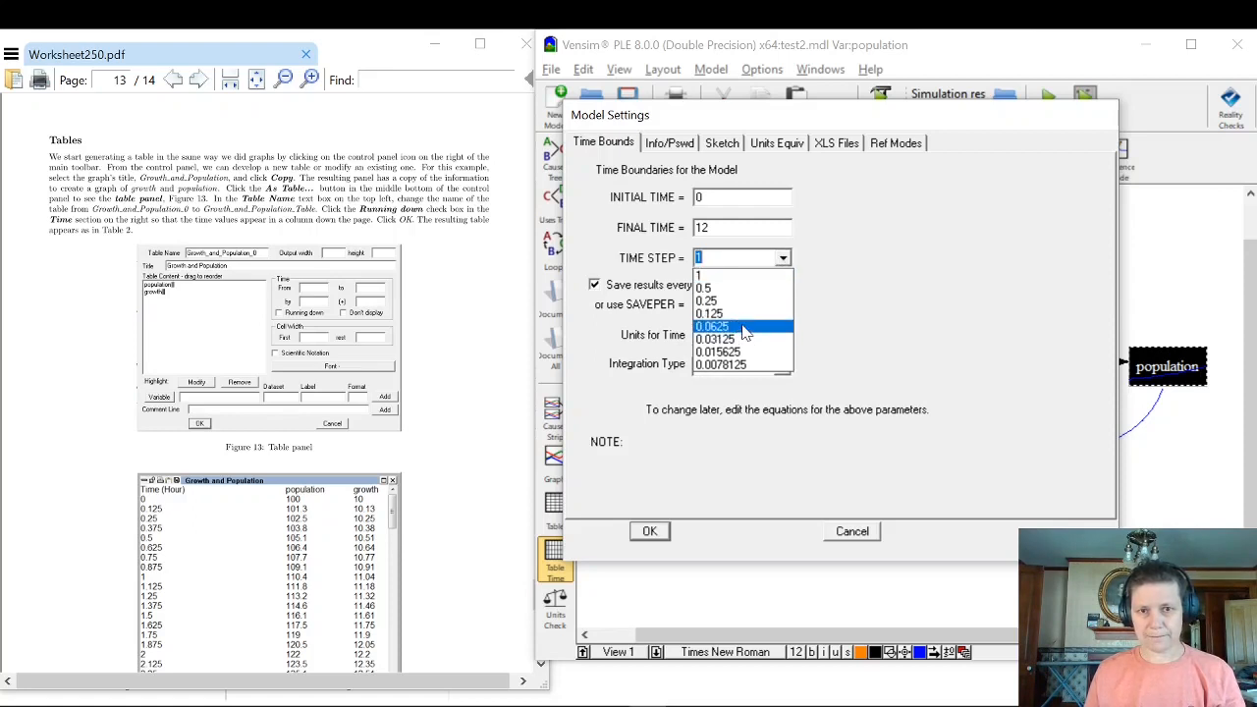
left_click(711, 326)
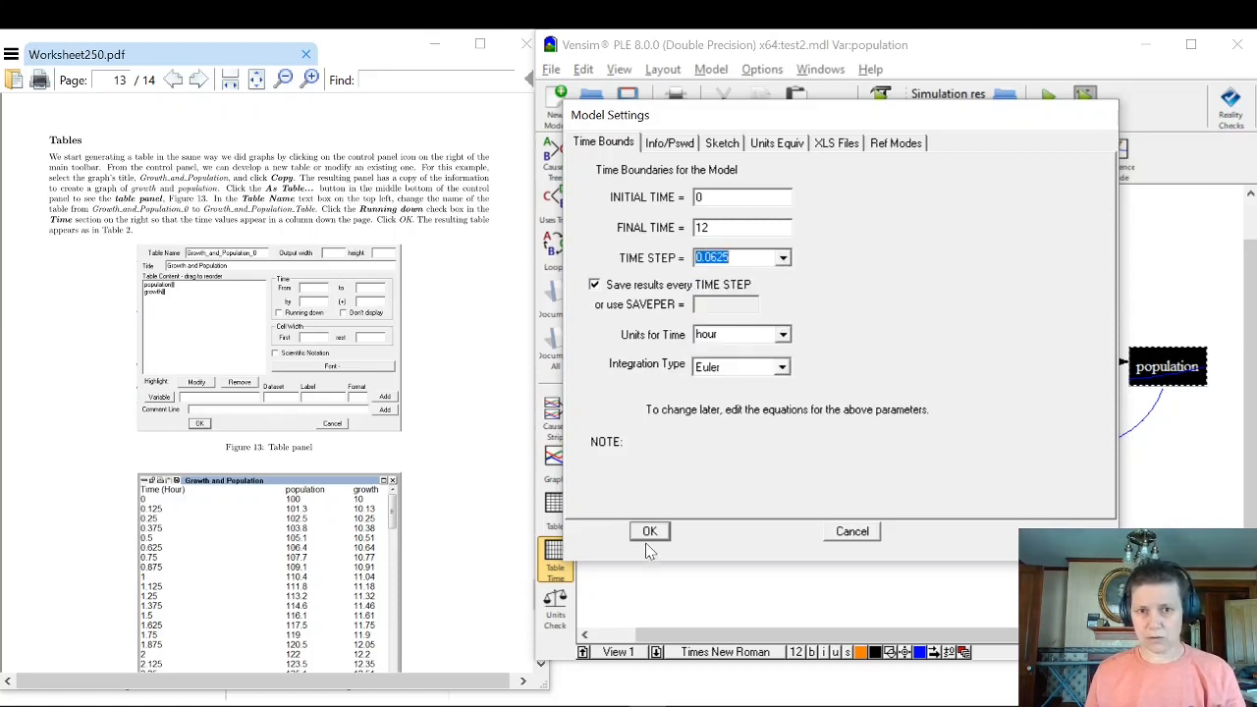
left_click(648, 531)
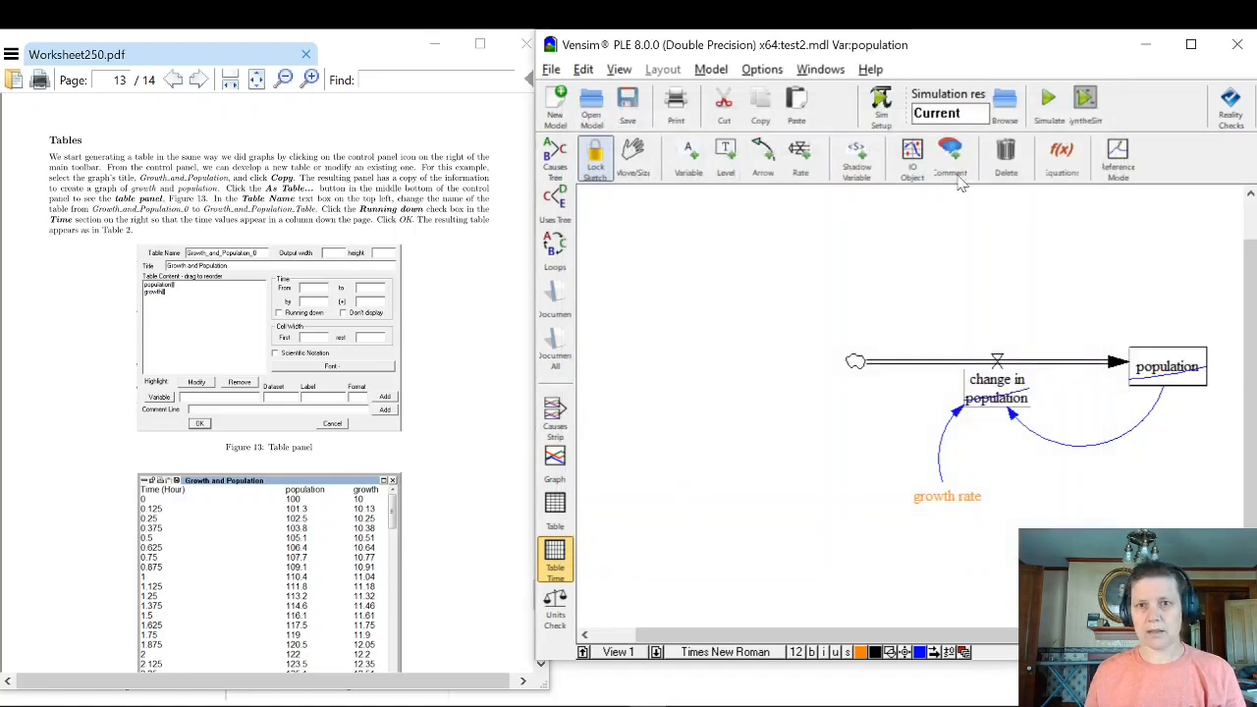
Rerun the simulation, overwriting the Current dataset.
left_click(1049, 98)
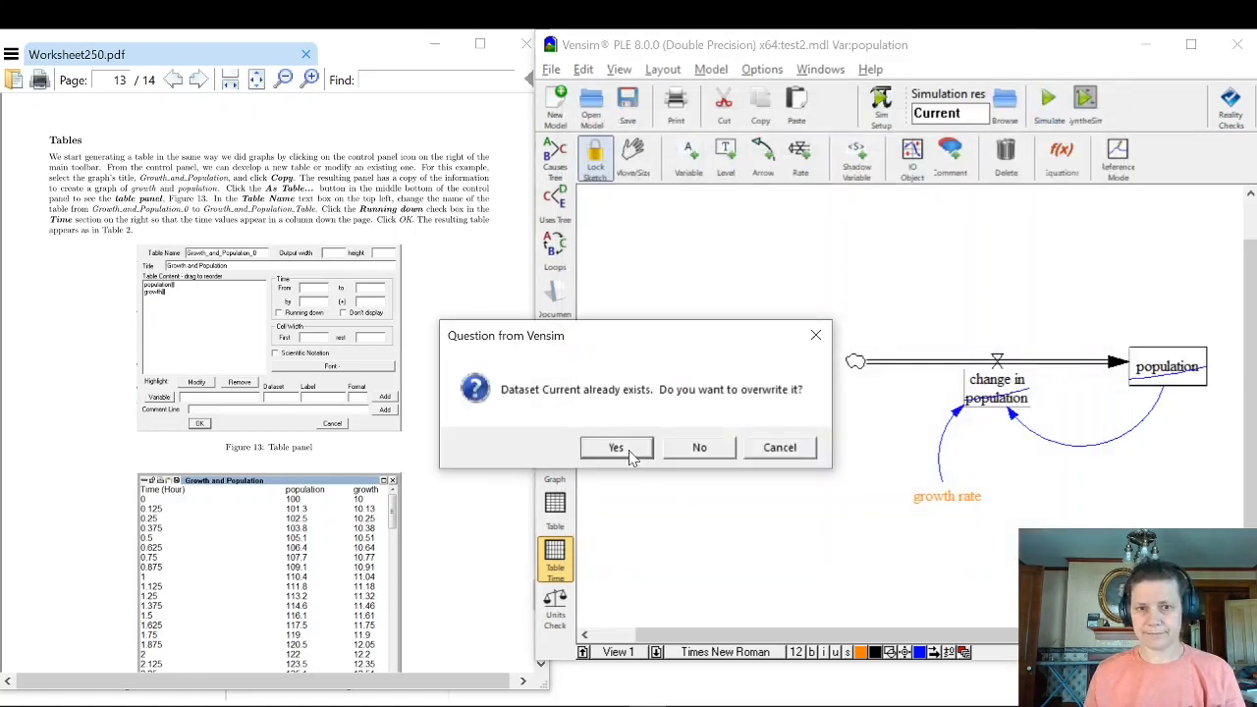
left_click(617, 448)
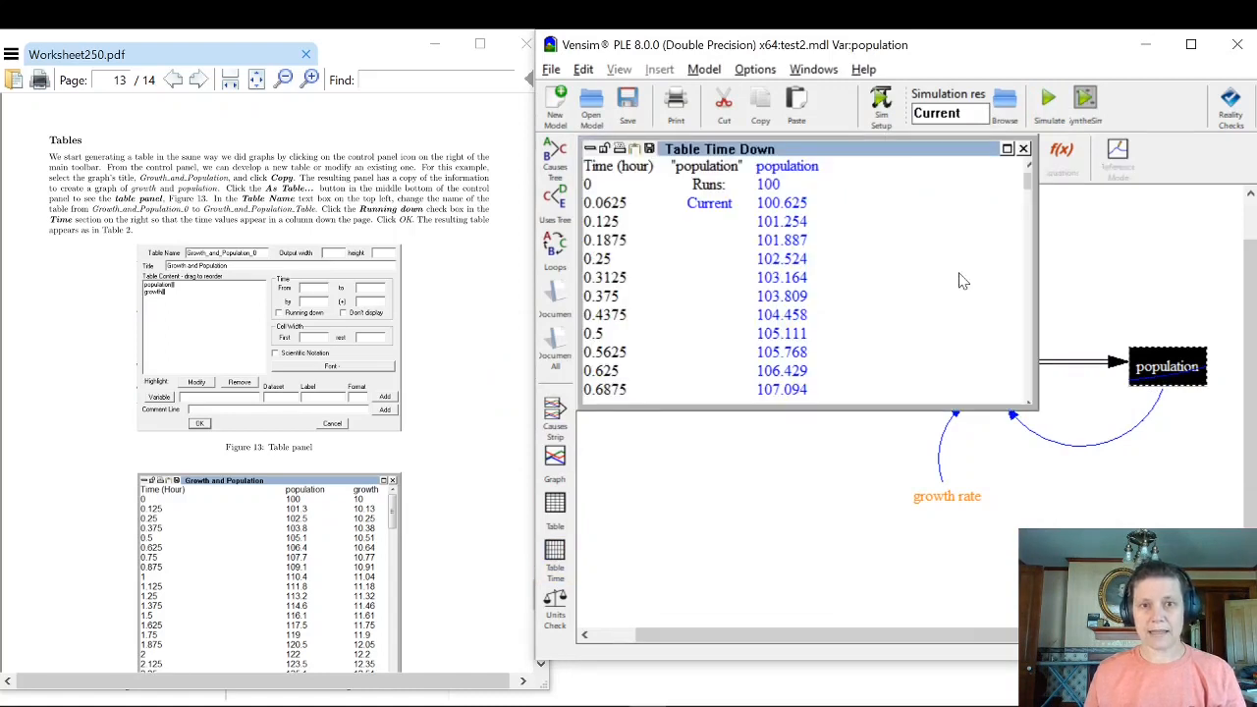
mouse_move(624, 271)
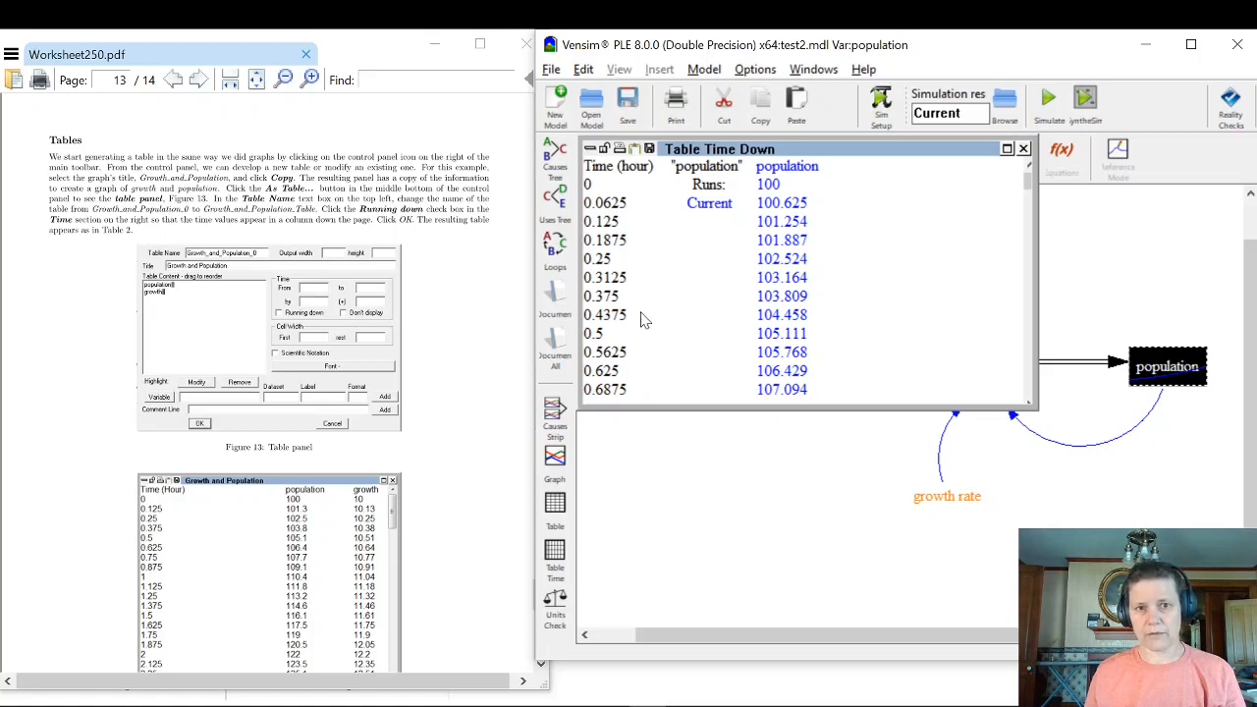
mouse_move(636, 287)
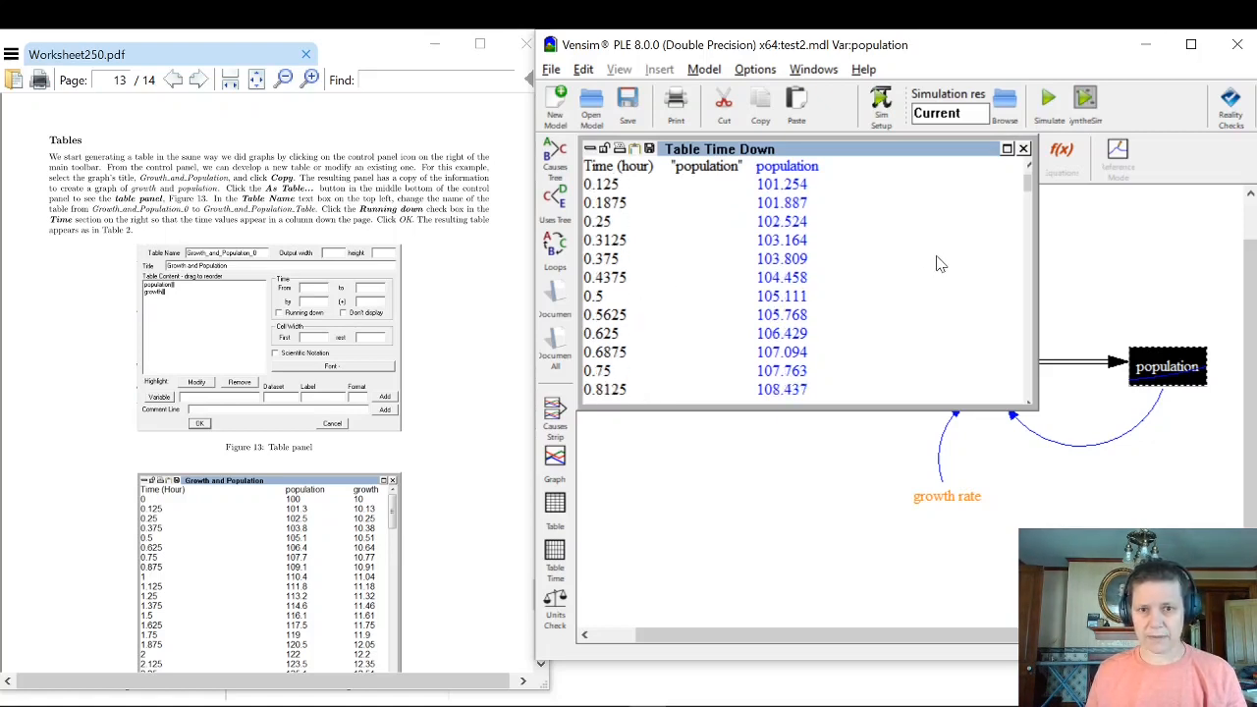
Scroll the time-down table to later population values, then close it.
scroll("down", 3)
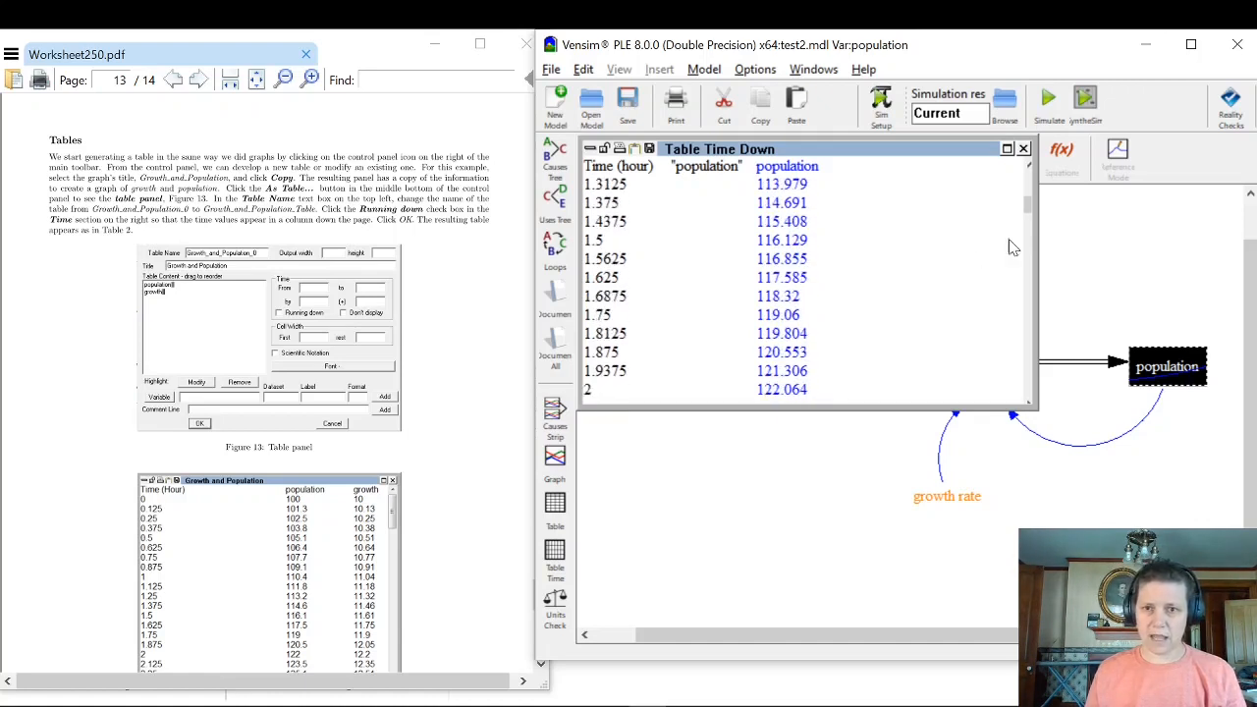
scroll("down", 3)
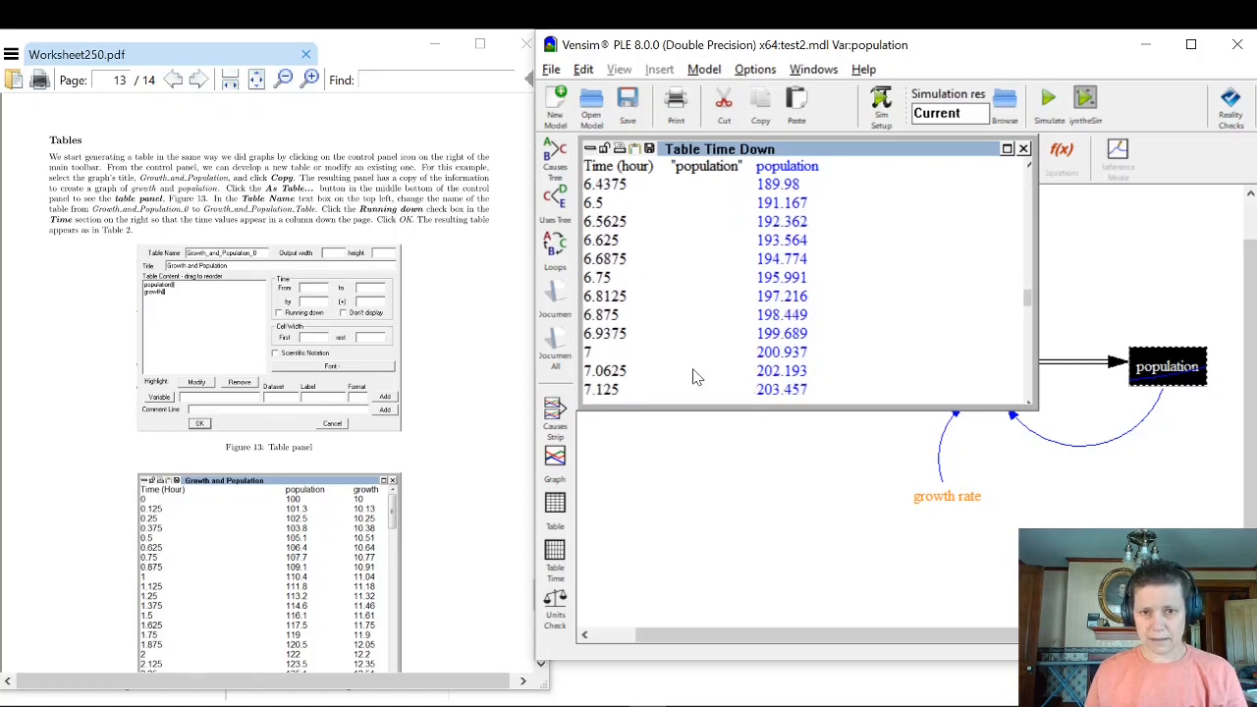
mouse_move(620, 338)
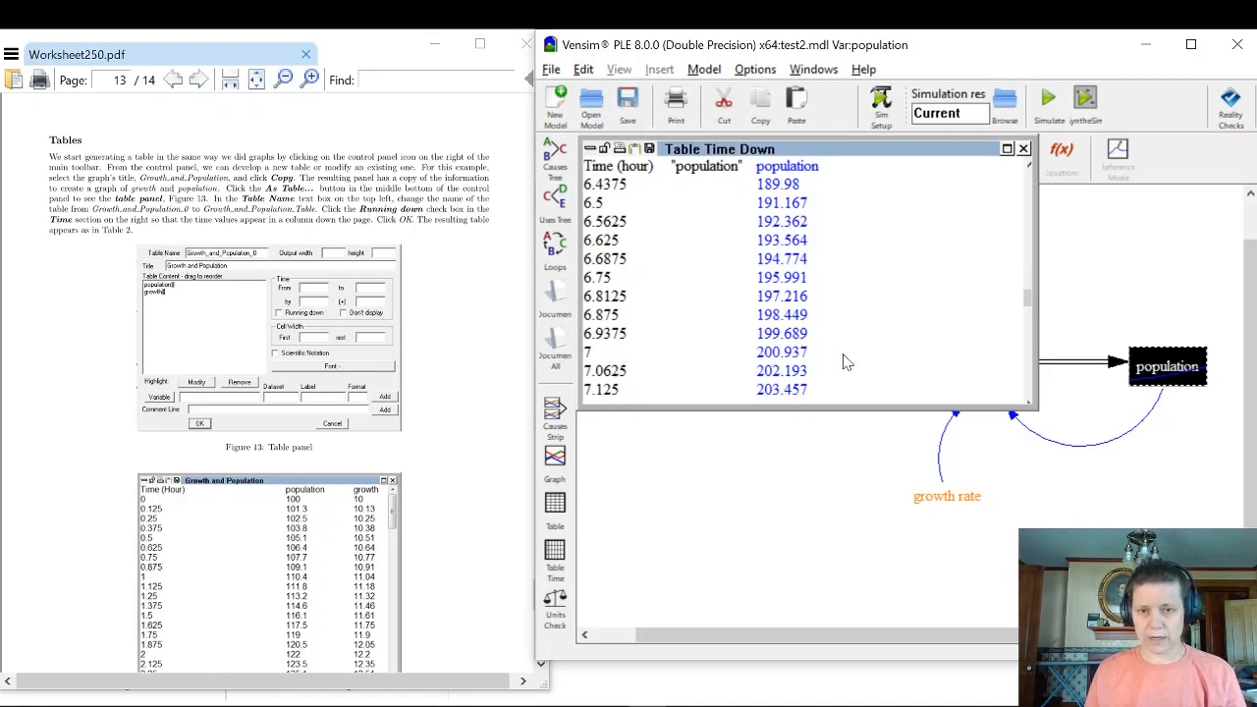
mouse_move(666, 377)
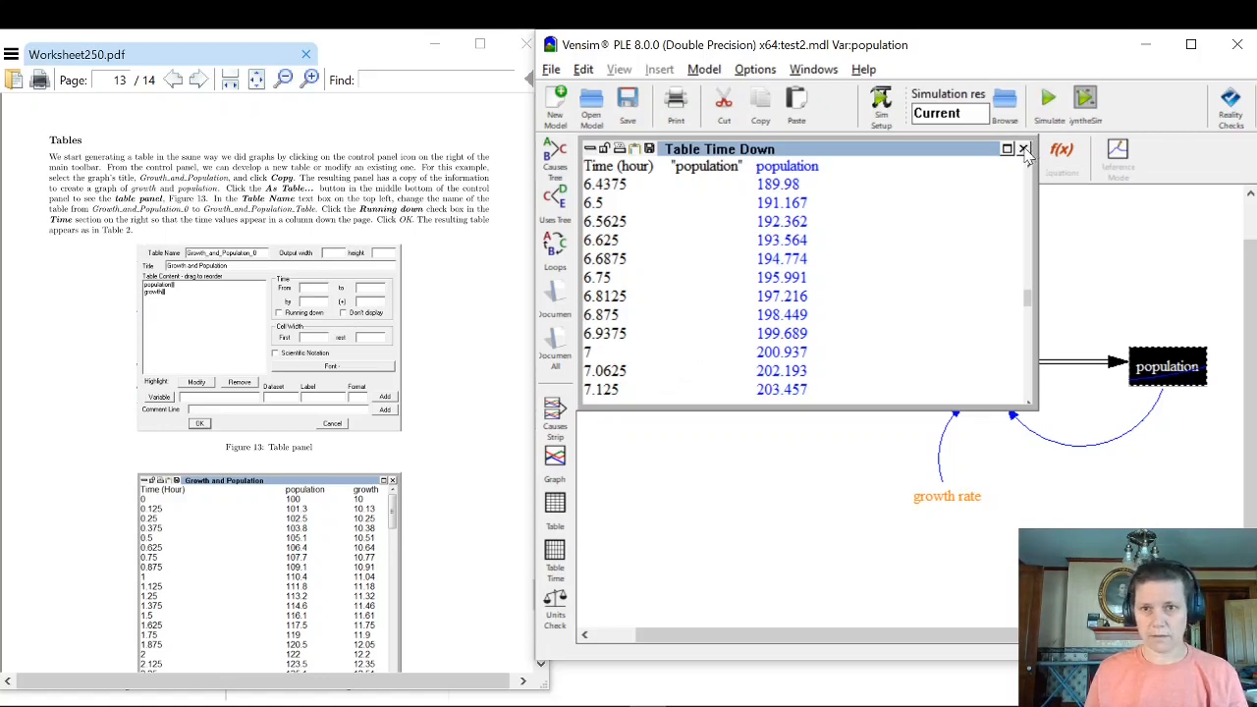
left_click(1025, 149)
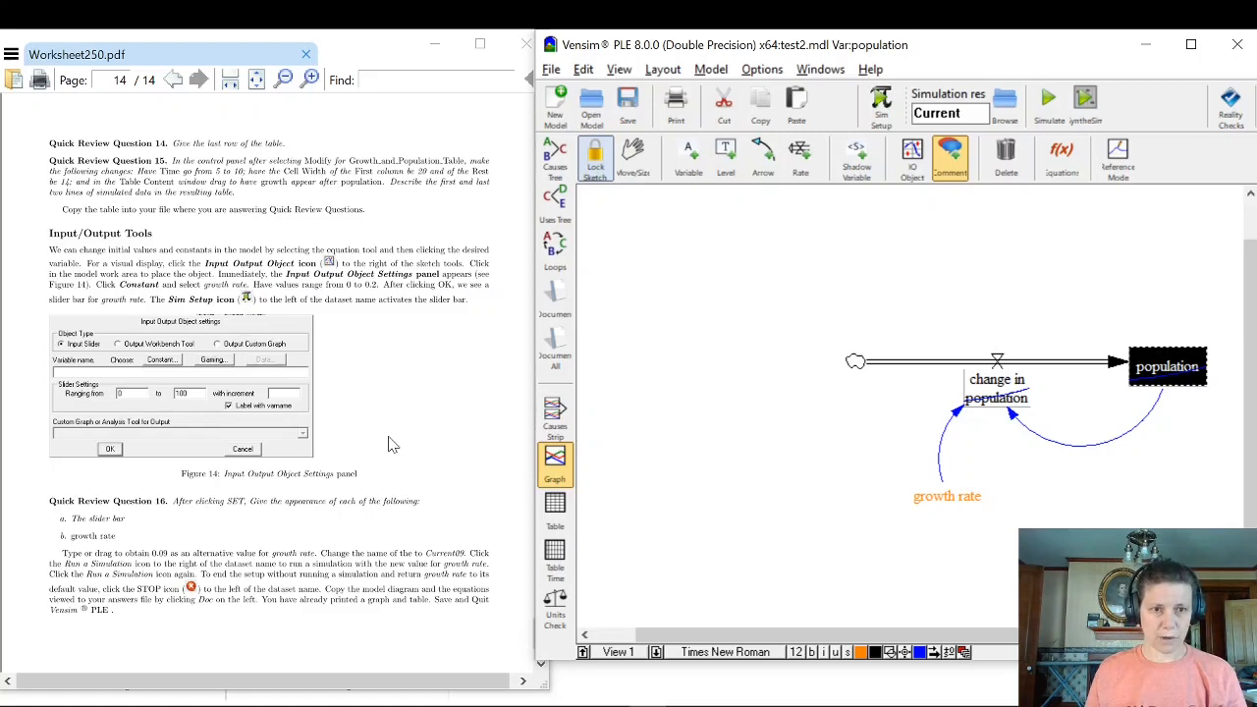
Scroll the worksheet to the input/output object instructions.
scroll("down", 3)
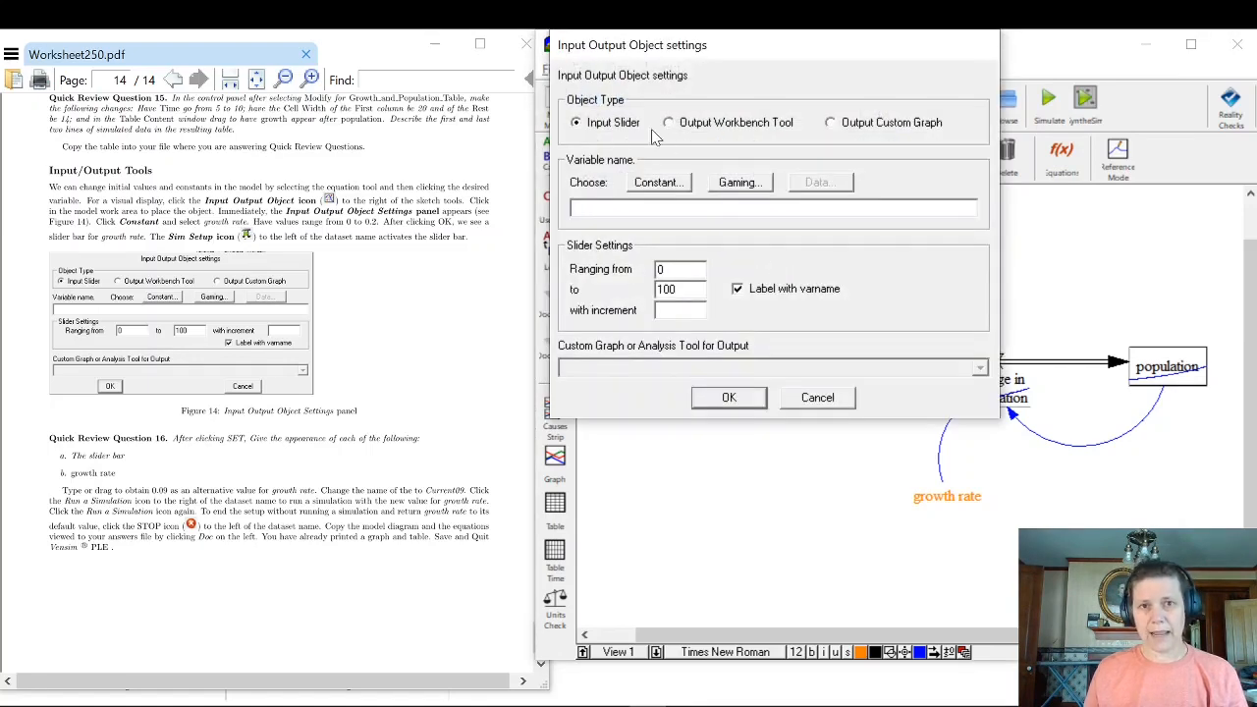
mouse_move(619, 145)
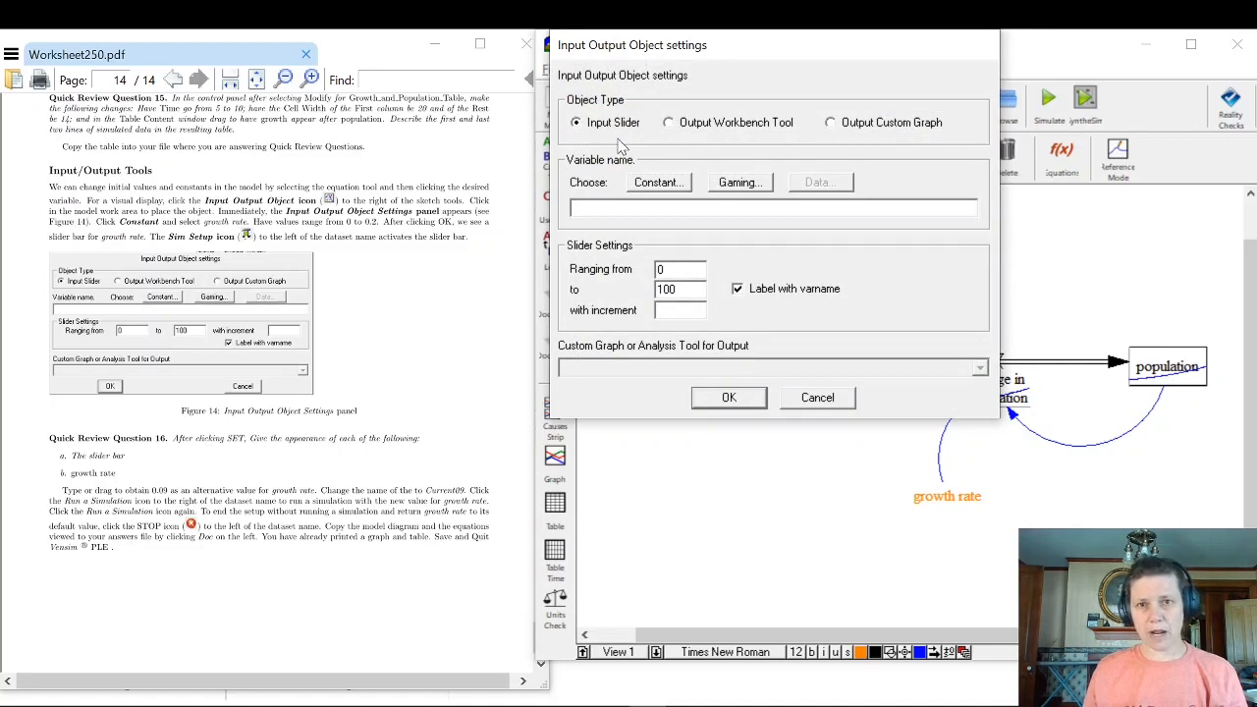
mouse_move(628, 145)
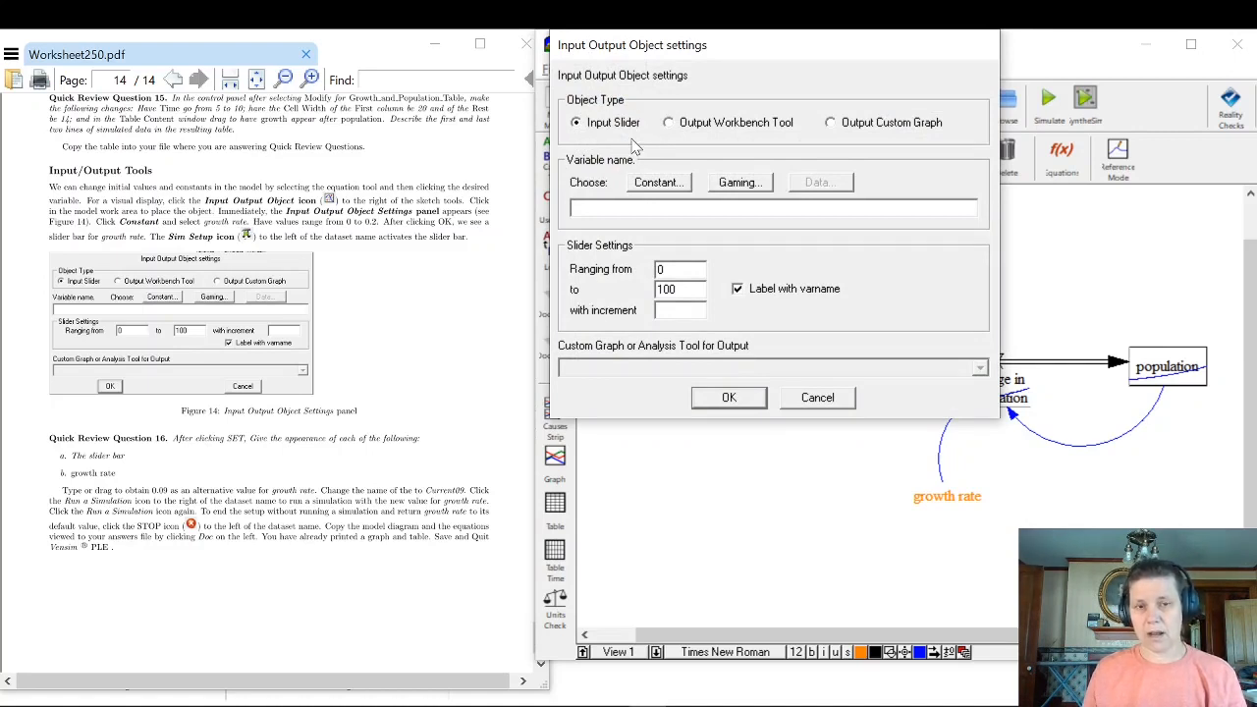
mouse_move(796, 142)
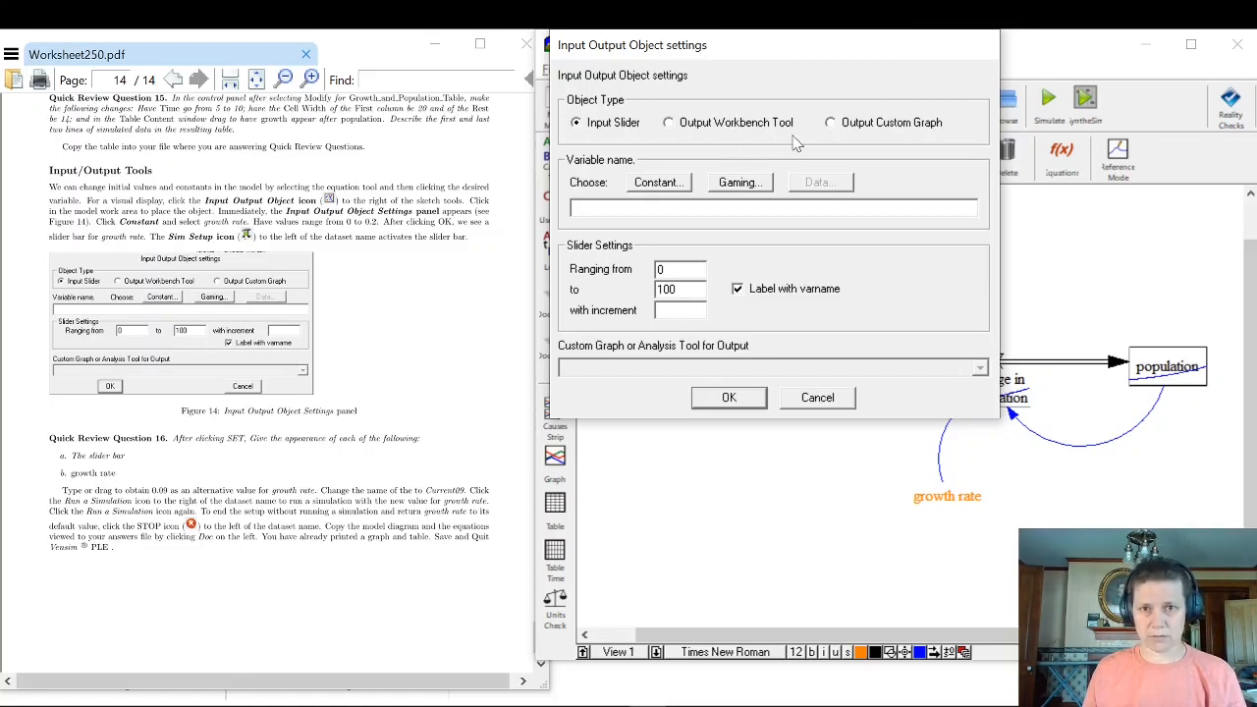
mouse_move(923, 147)
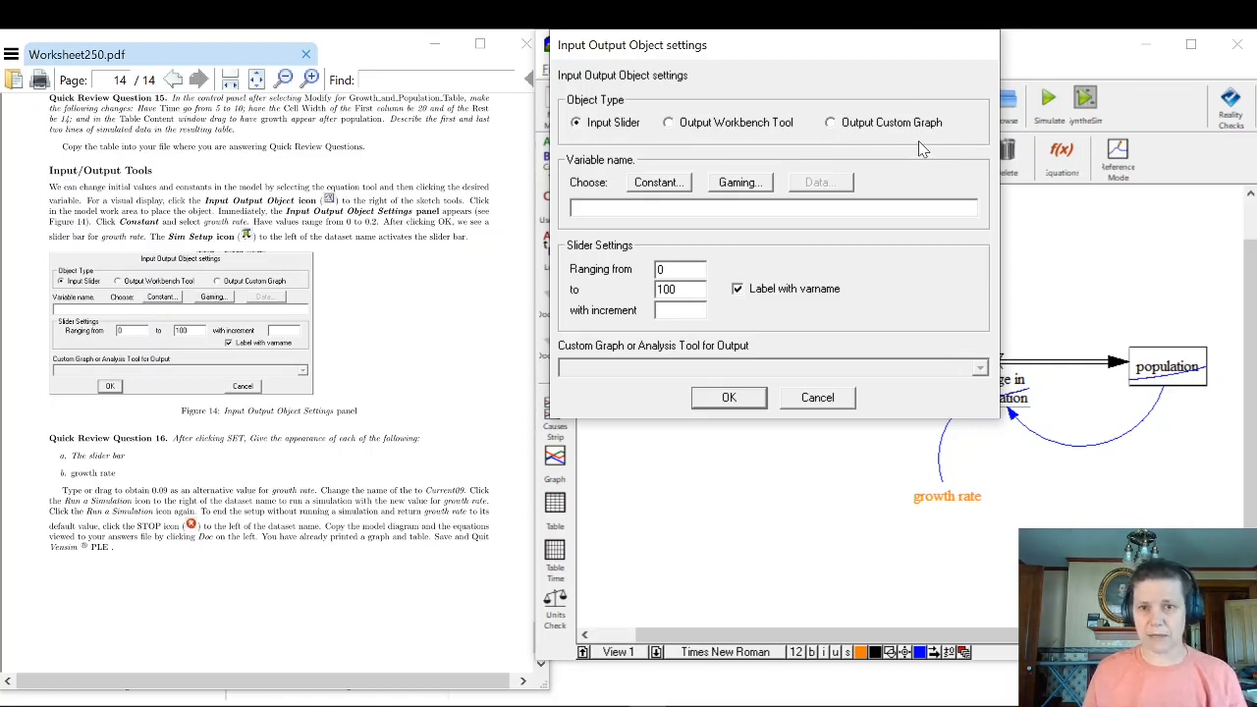
mouse_move(601, 167)
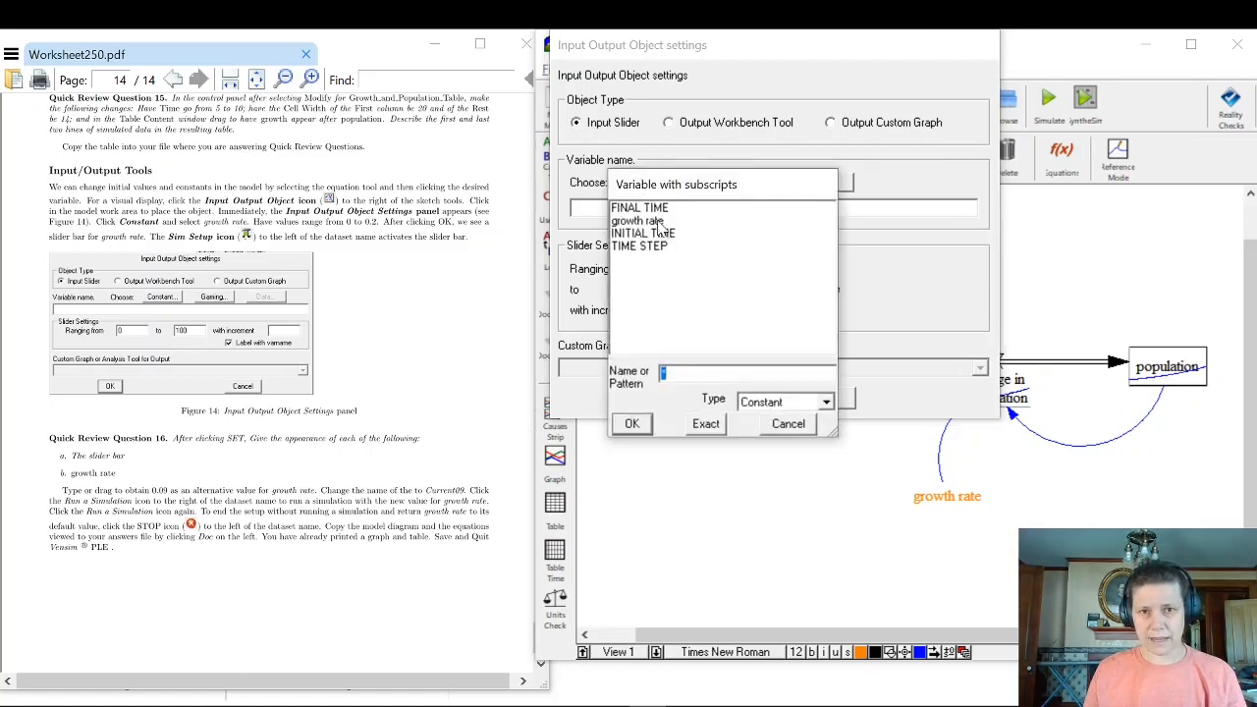
Make growth rate the slider's variable, range 0 to 0.5 by 0.01, and confirm.
left_click(632, 424)
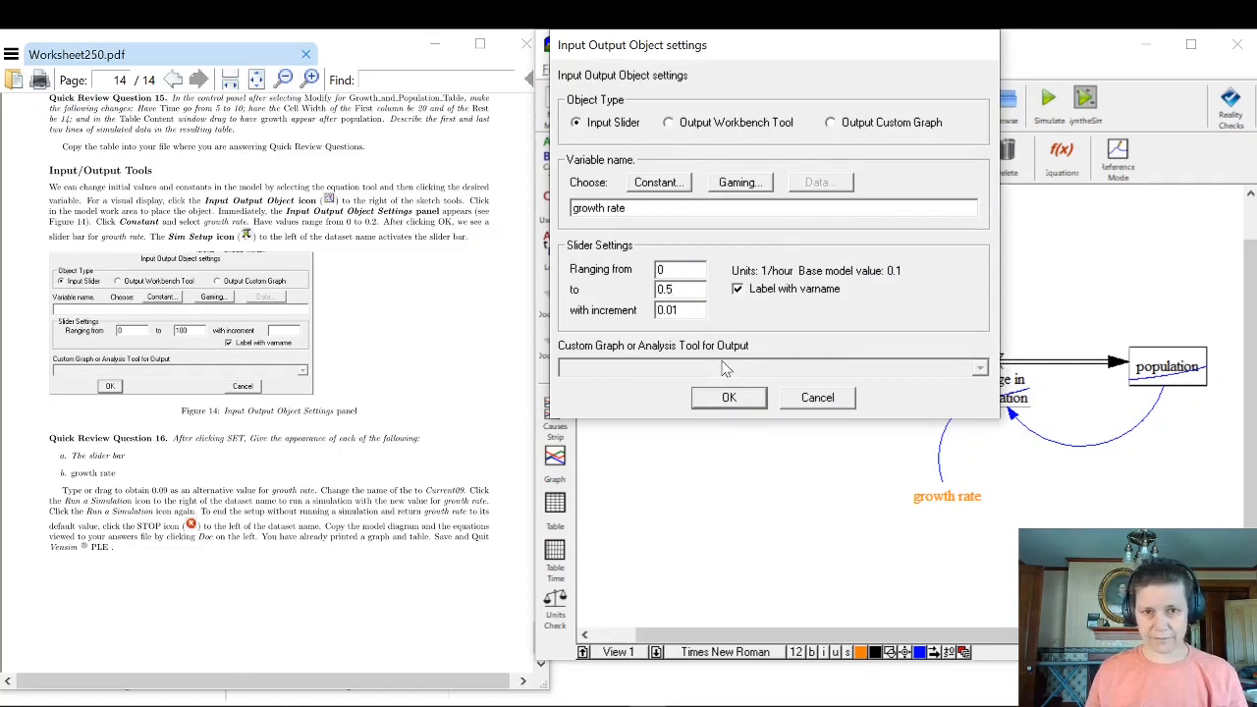
left_click(729, 397)
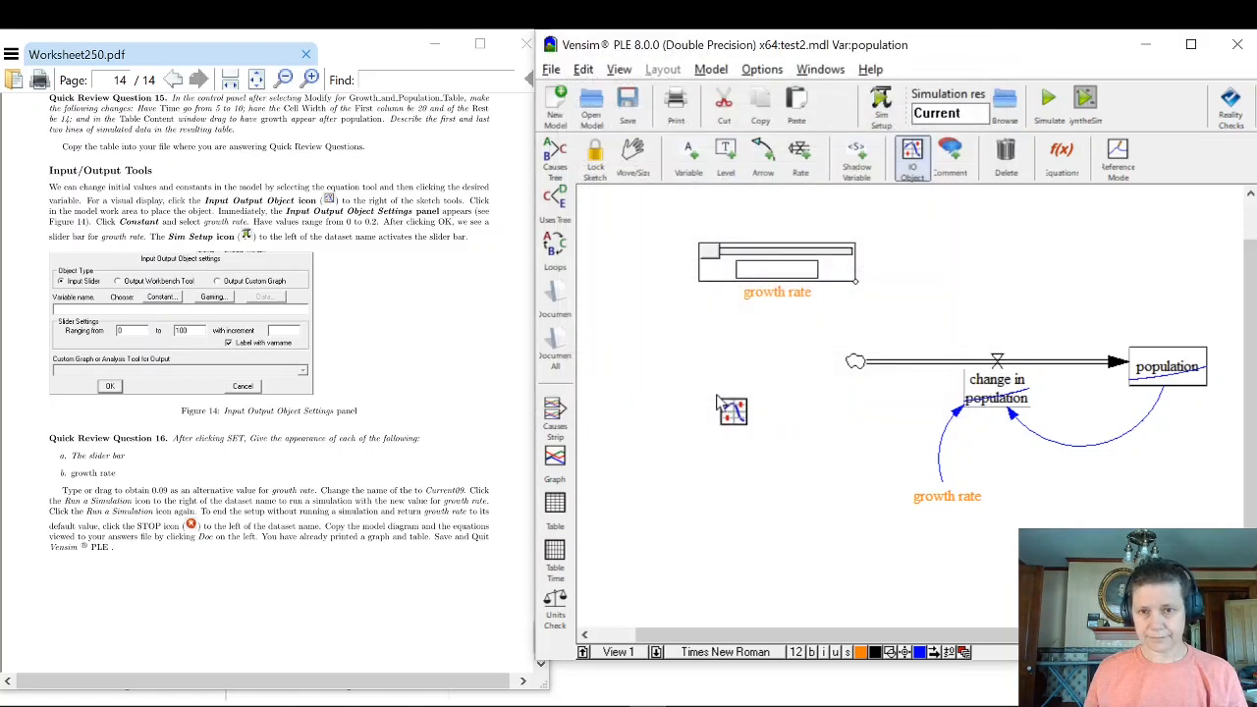
mouse_move(1048, 283)
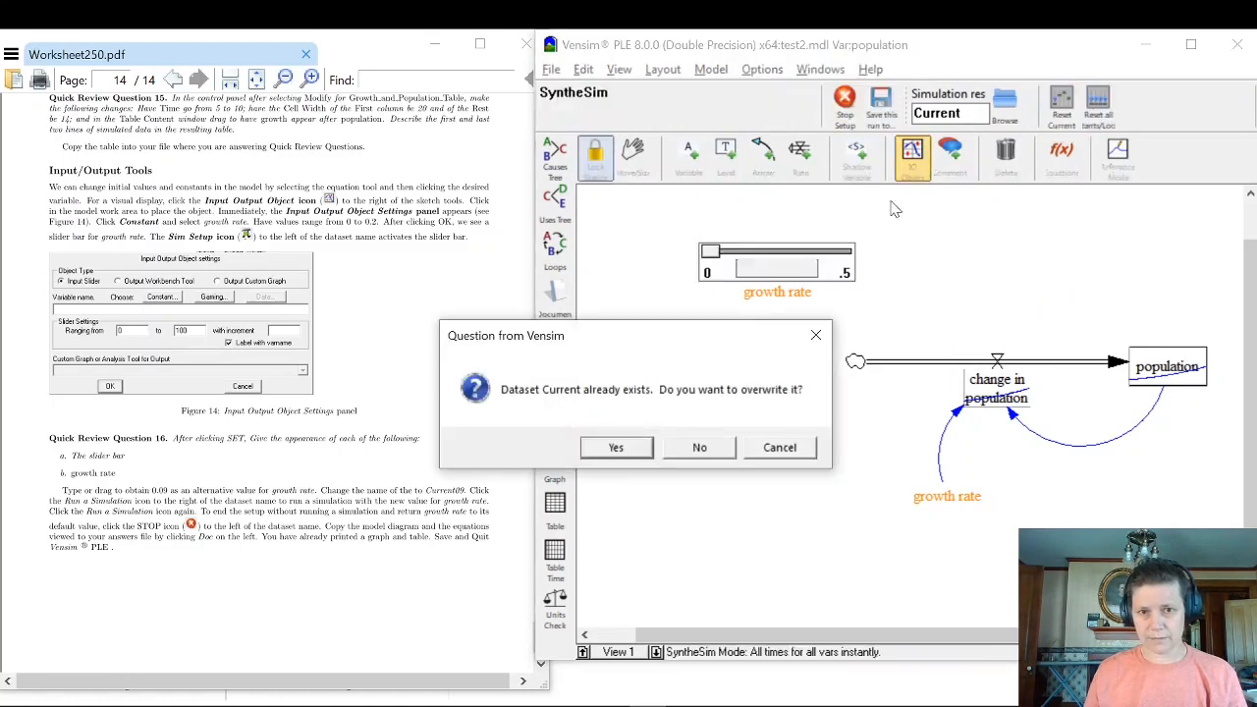
Overwrite the Current dataset and sweep growth rate through 0.31, 0.15, 0.05 and back to 0.1.
left_click(616, 448)
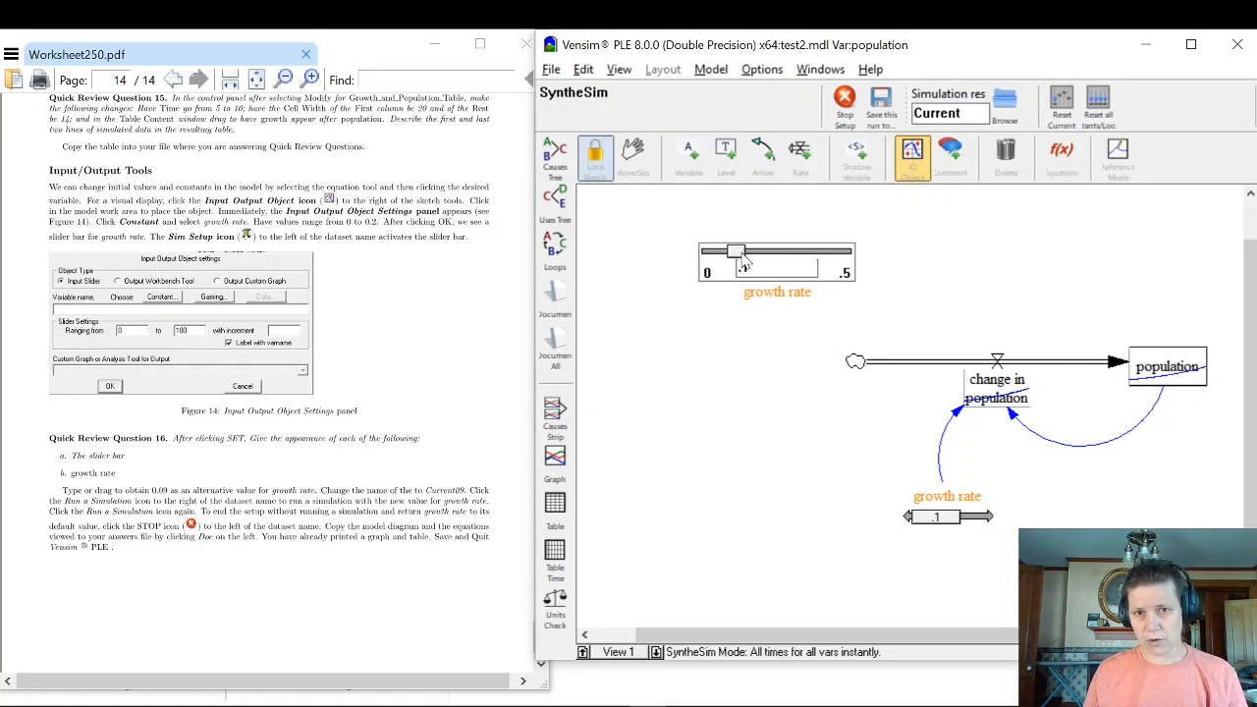
left_click_drag(736, 252, 789, 251)
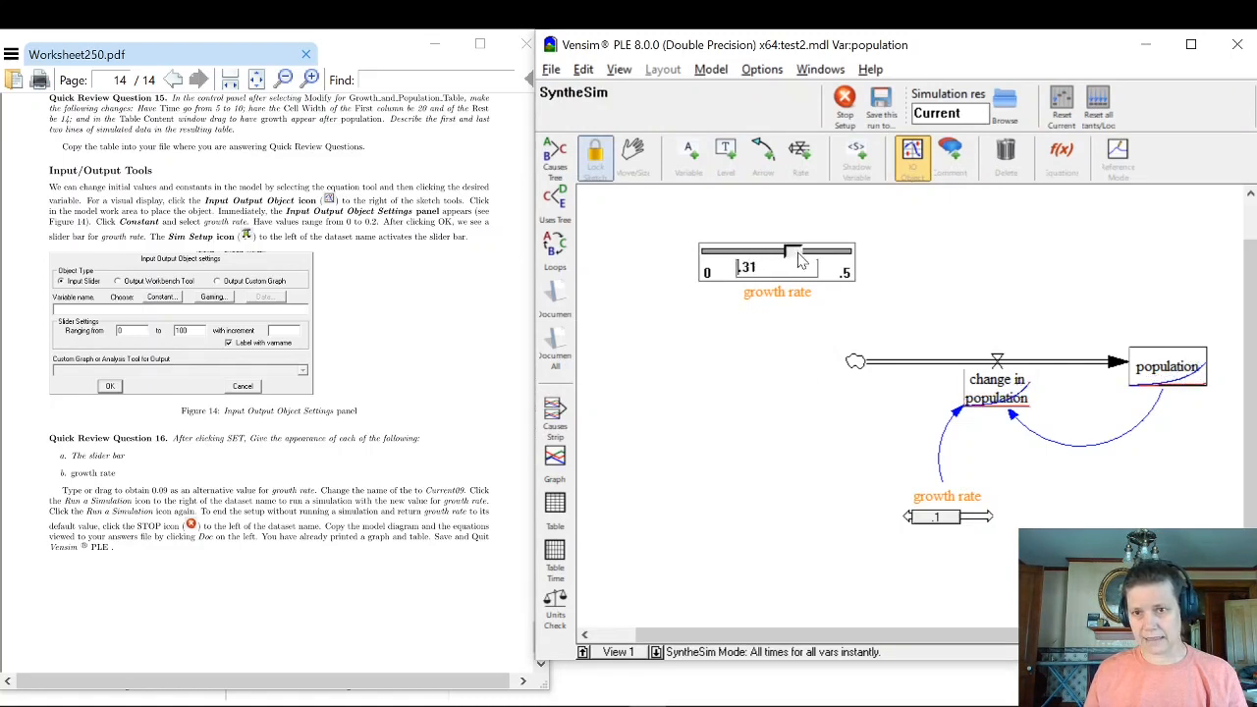
left_click_drag(790, 254, 748, 253)
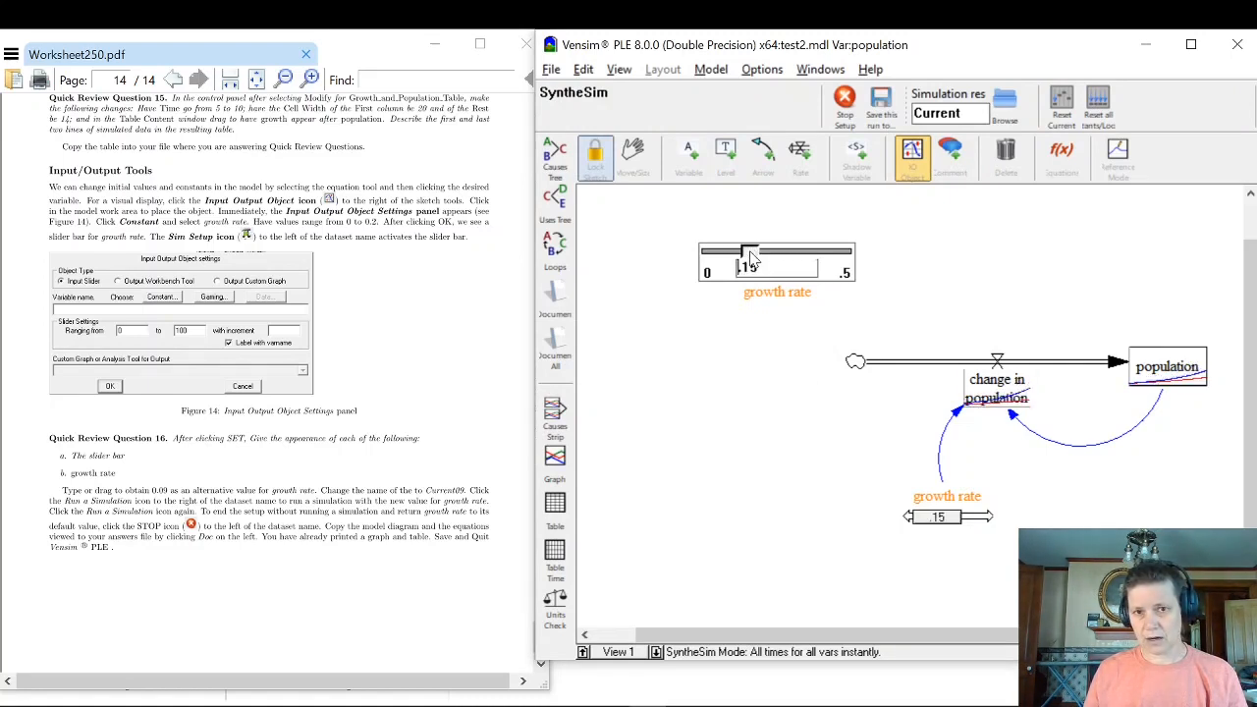
left_click_drag(746, 252, 723, 252)
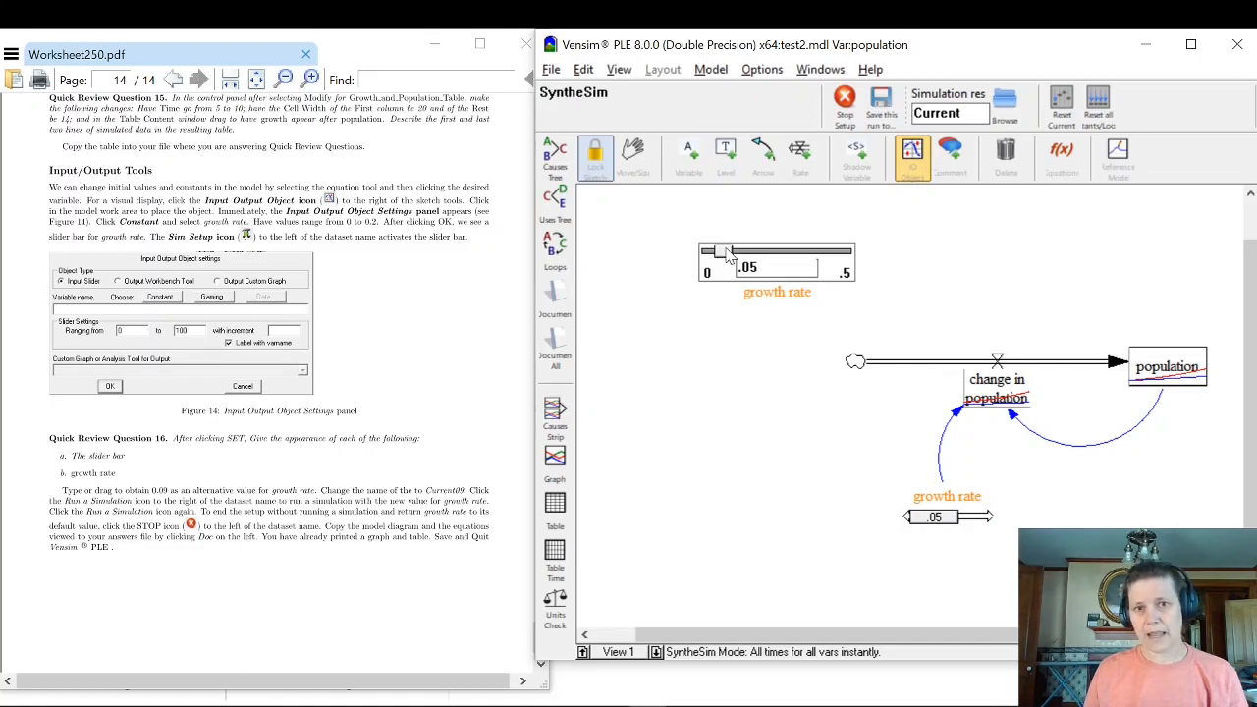
left_click_drag(722, 253, 742, 253)
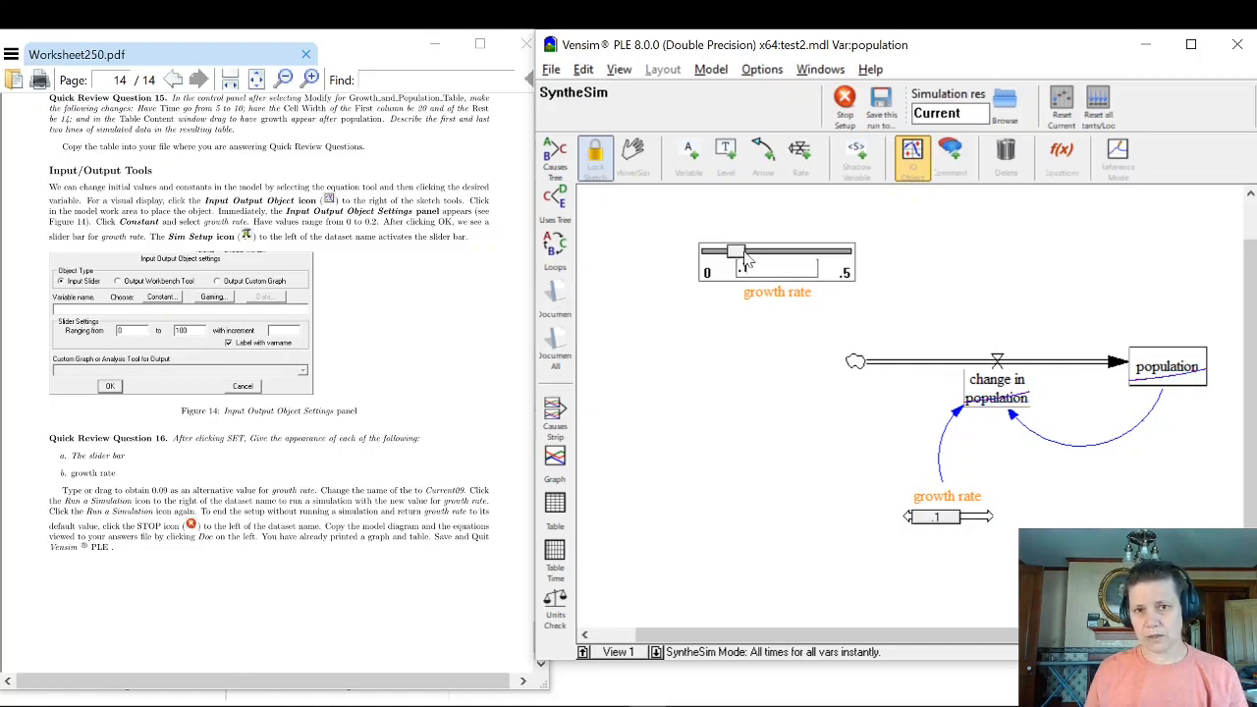
Nudge growth rate through 0.11, 0.1, 0.12 up to 0.18, then leave SyntheSim mode.
left_click_drag(735, 253, 746, 254)
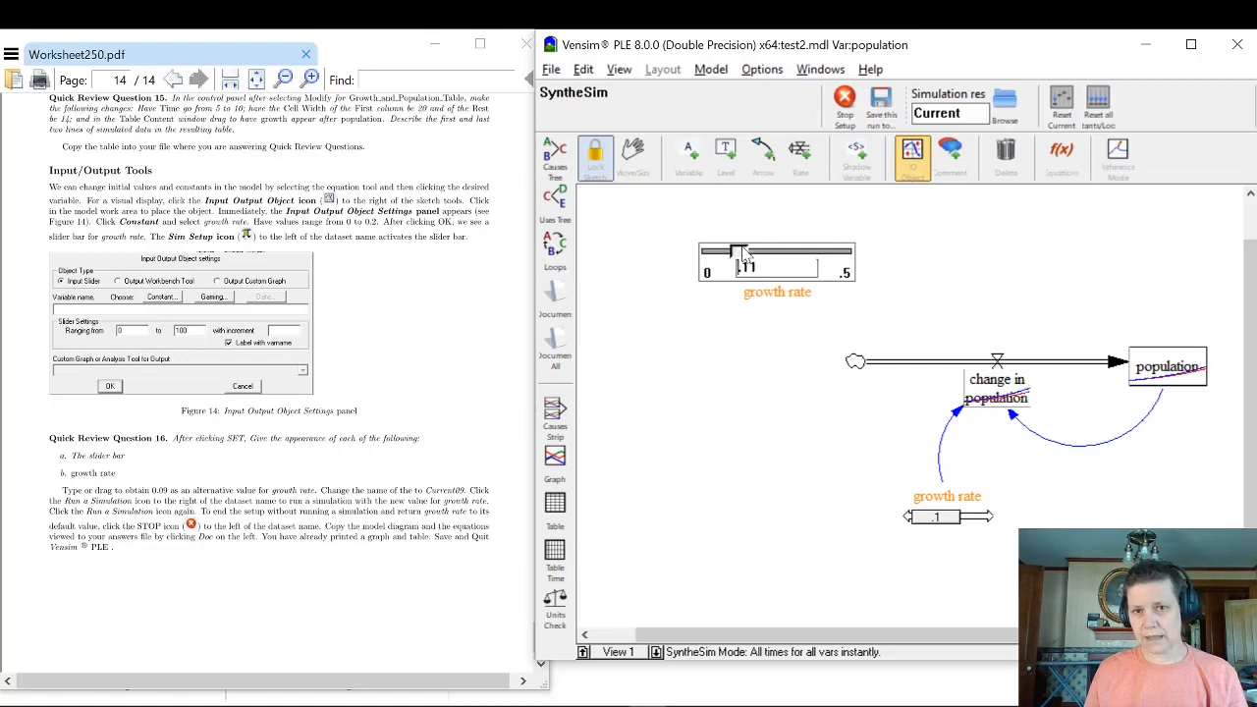
left_click_drag(746, 251, 734, 252)
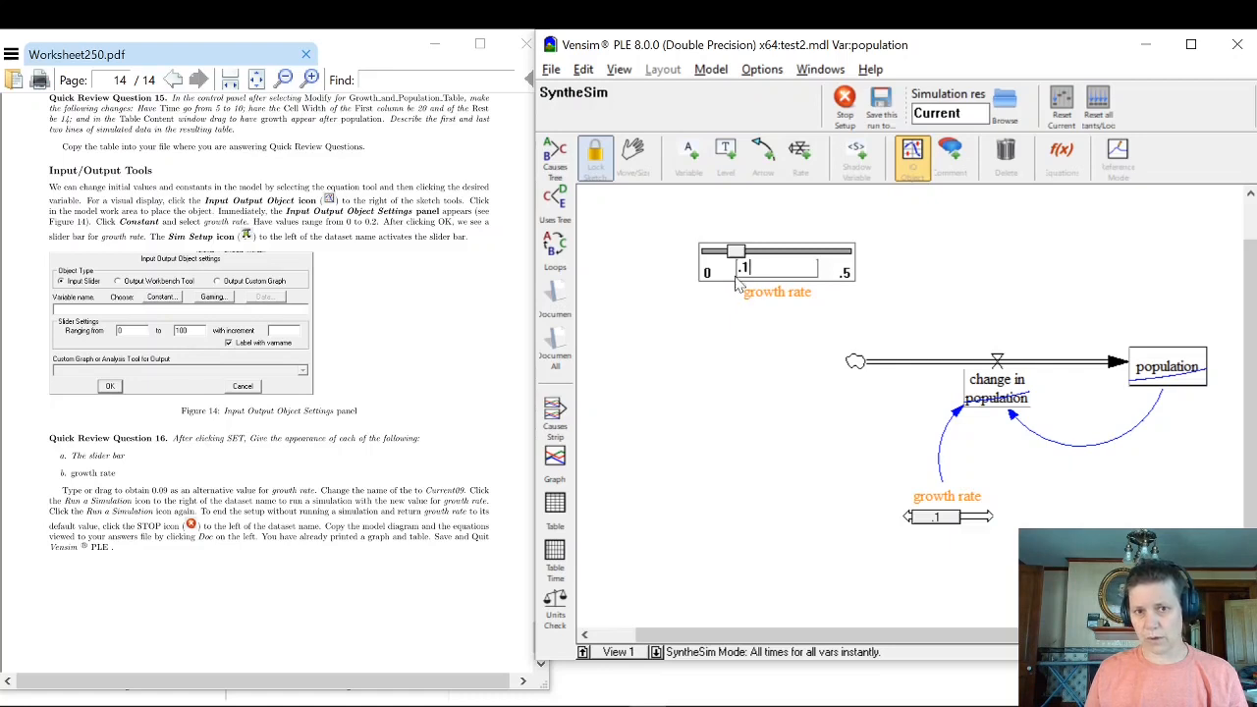
left_click_drag(734, 252, 748, 252)
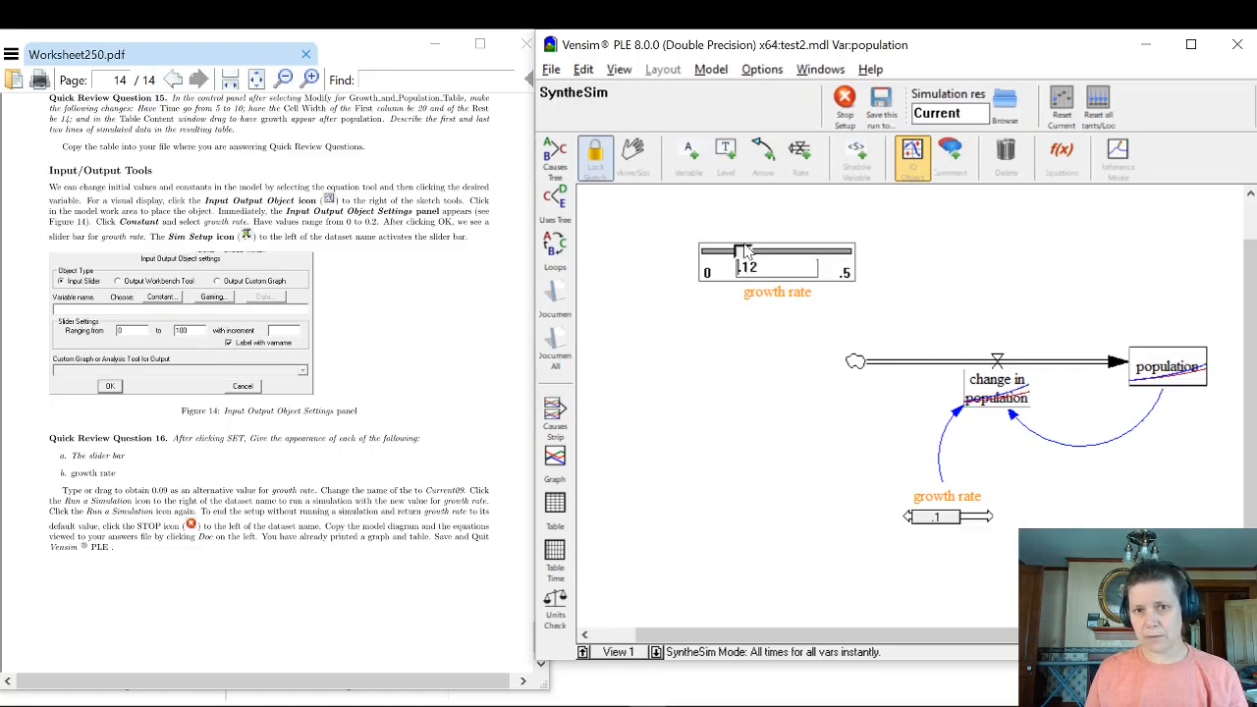
left_click_drag(731, 252, 750, 251)
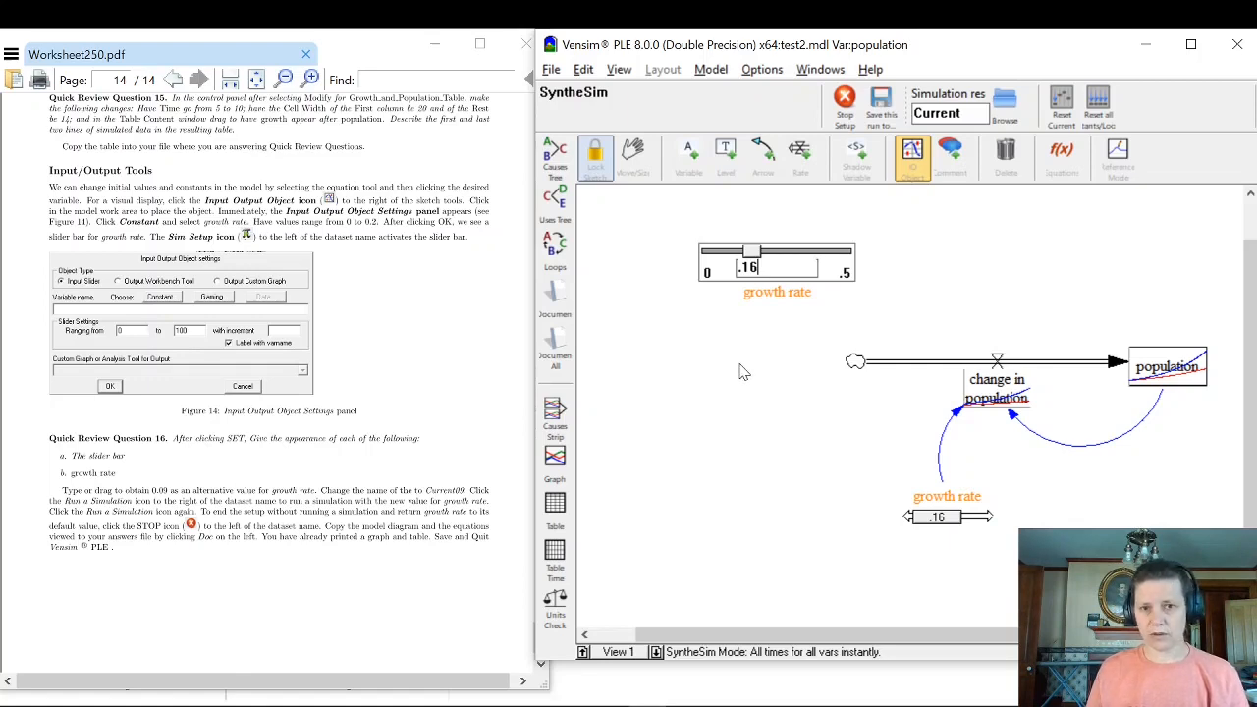
mouse_move(738, 369)
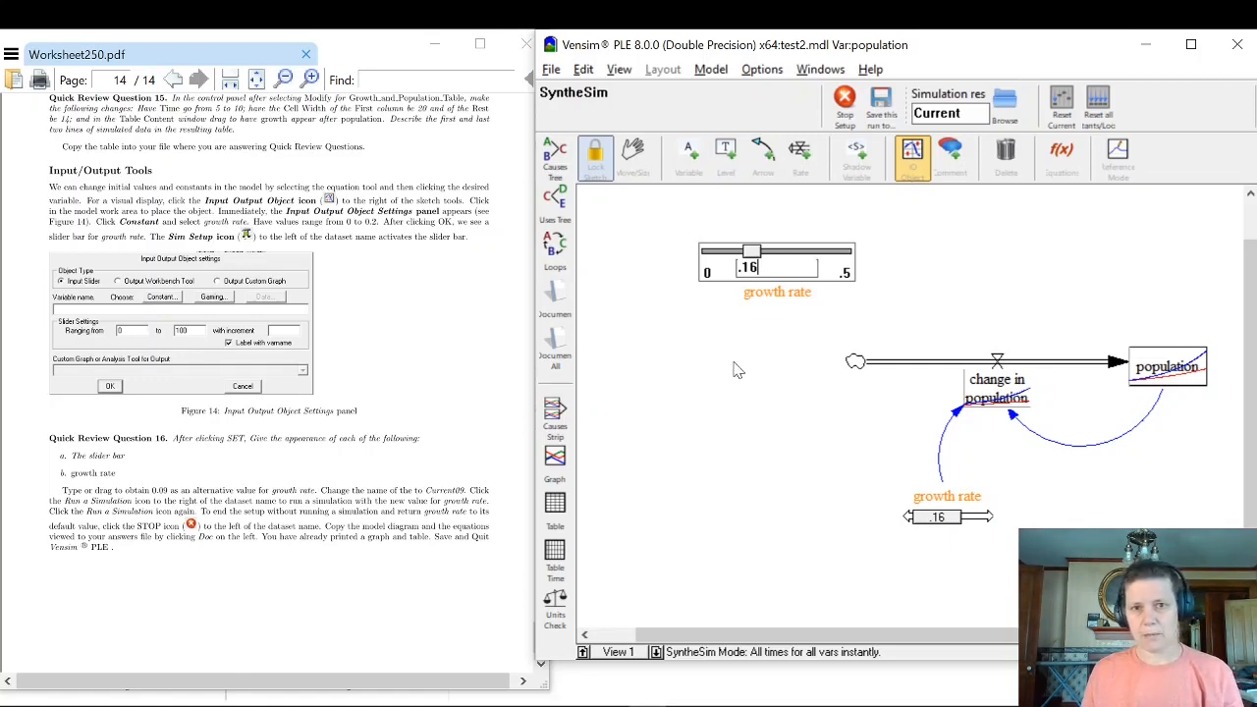
mouse_move(742, 389)
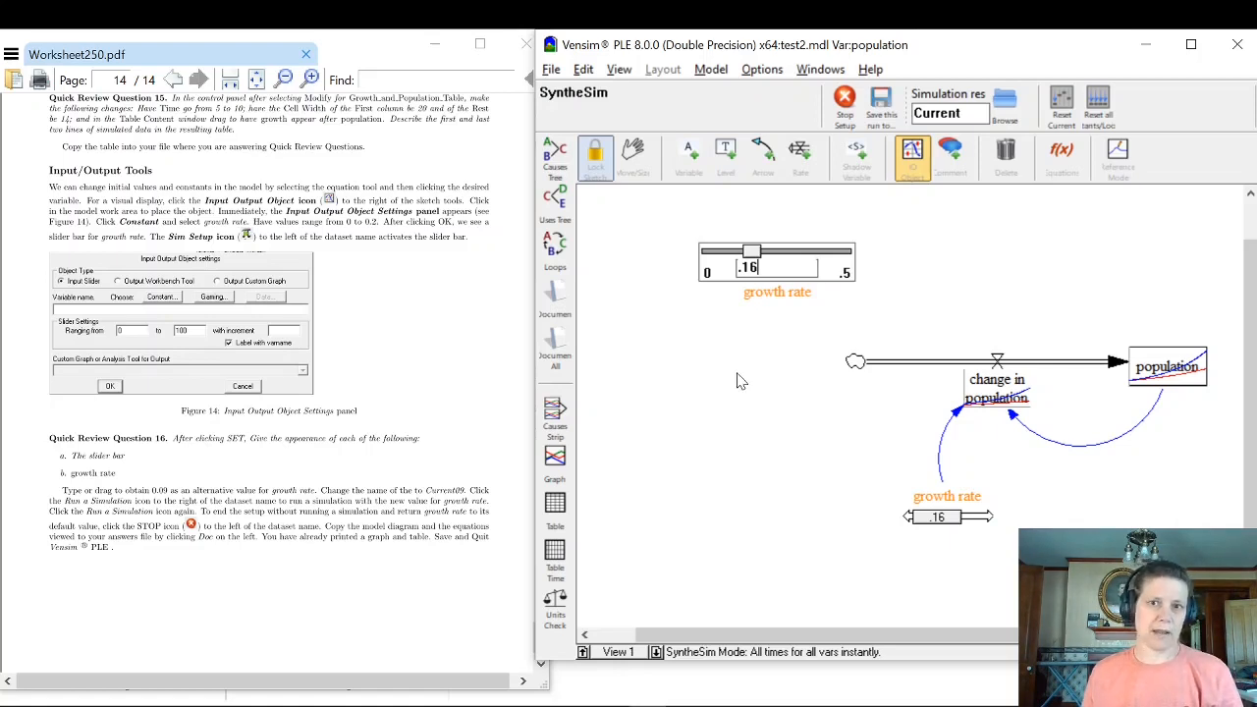
mouse_move(750, 369)
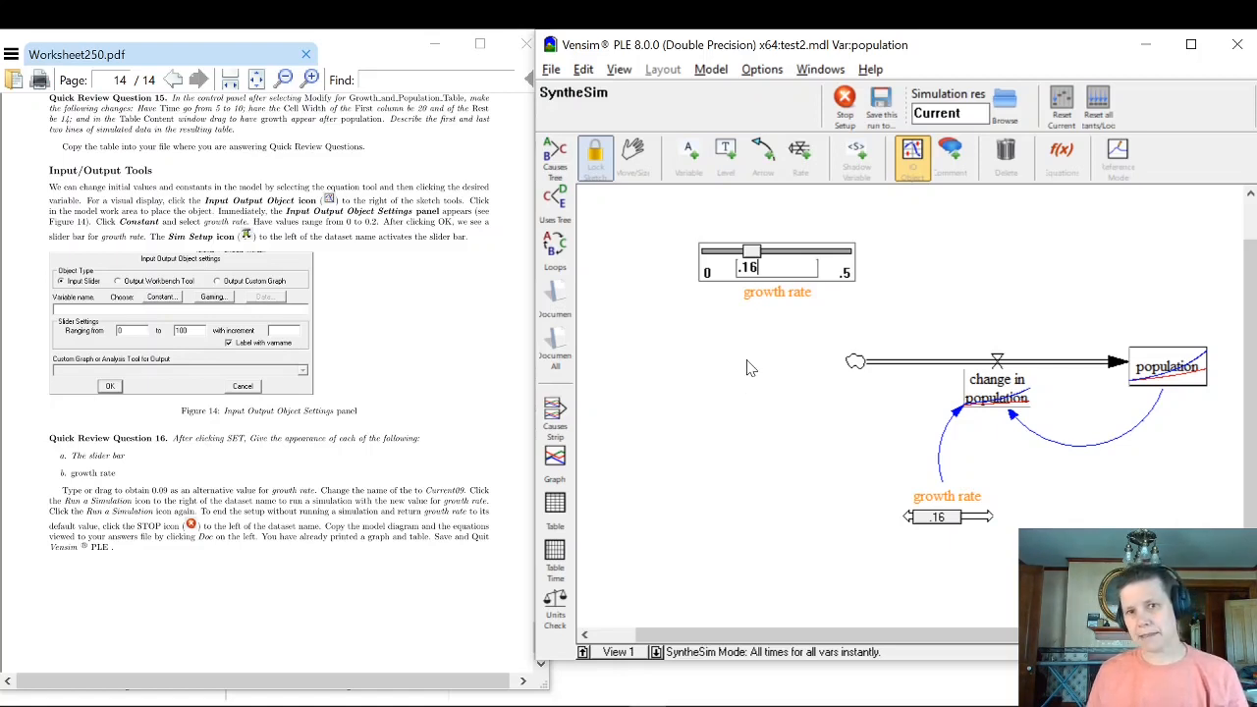
mouse_move(835, 371)
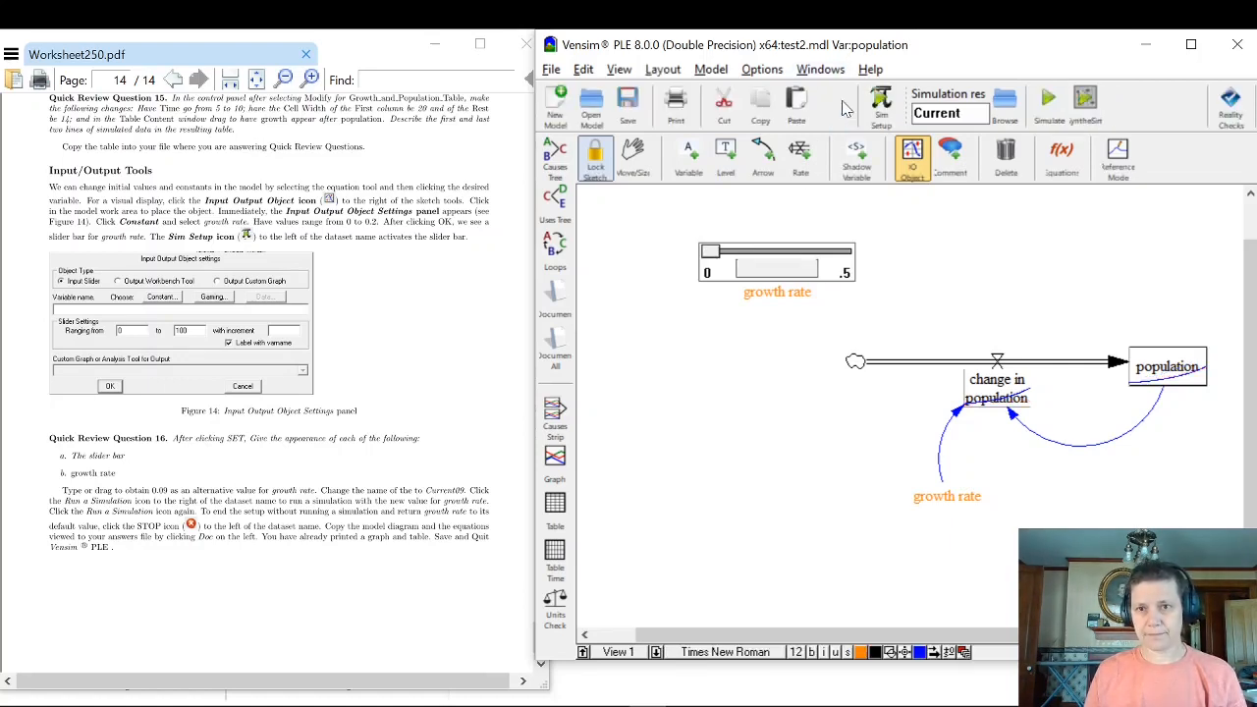
left_click(724, 157)
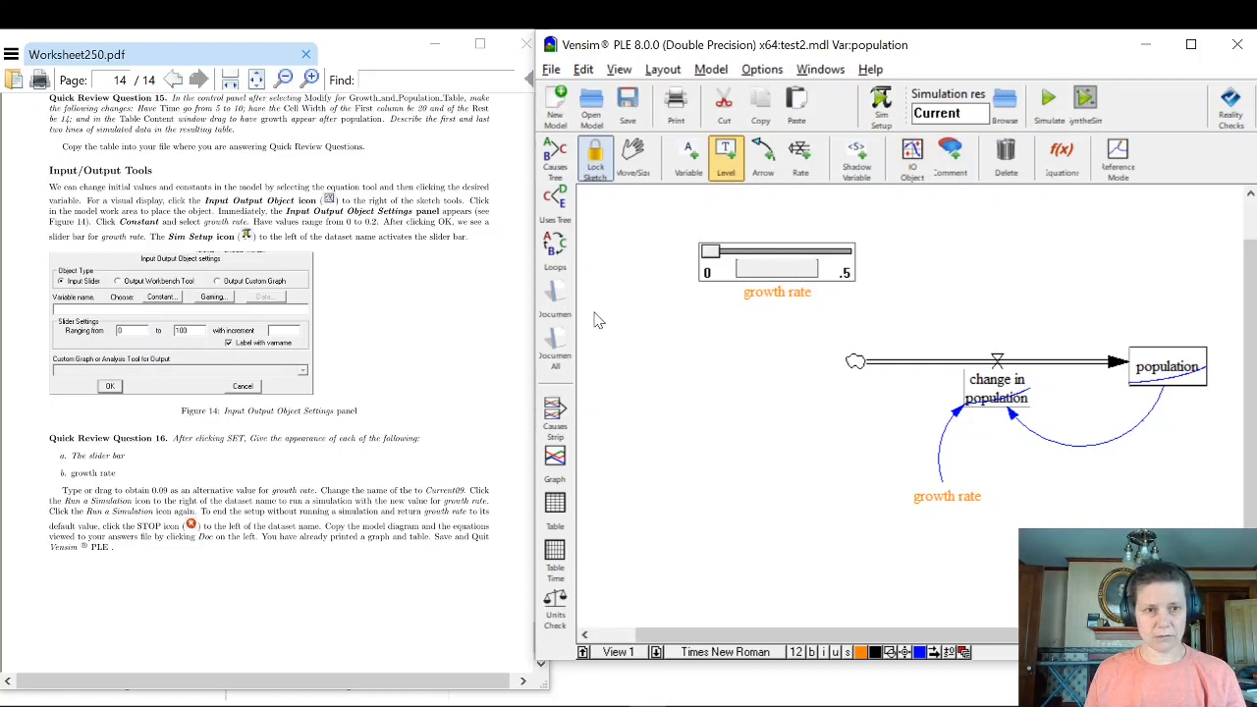